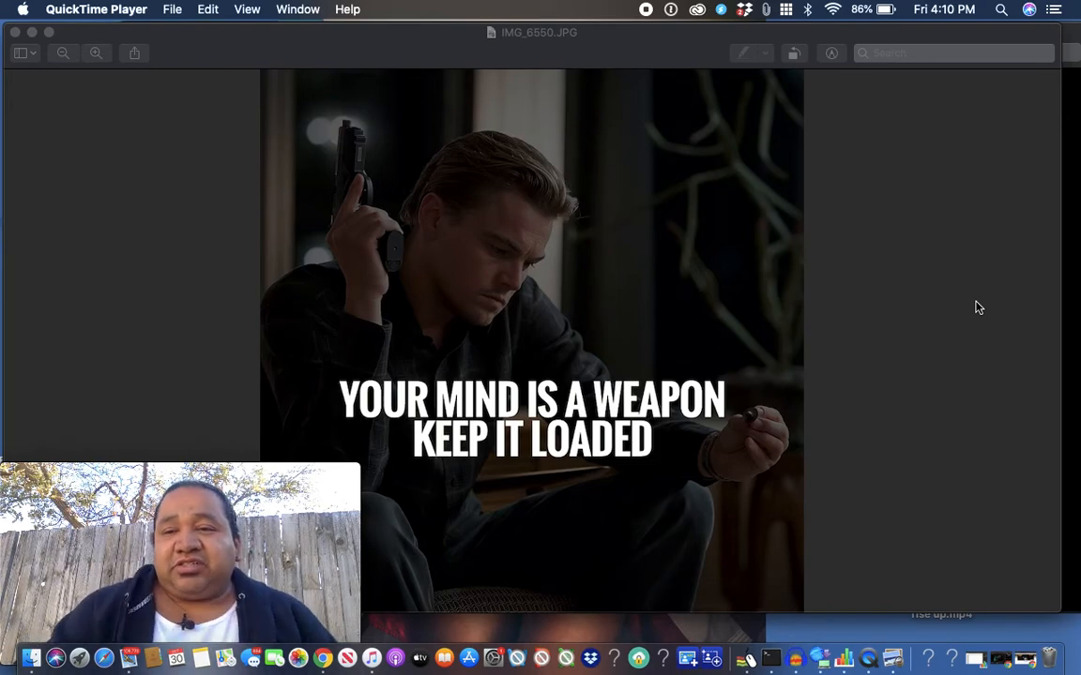
pyautogui.moveTo(1073, 191)
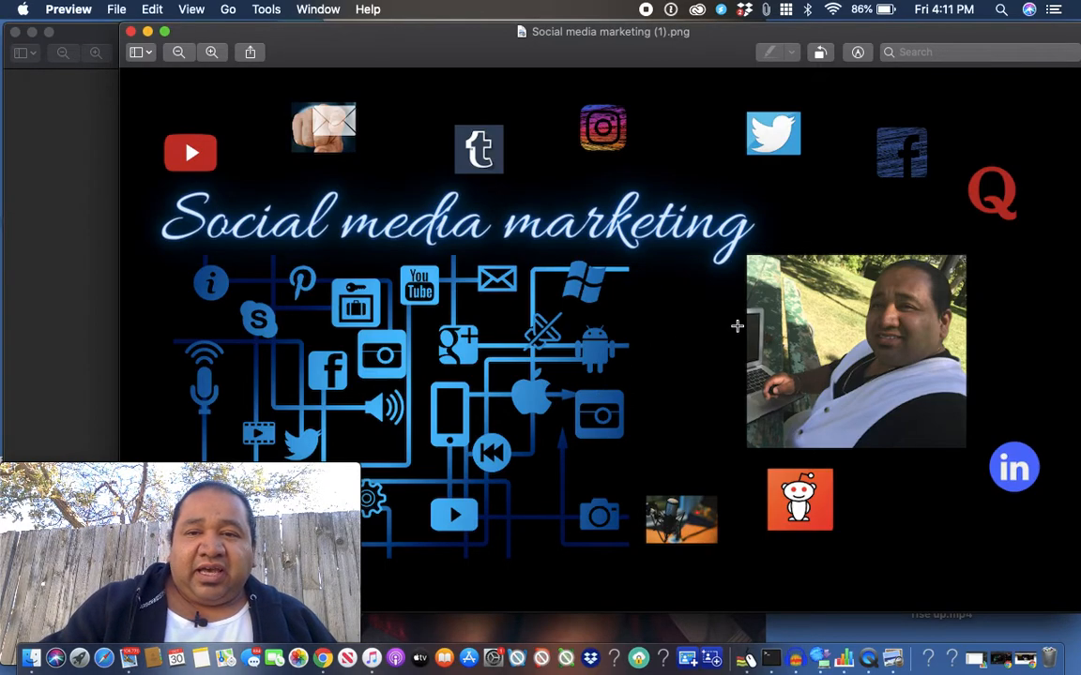
pyautogui.moveTo(750, 139)
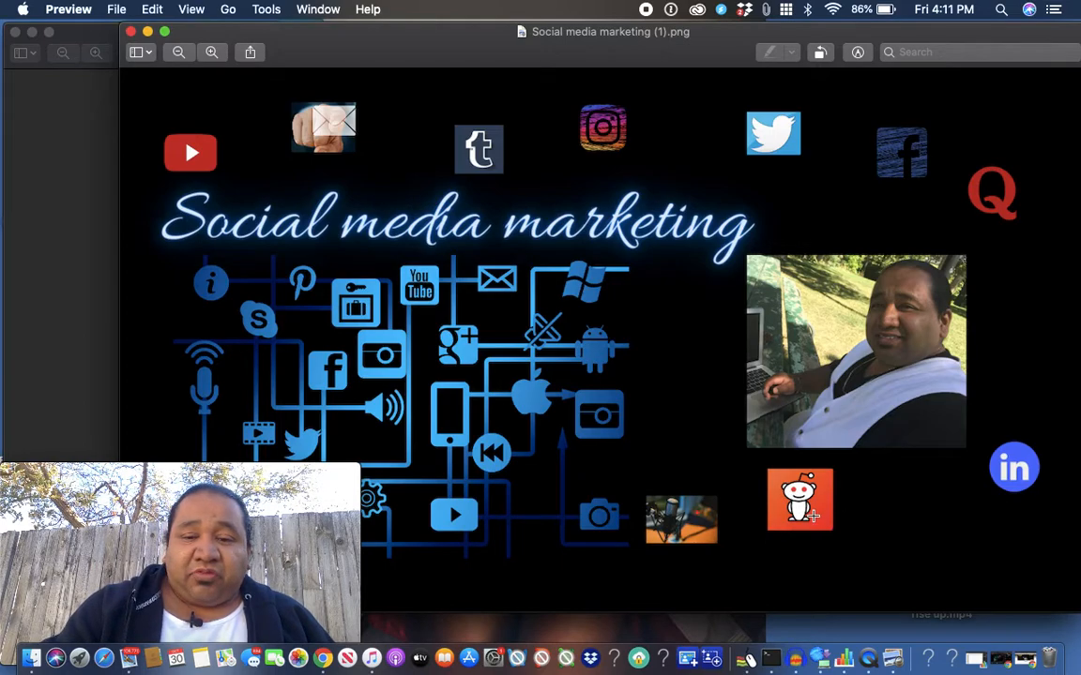
pyautogui.moveTo(739, 530)
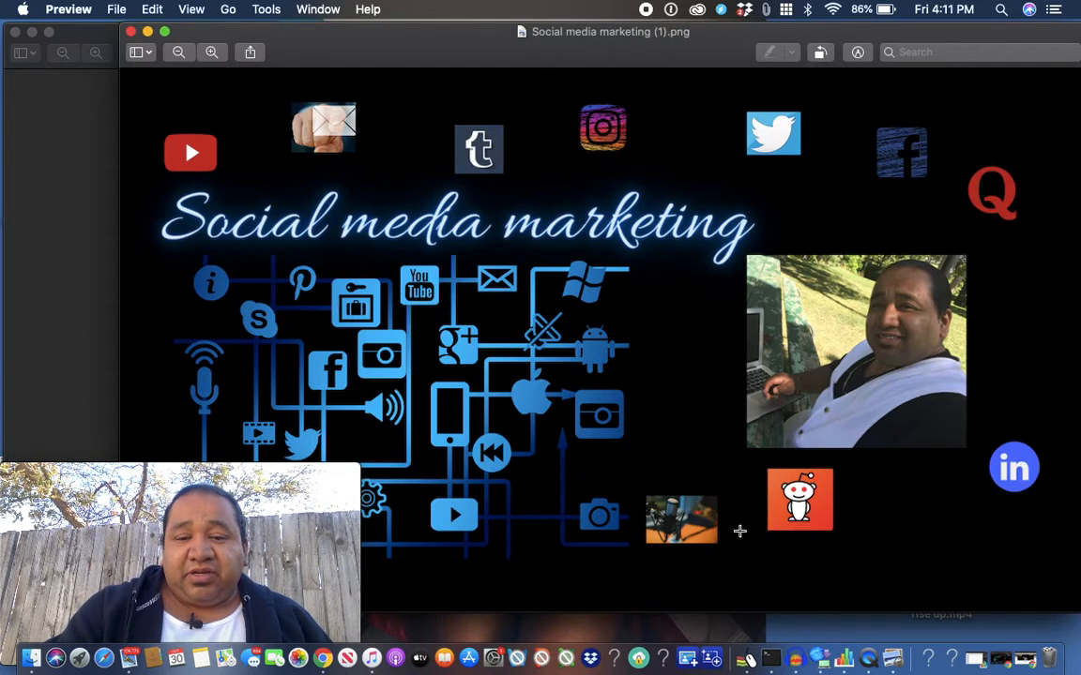
pyautogui.moveTo(670, 523)
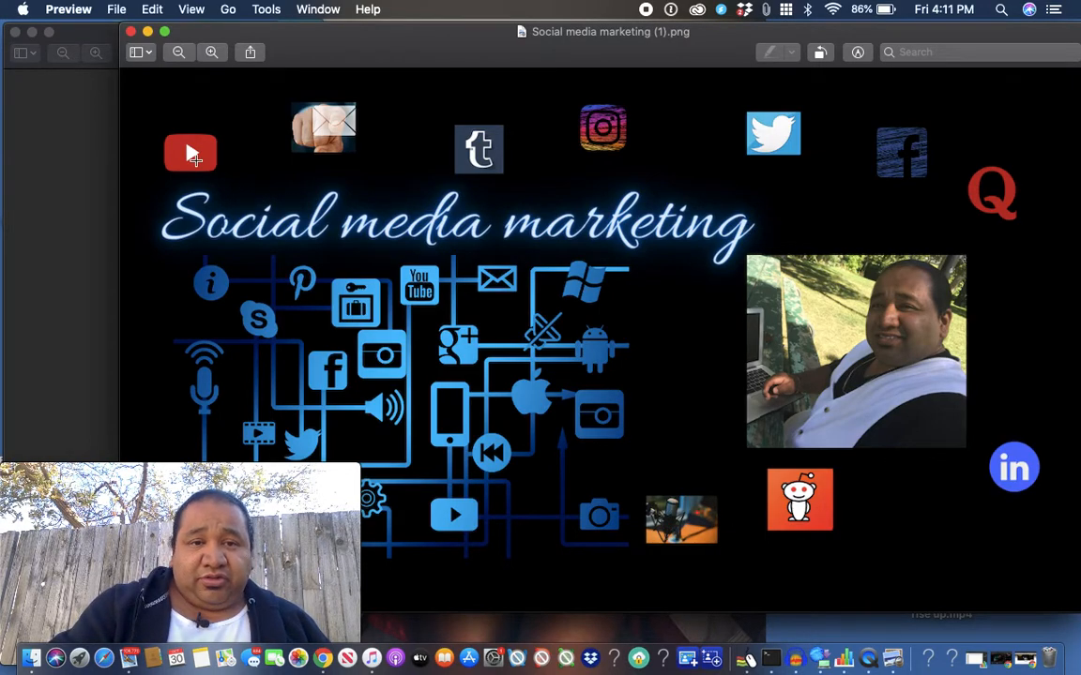
pyautogui.moveTo(479, 178)
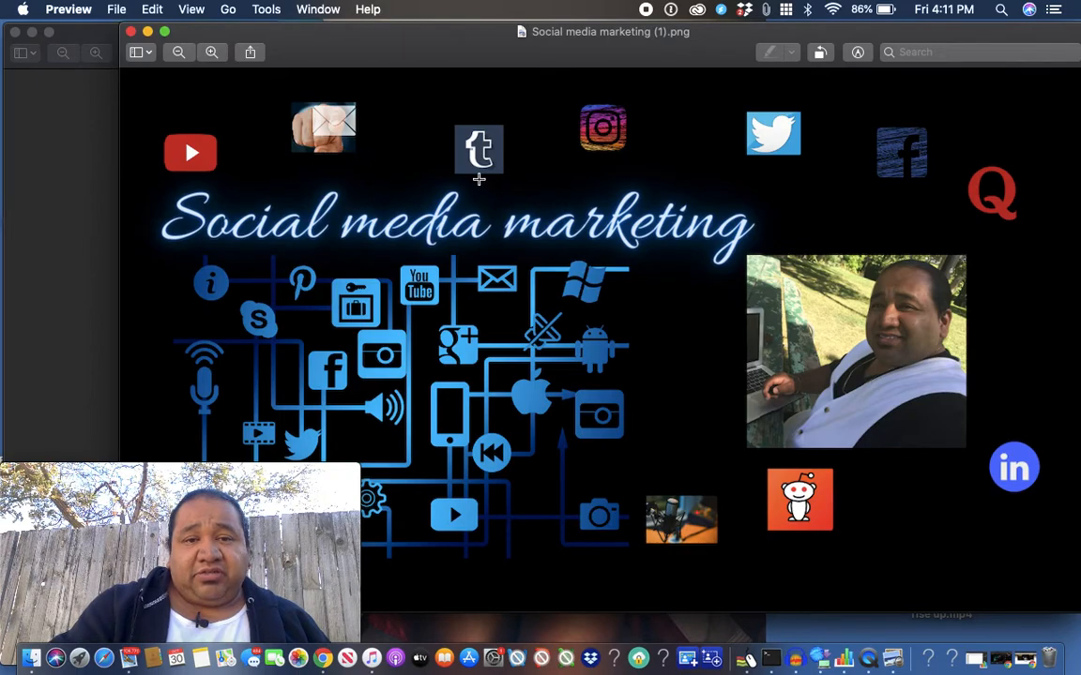
pyautogui.moveTo(600, 146)
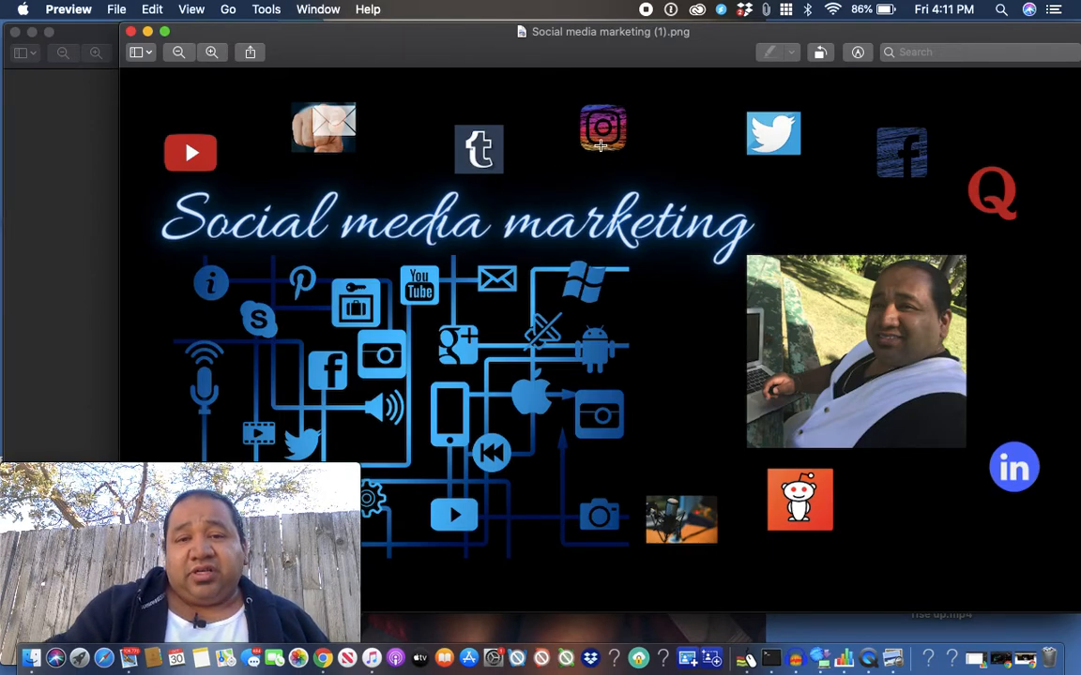
pyautogui.moveTo(958, 198)
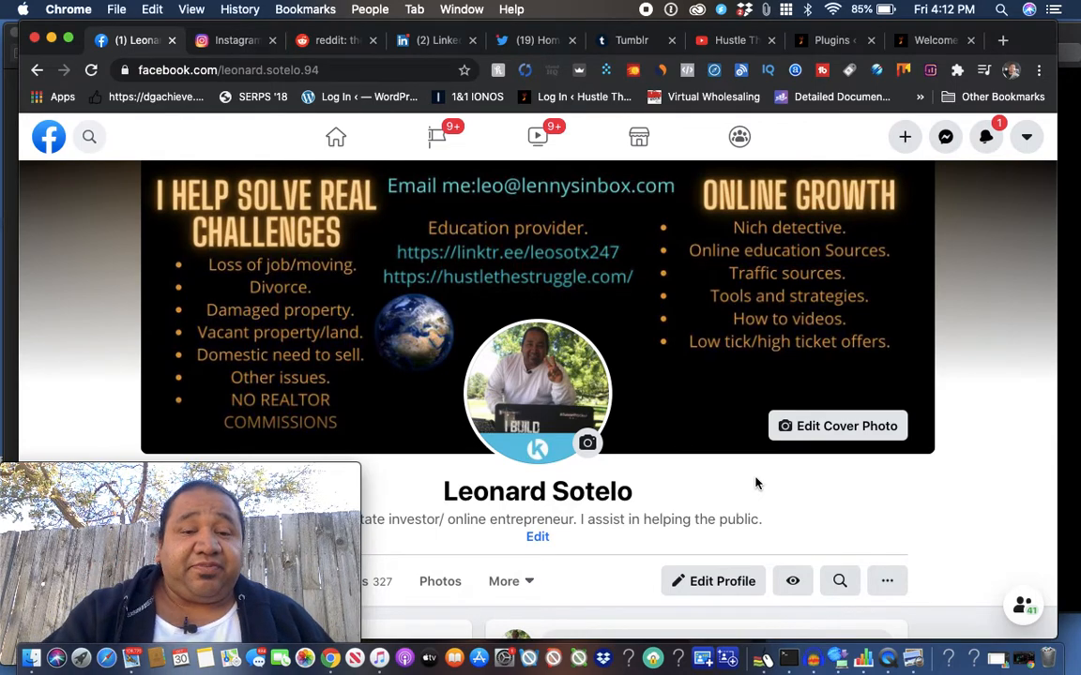
pyautogui.moveTo(191, 244)
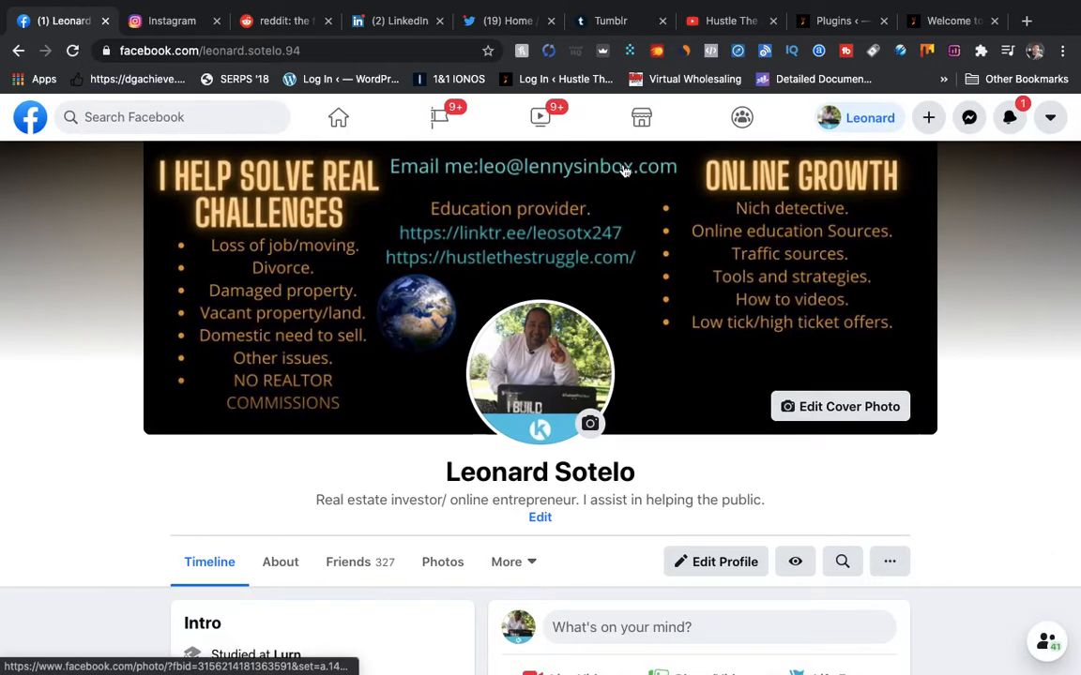
pyautogui.moveTo(604, 170)
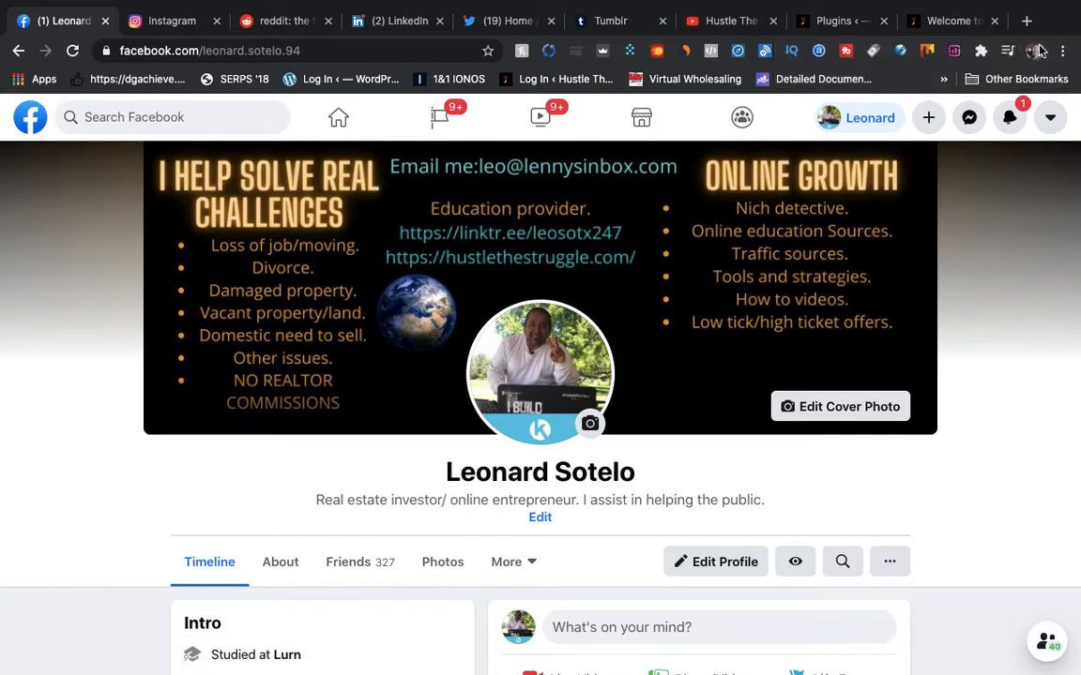
pyautogui.moveTo(683, 52)
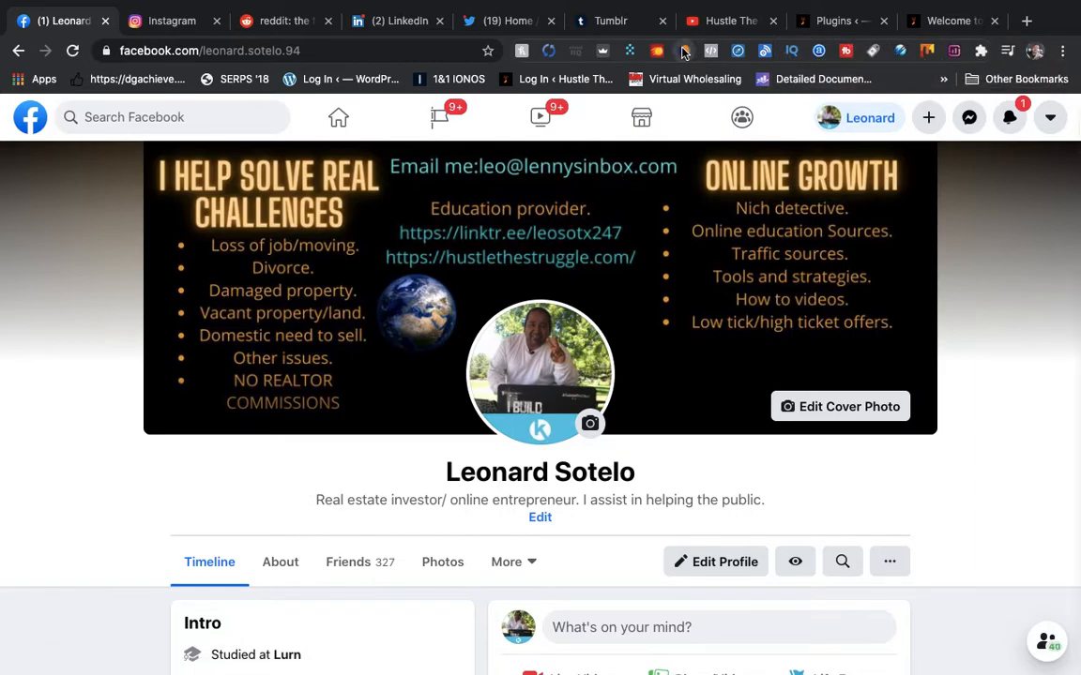
# Step: Bring up SimilarWeb's traffic statistics for facebook.com and scroll through the report
pyautogui.click(683, 50)
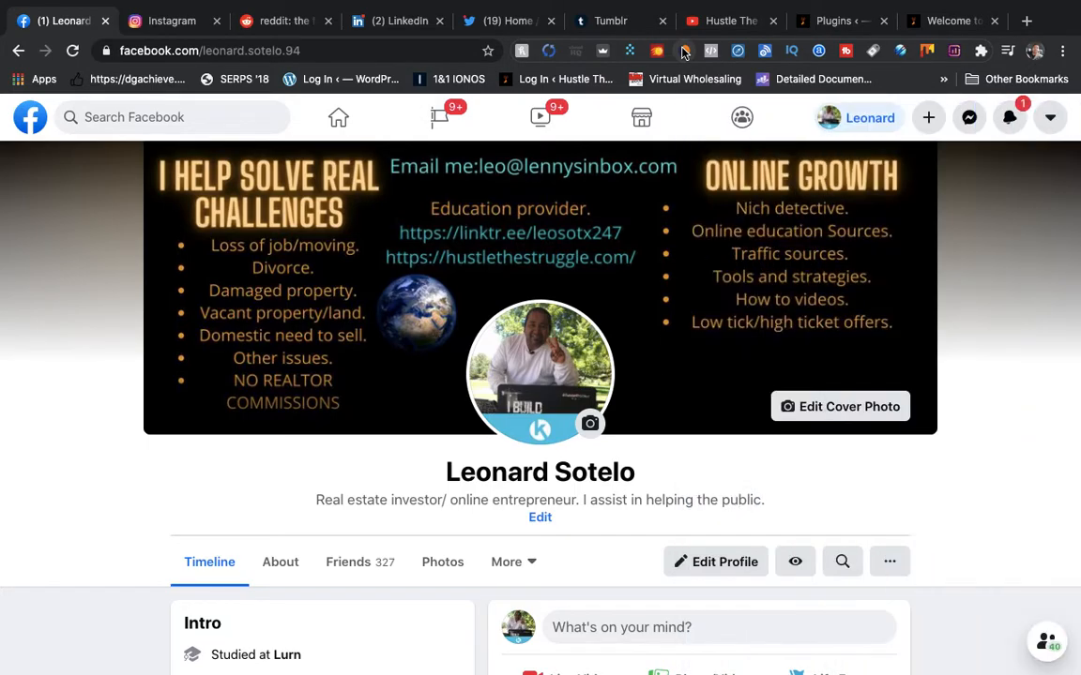
pyautogui.click(682, 51)
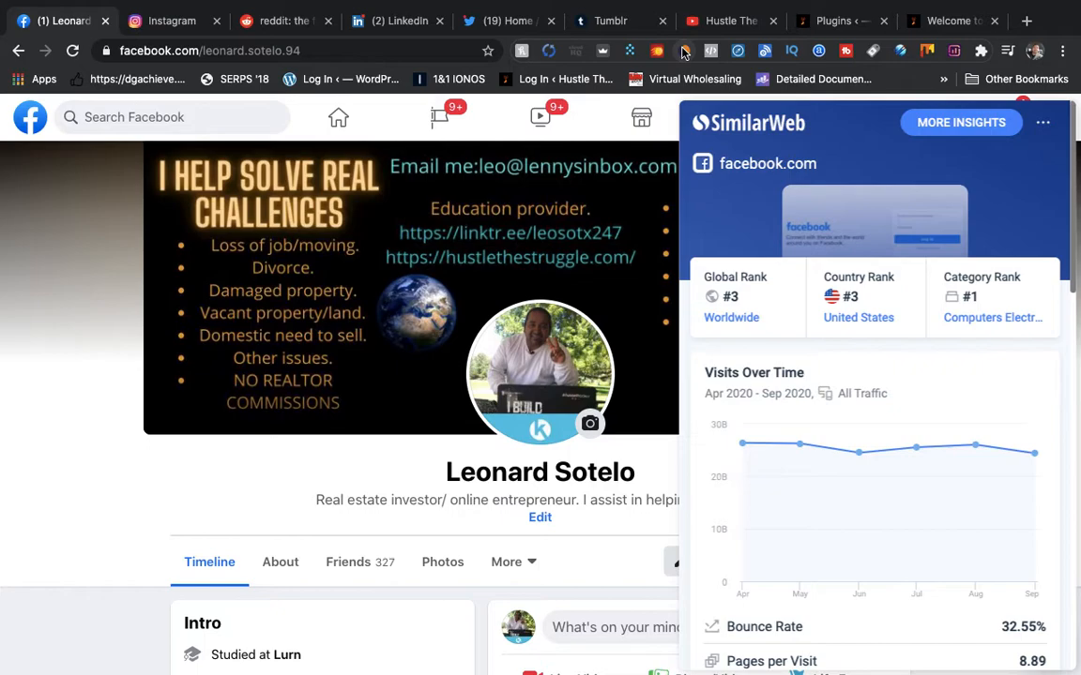
pyautogui.moveTo(765, 53)
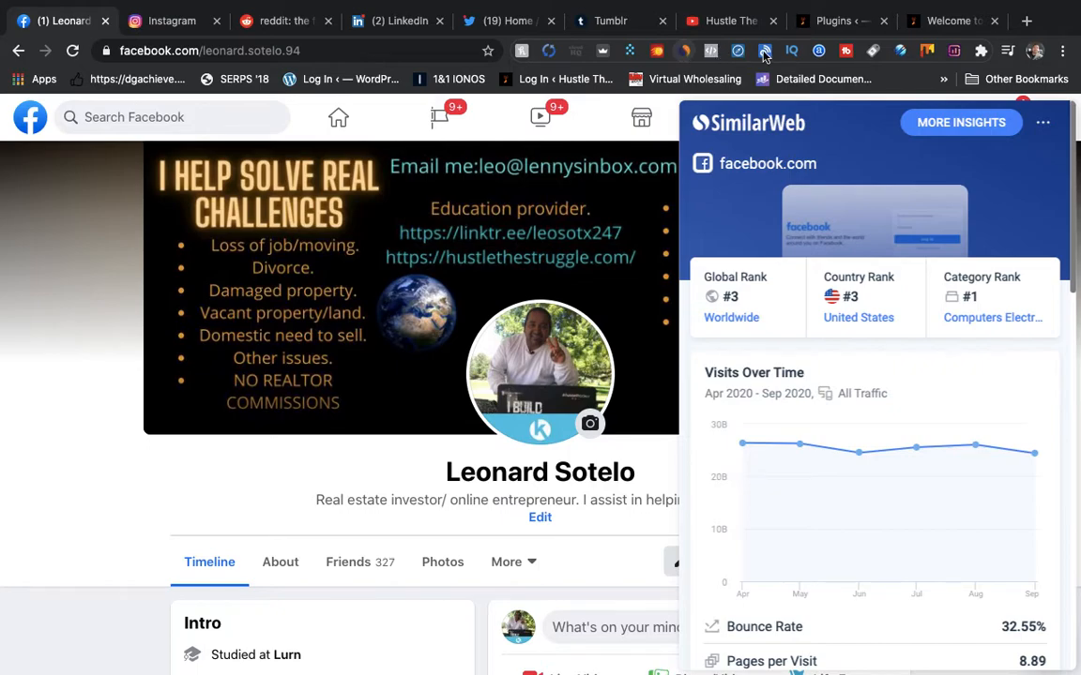
pyautogui.scroll(-3)
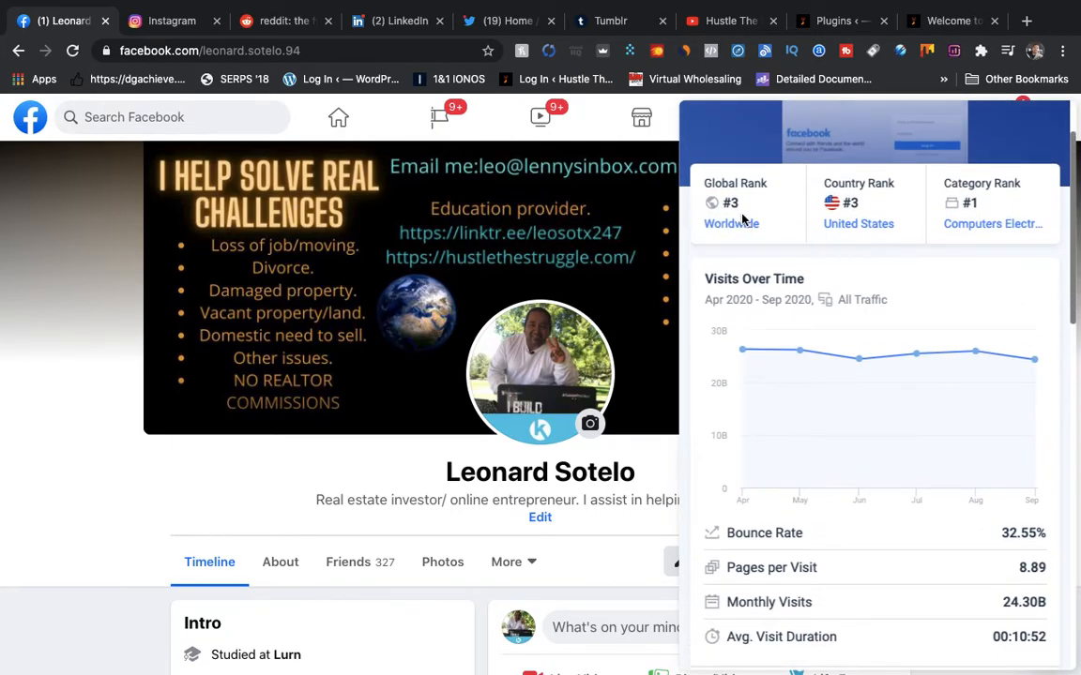
pyautogui.moveTo(871, 331)
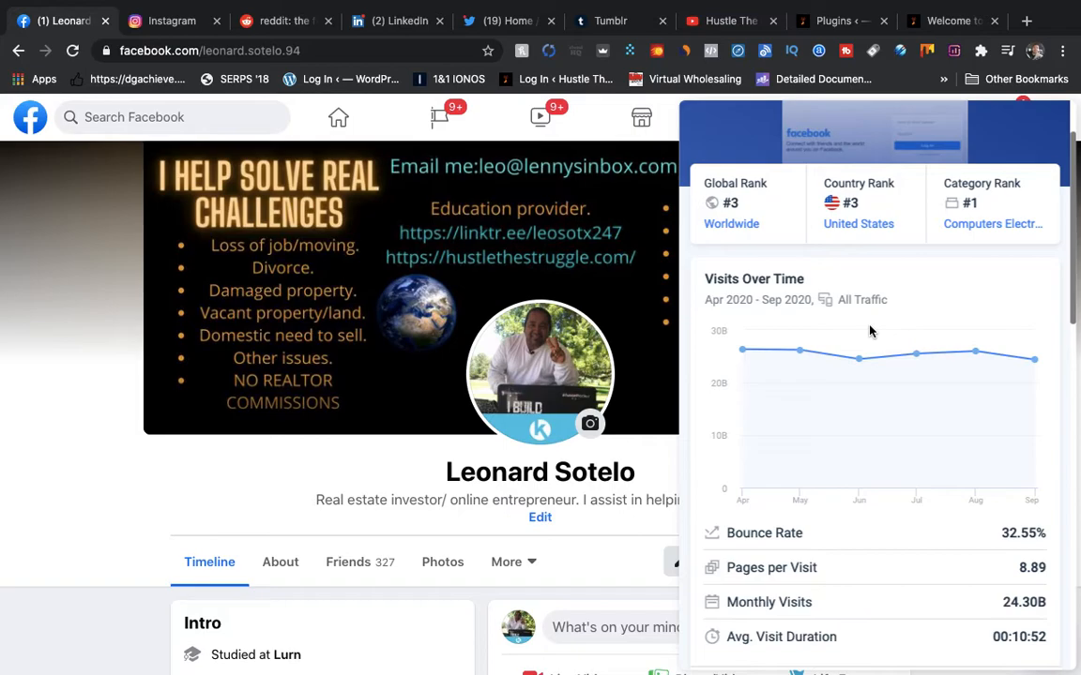
pyautogui.scroll(-3)
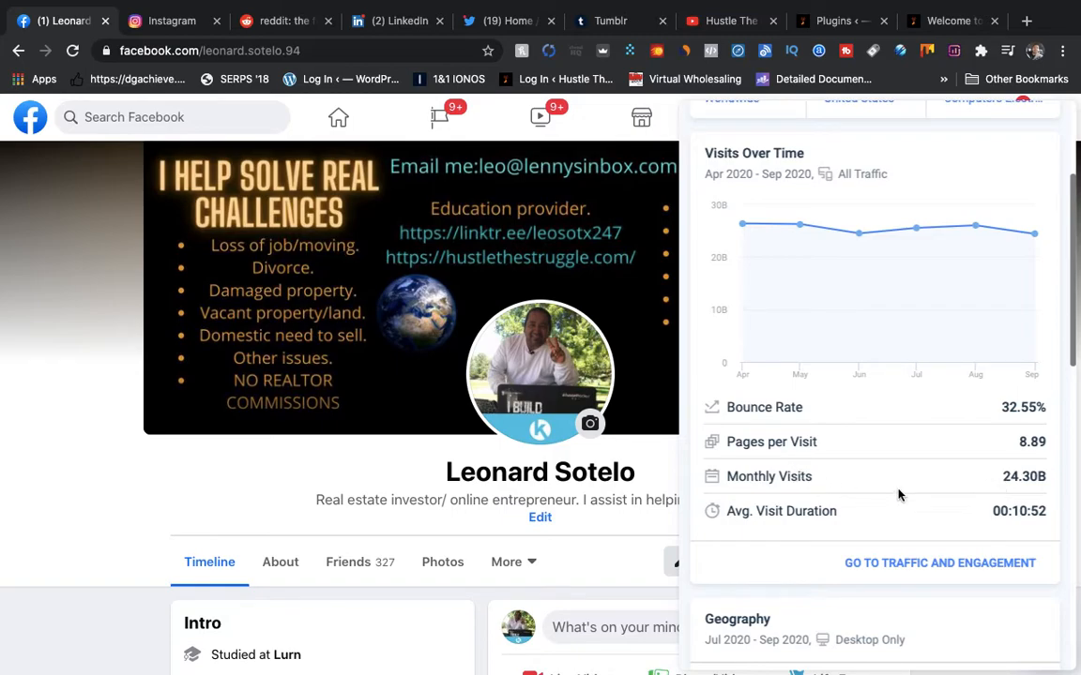
pyautogui.scroll(-3)
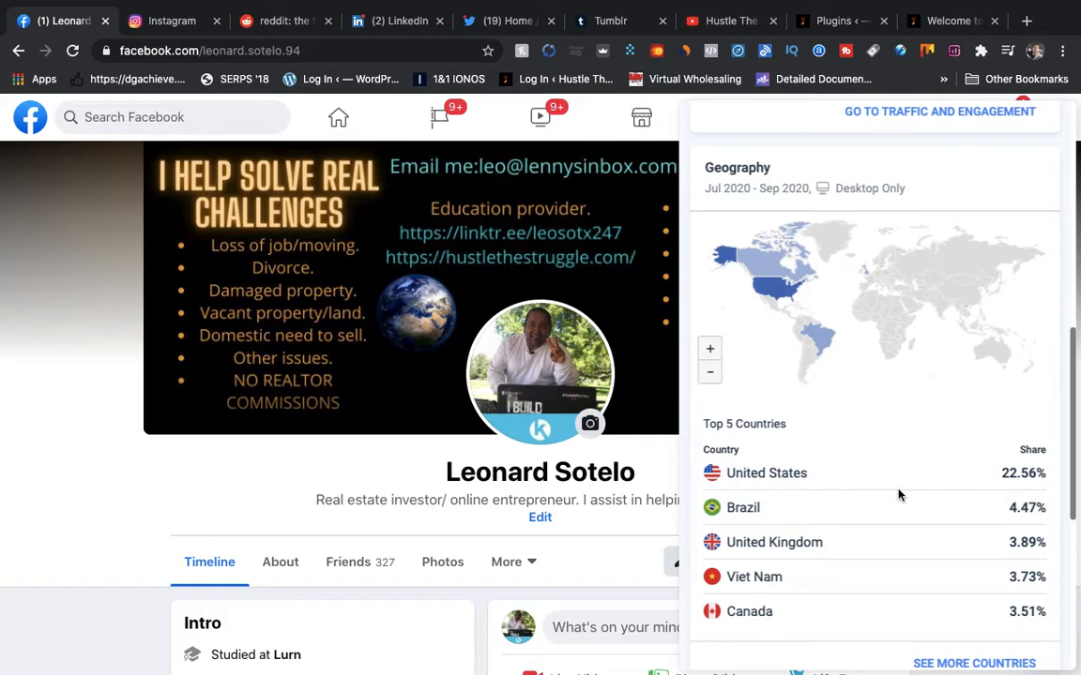
pyautogui.scroll(-3)
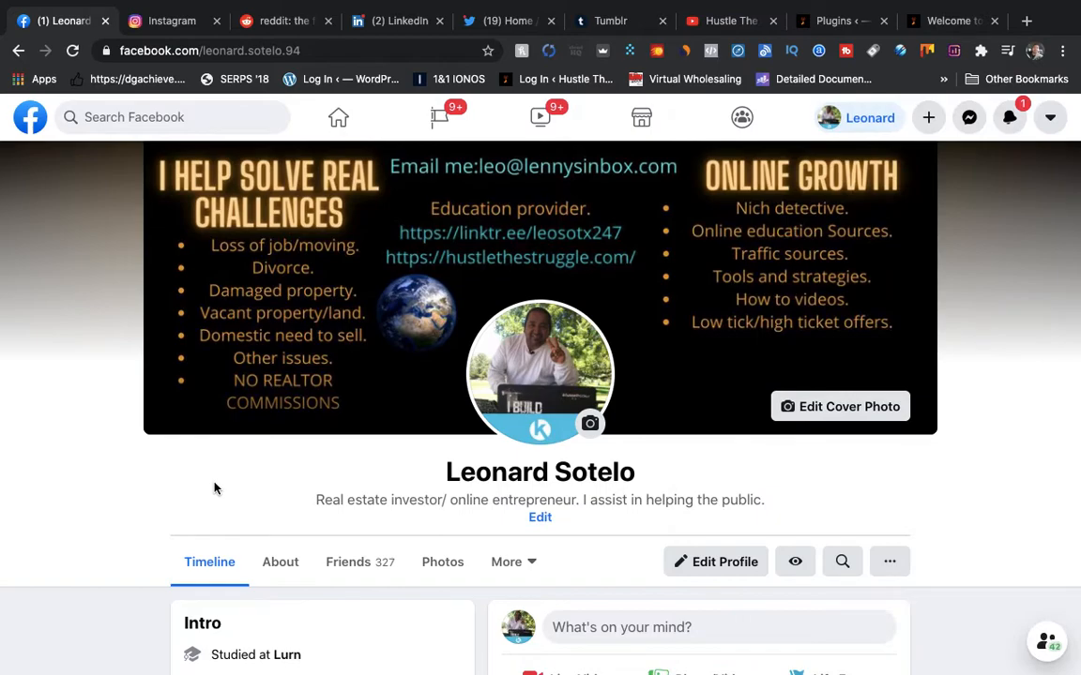
pyautogui.moveTo(160, 423)
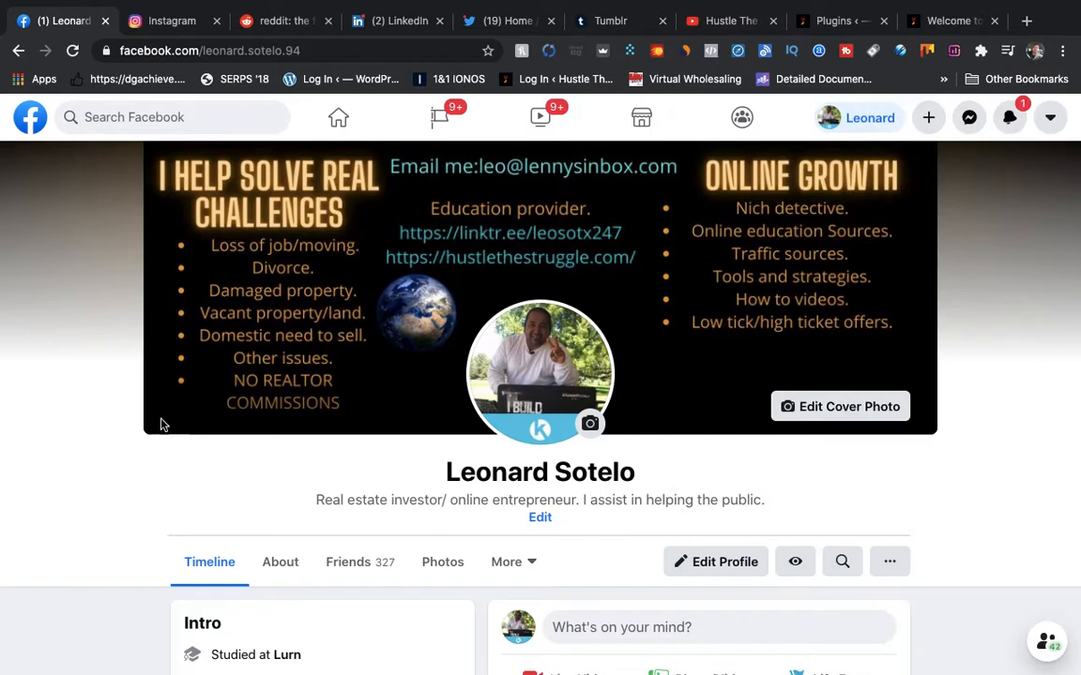
# Step: Search Facebook for 'make money online groups' and highlight Earn Money Online's 223K member count
pyautogui.click(169, 116)
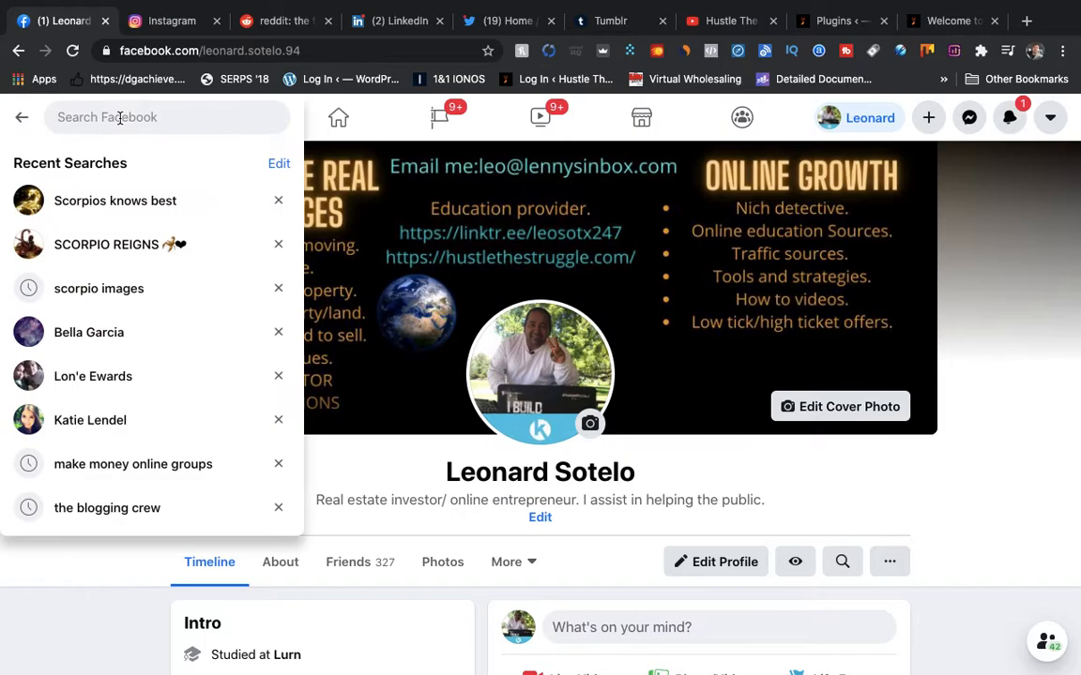
pyautogui.write('make money')
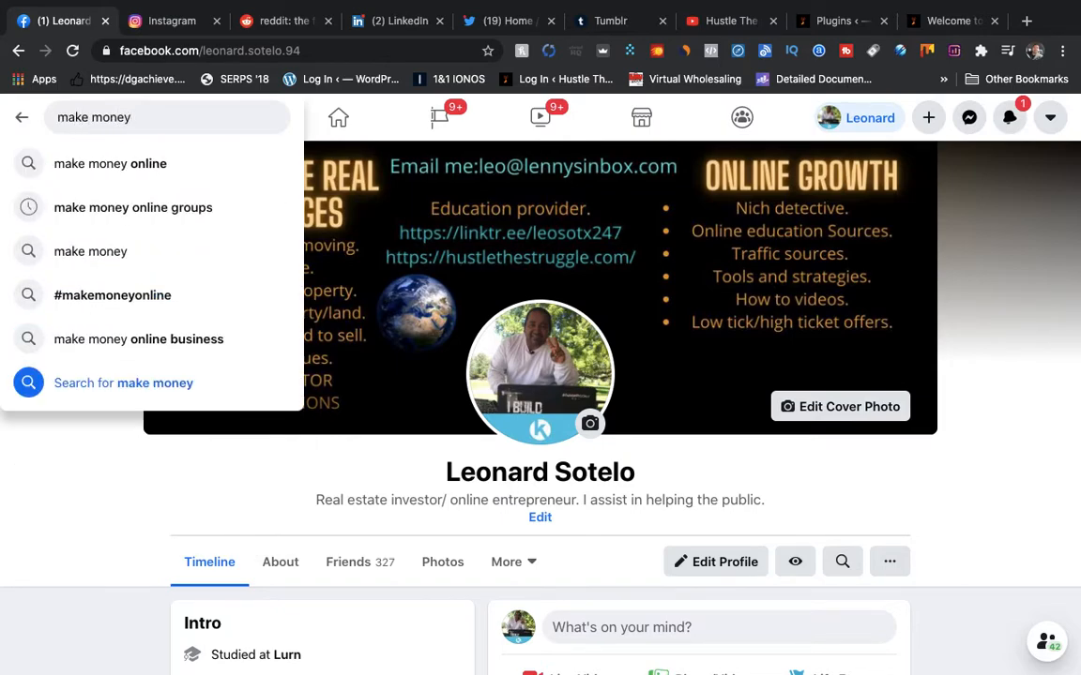
pyautogui.click(132, 207)
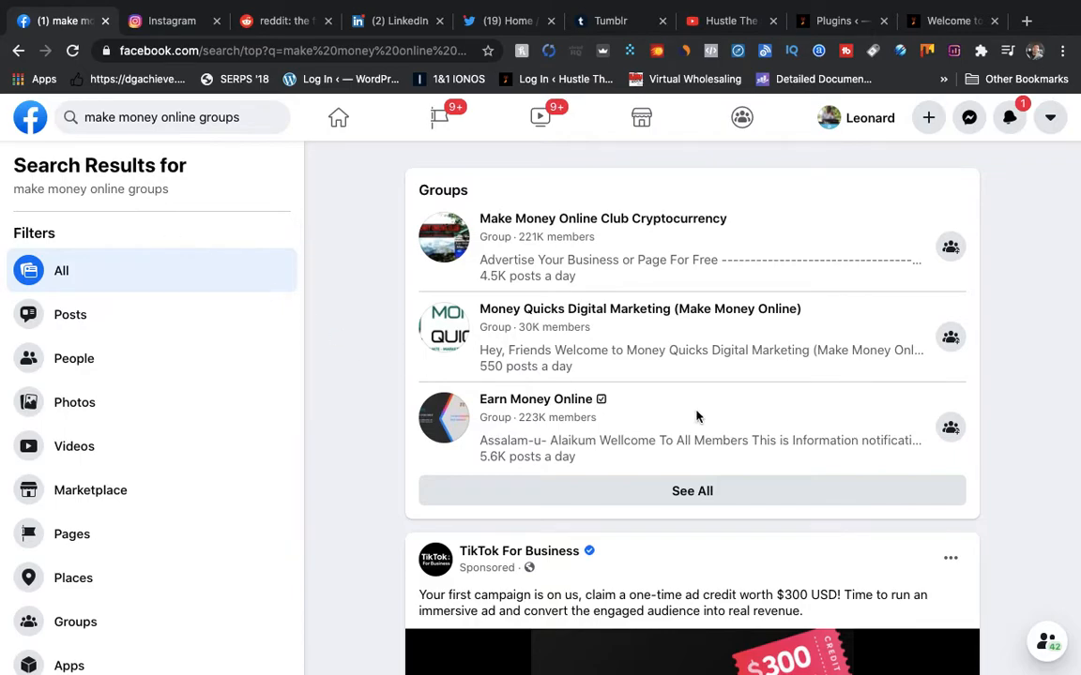
pyautogui.doubleClick(533, 417)
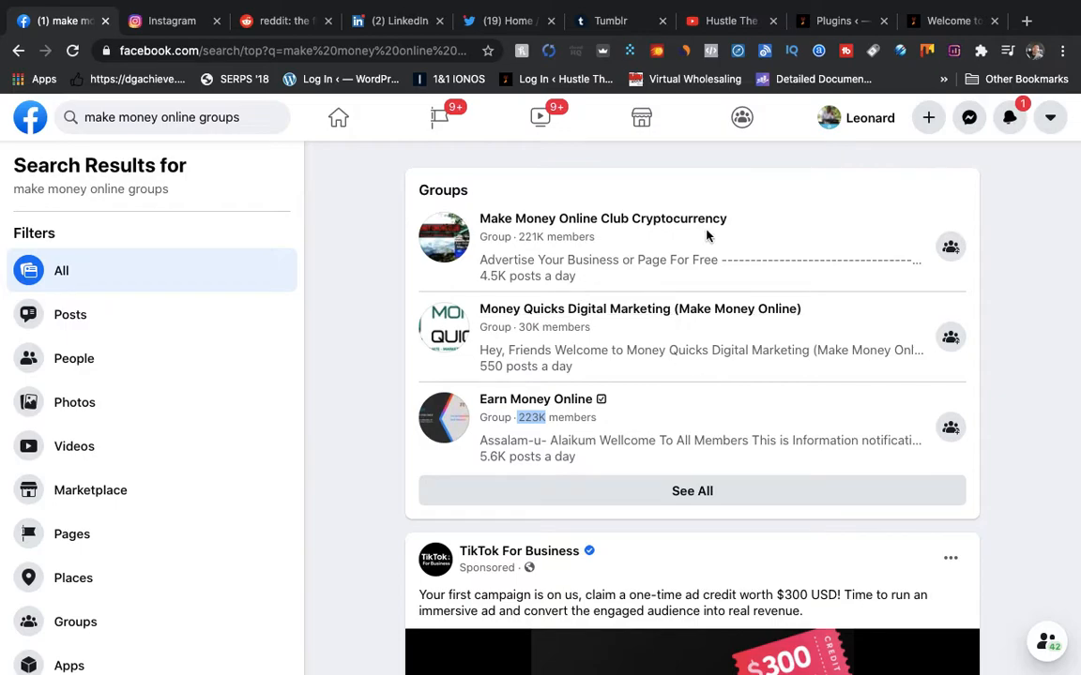
pyautogui.moveTo(638, 237)
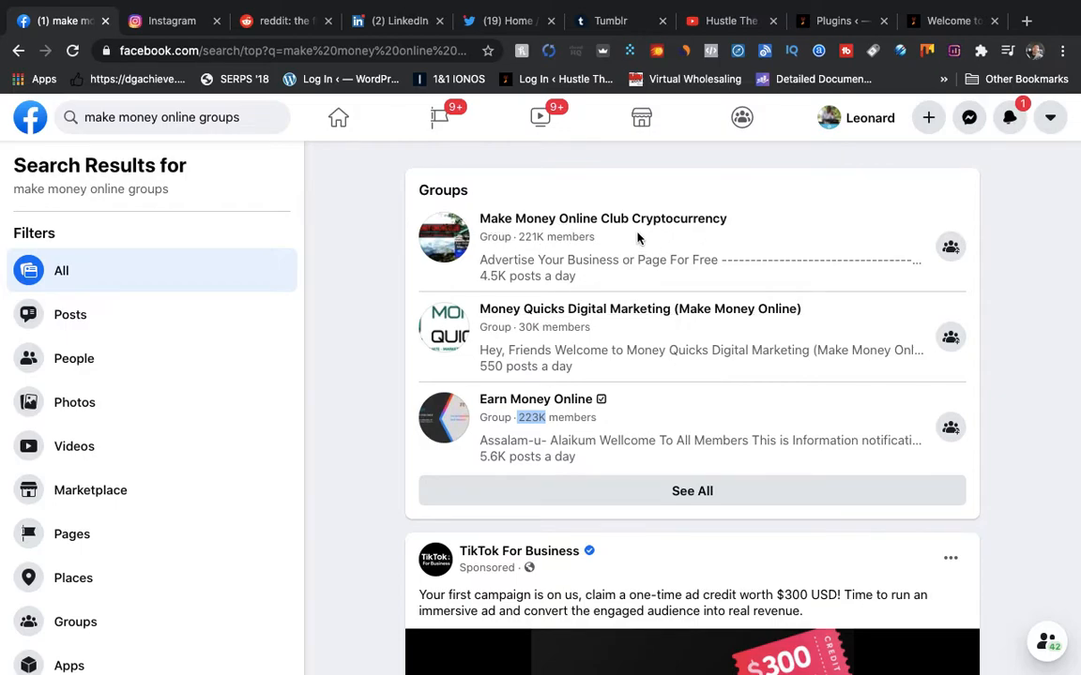
pyautogui.moveTo(715, 235)
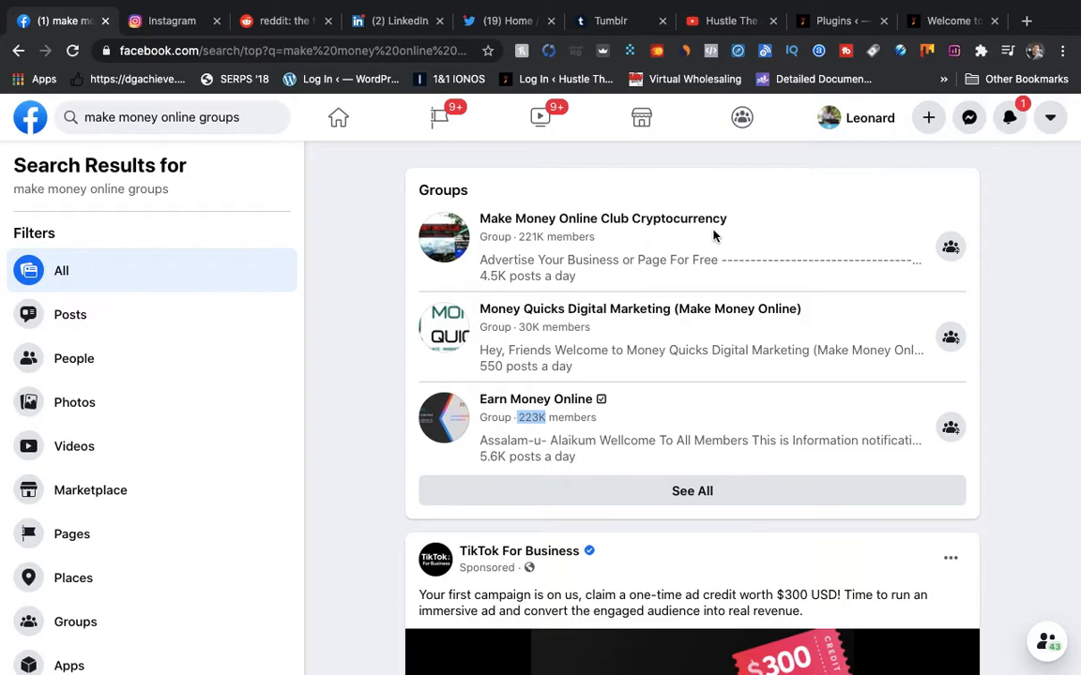
pyautogui.scroll(-3)
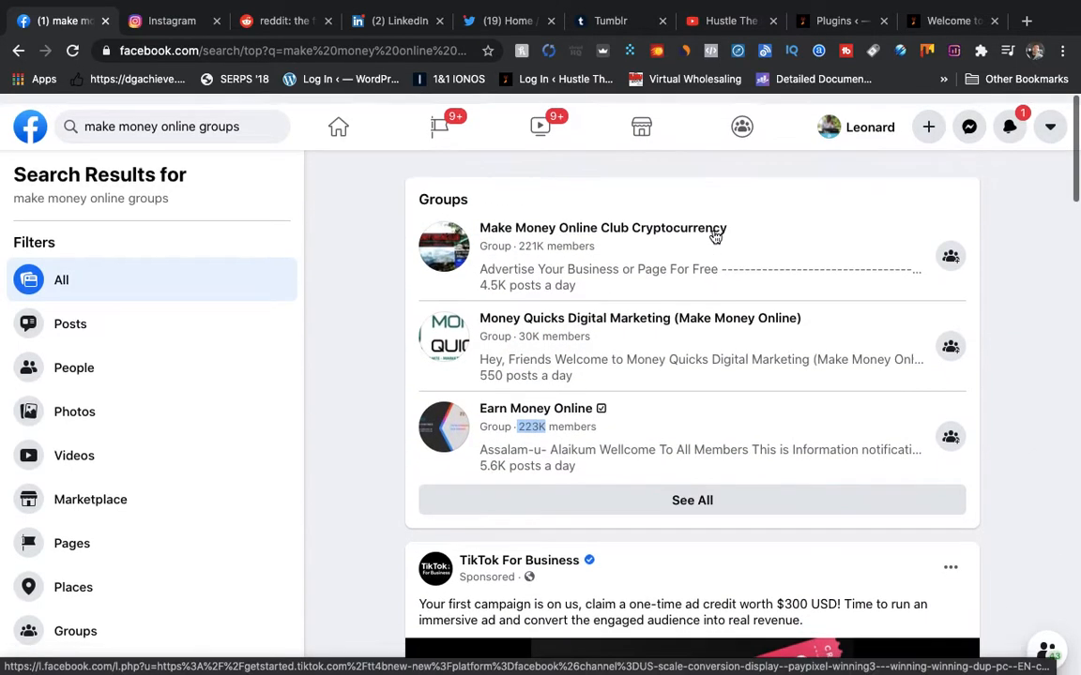
pyautogui.scroll(-3)
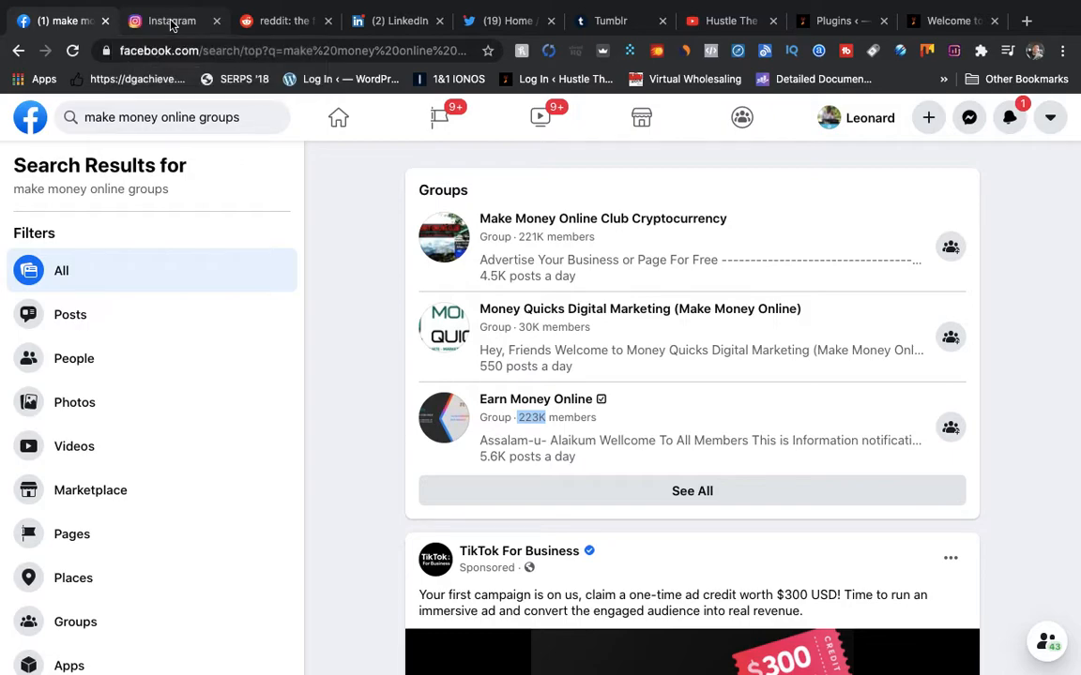
# Step: Switch to Instagram and scroll through SimilarWeb's instagram.com visits, engagement and top countries
pyautogui.click(168, 20)
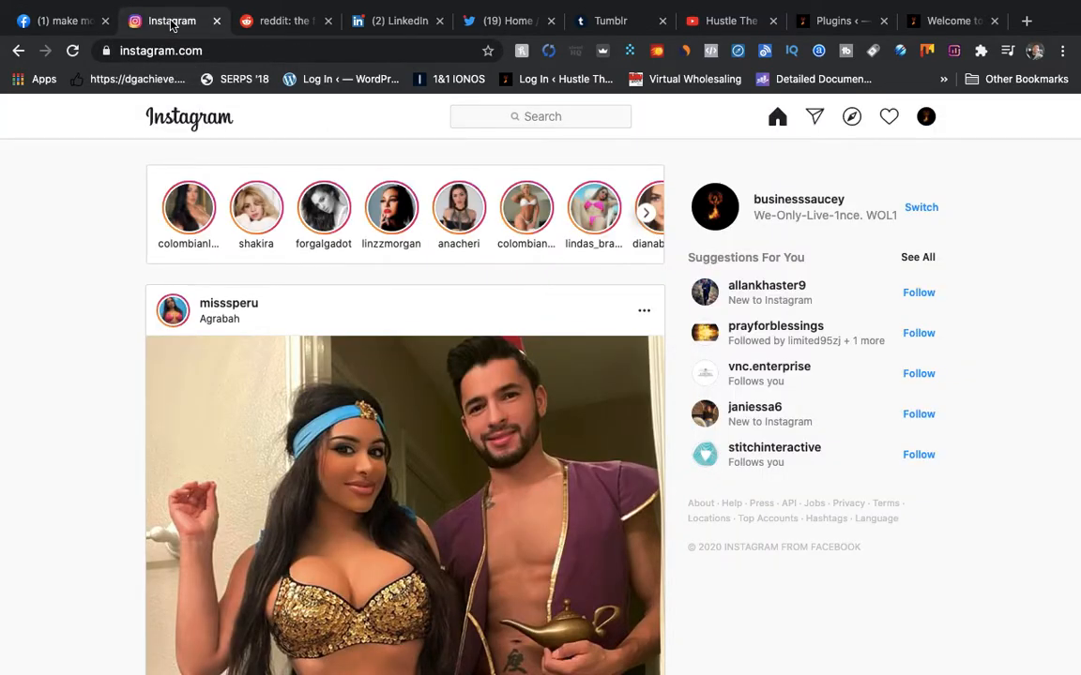
pyautogui.moveTo(495, 248)
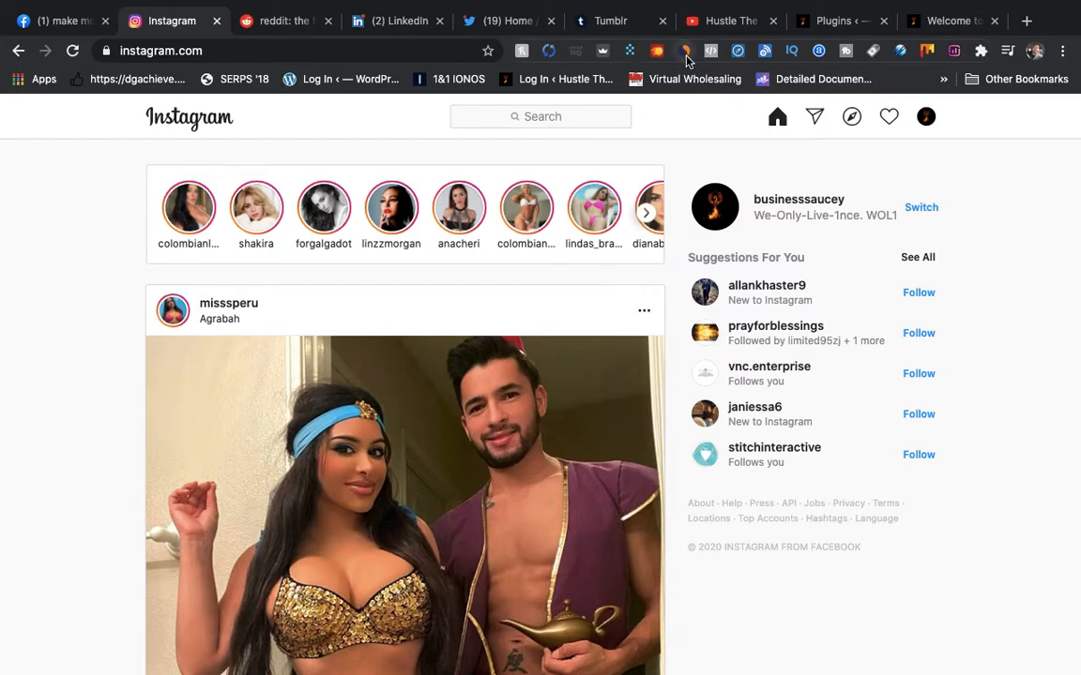
pyautogui.click(676, 50)
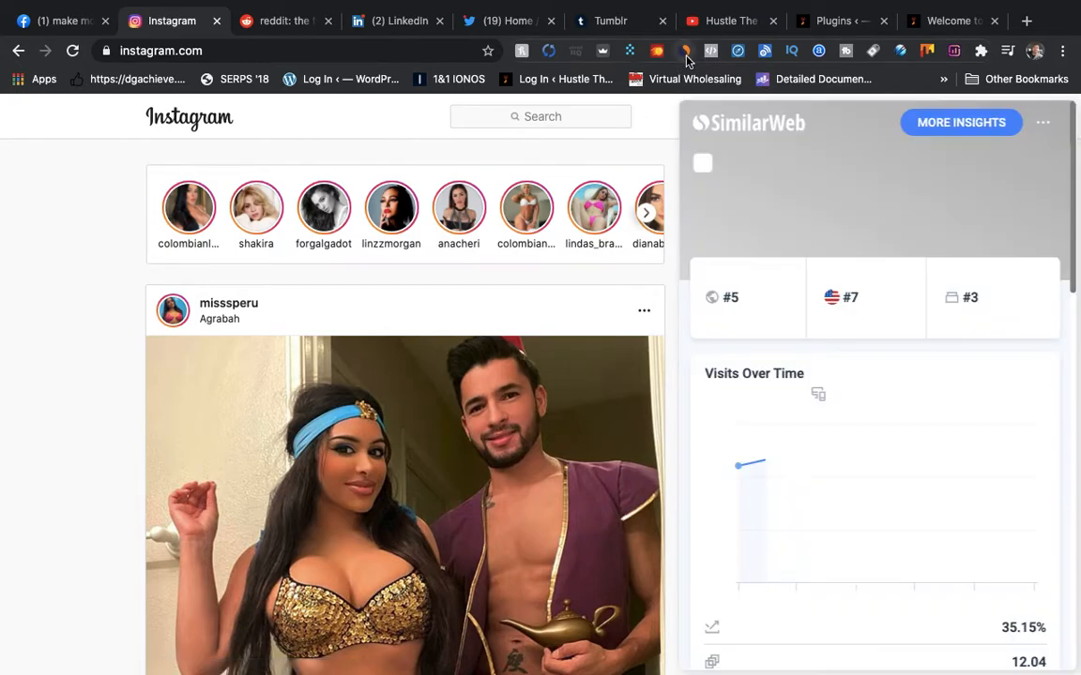
pyautogui.scroll(-3)
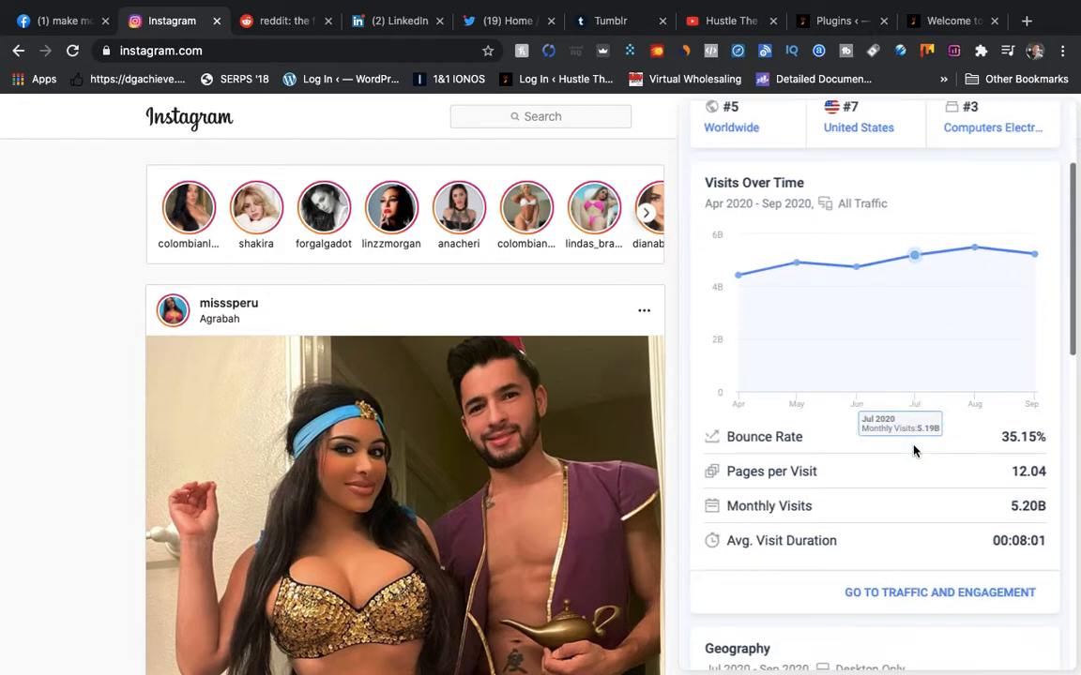
pyautogui.scroll(-3)
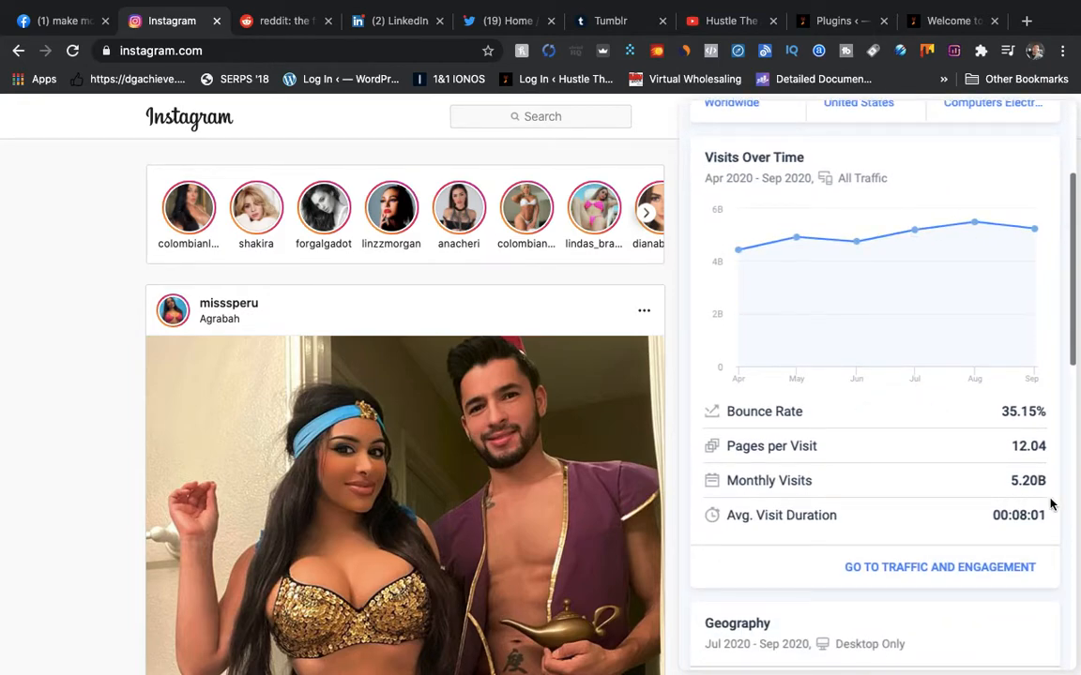
pyautogui.scroll(-3)
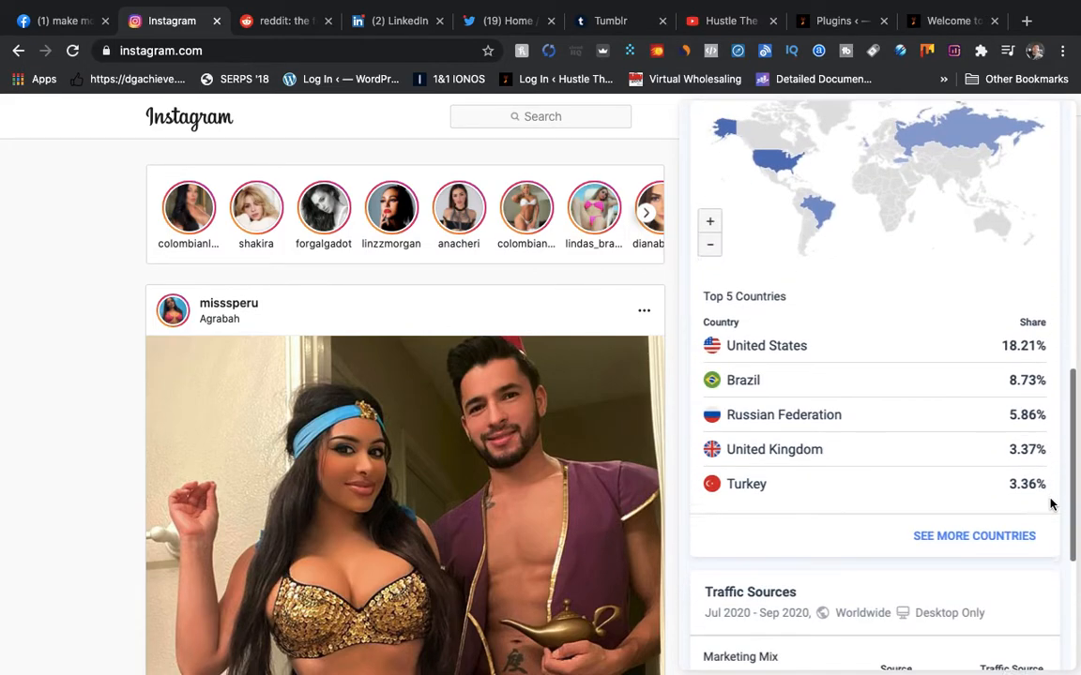
pyautogui.scroll(-3)
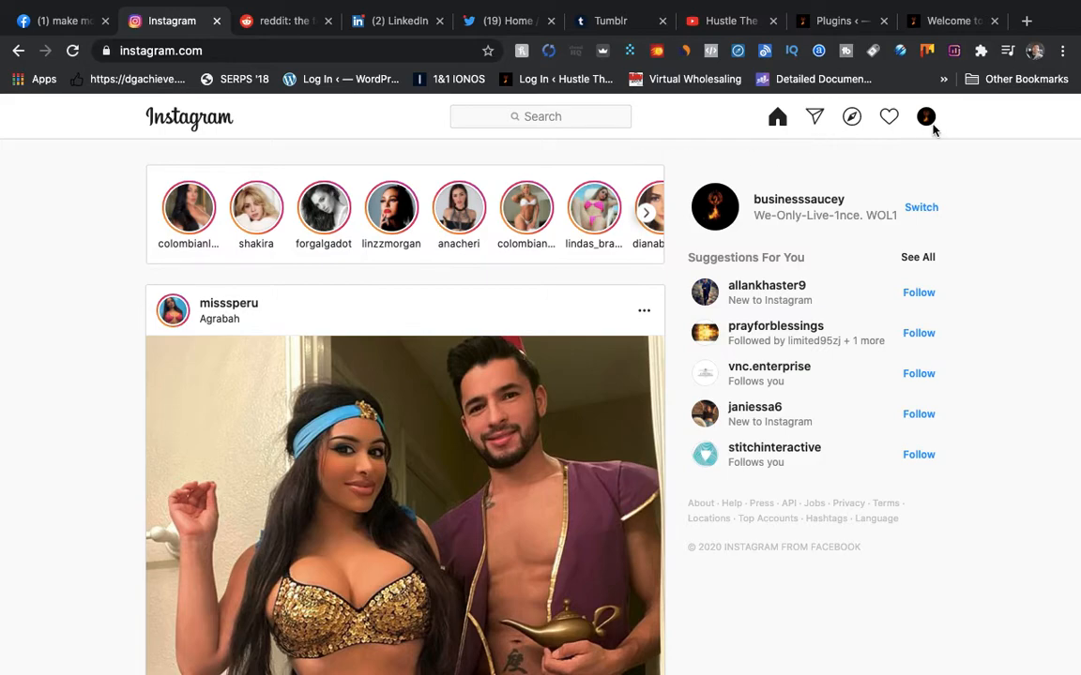
# Step: Open the businesssaucey profile, follow its linktr.ee bio link, and open the make-money-online offer
pyautogui.click(925, 116)
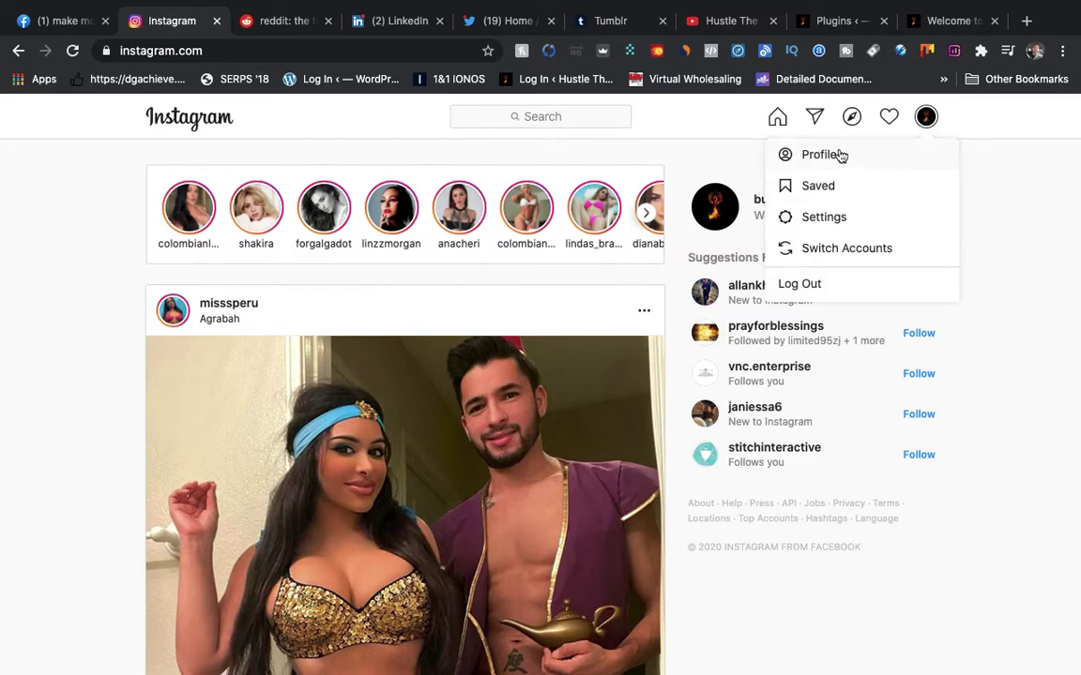
pyautogui.click(819, 154)
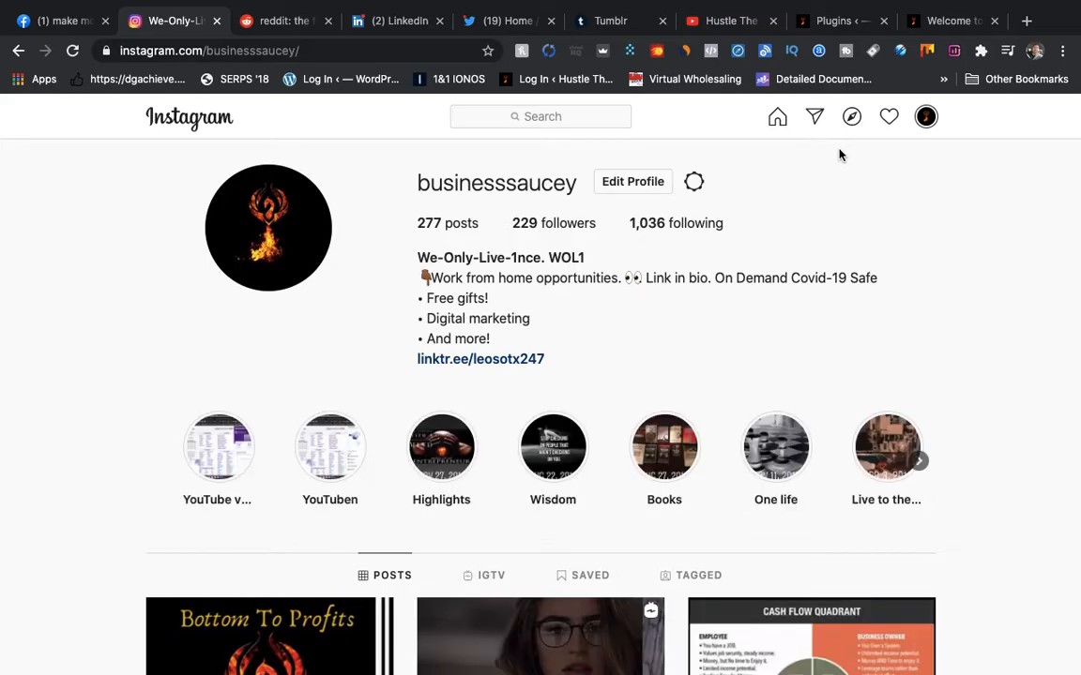
pyautogui.moveTo(502, 366)
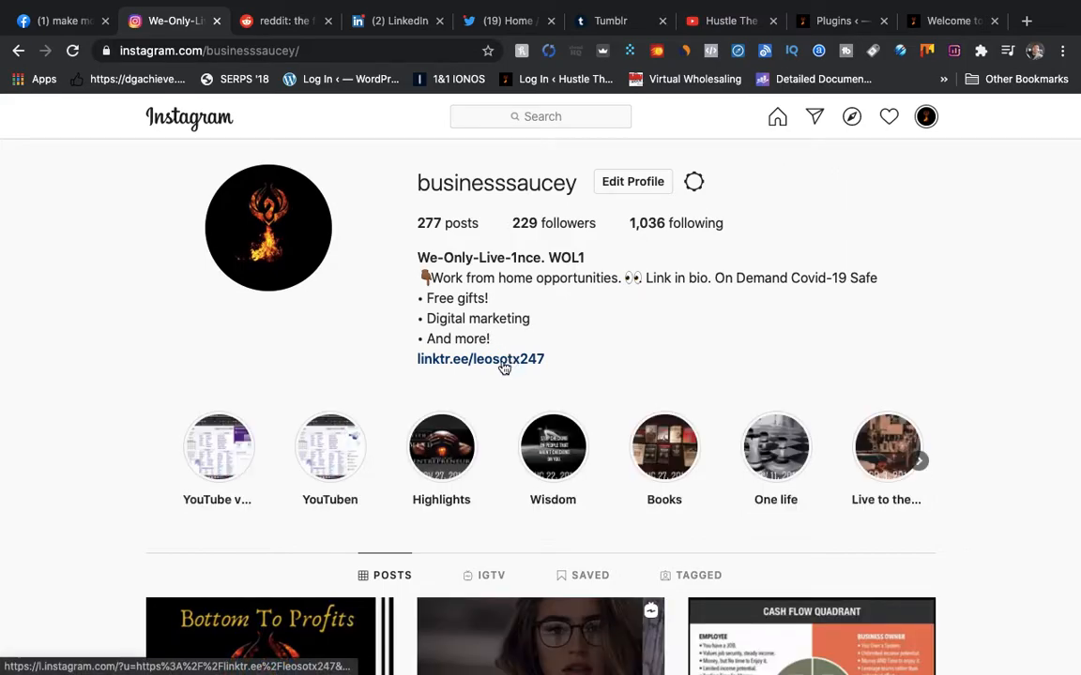
pyautogui.click(479, 358)
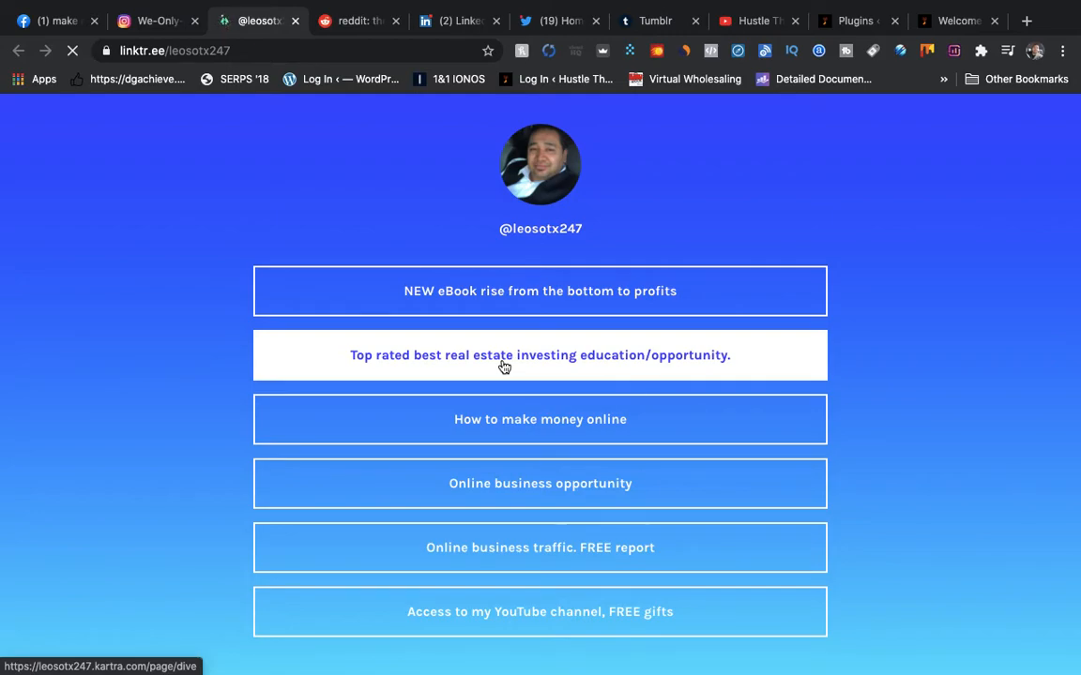
pyautogui.moveTo(520, 311)
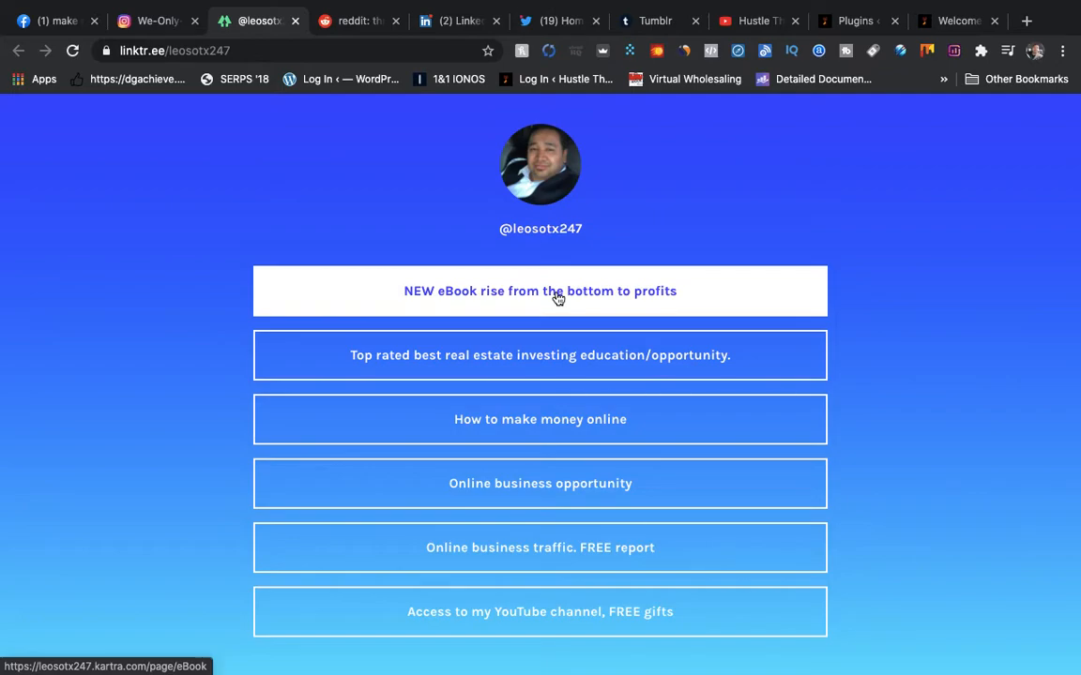
pyautogui.moveTo(347, 240)
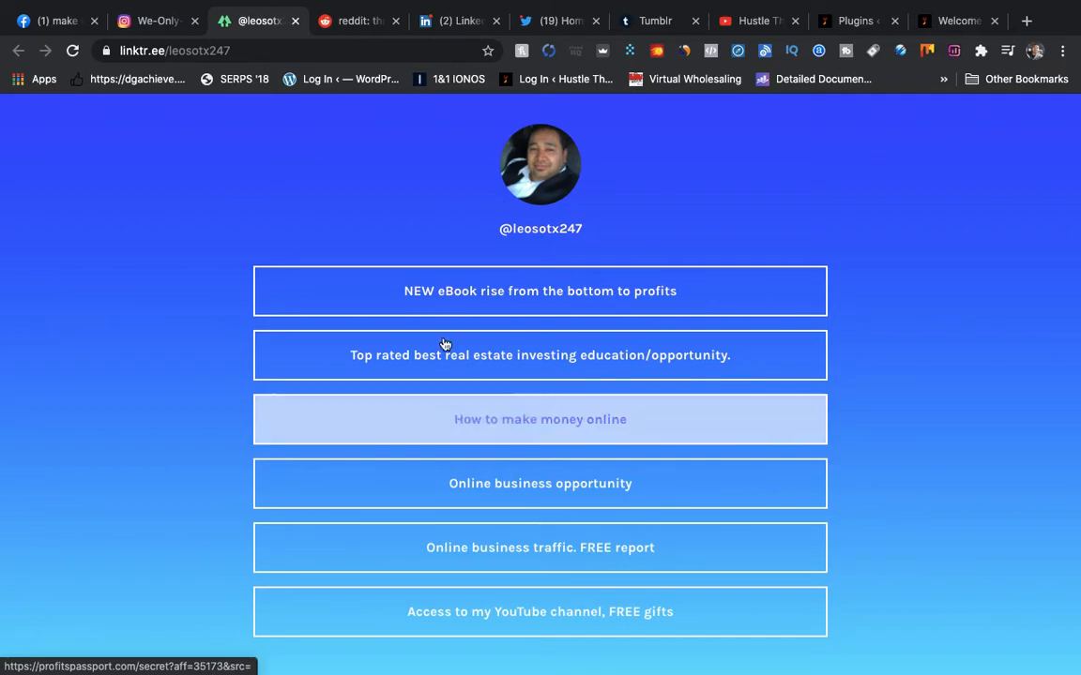
pyautogui.click(357, 21)
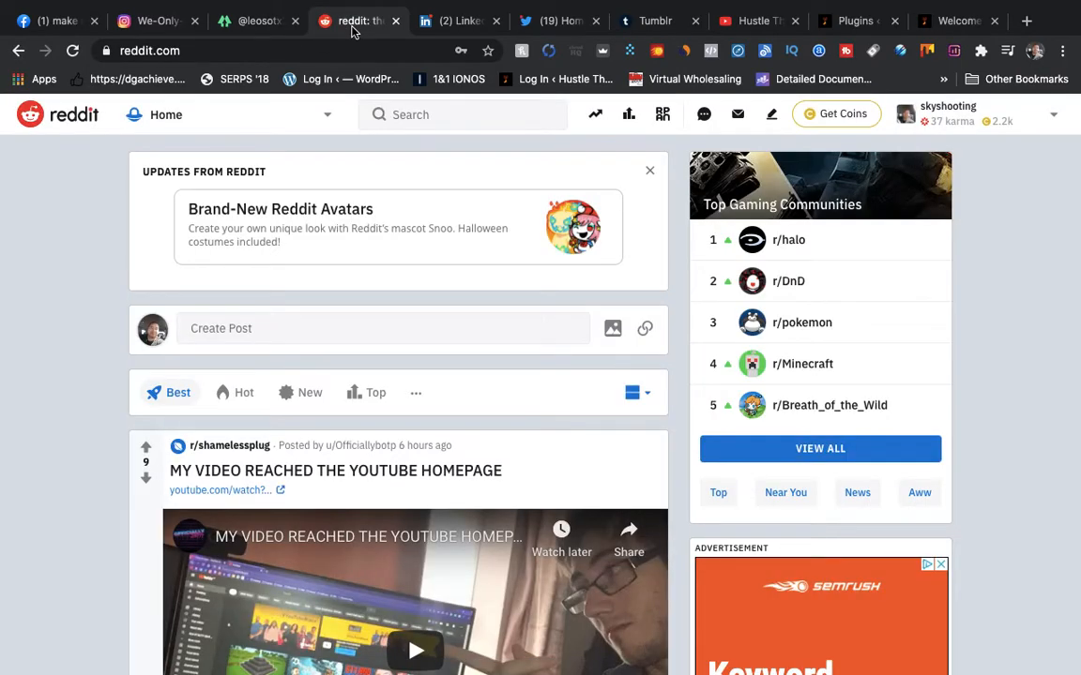
# Step: Return to the Reddit feed and open r/shamelessplug from recent searches
pyautogui.click(461, 115)
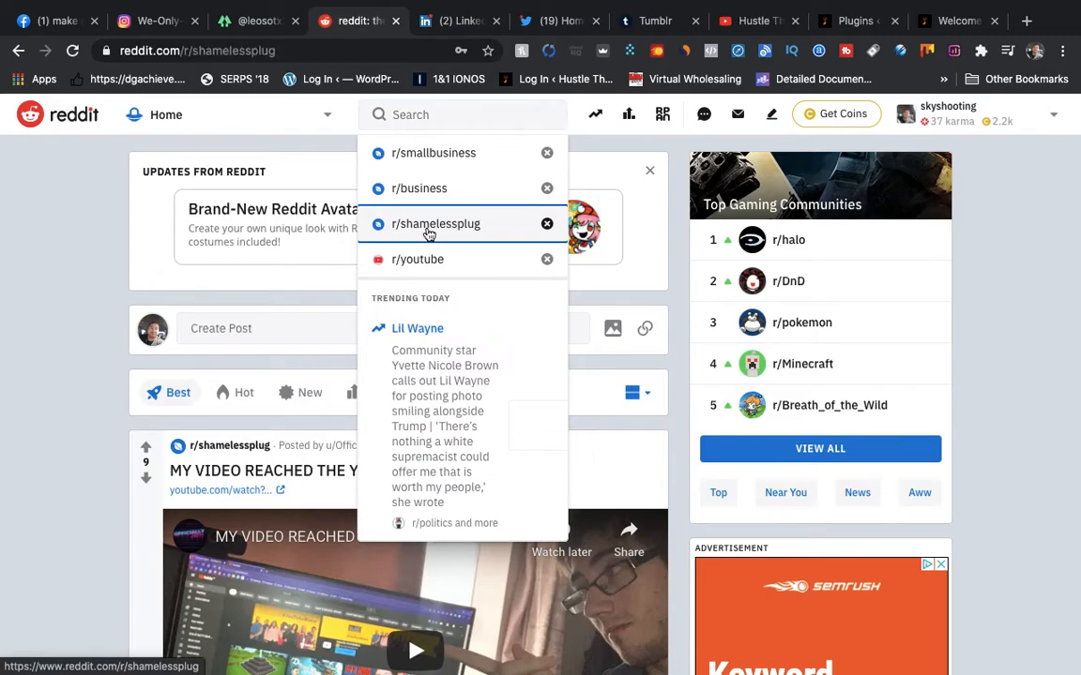
pyautogui.click(436, 224)
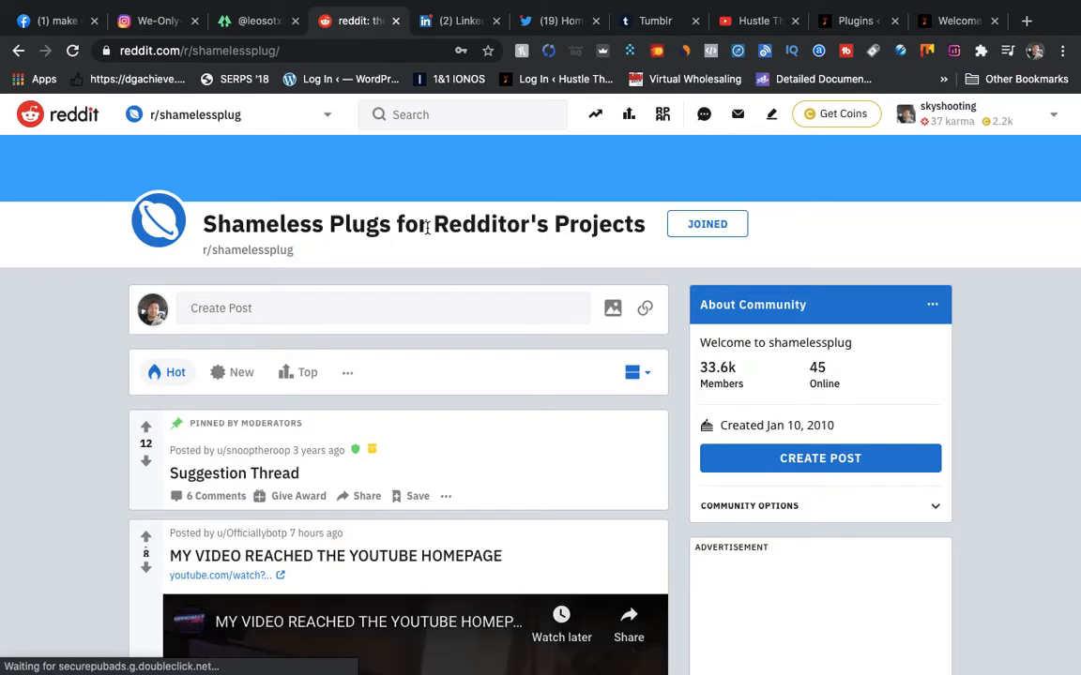
pyautogui.click(383, 308)
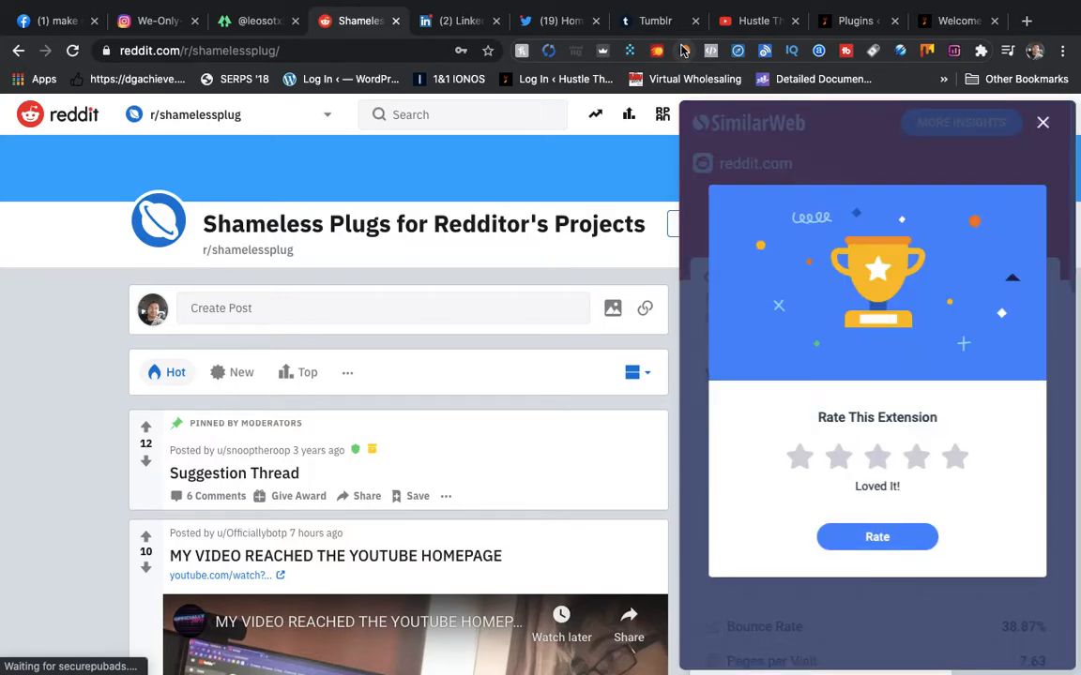
pyautogui.moveTo(979, 263)
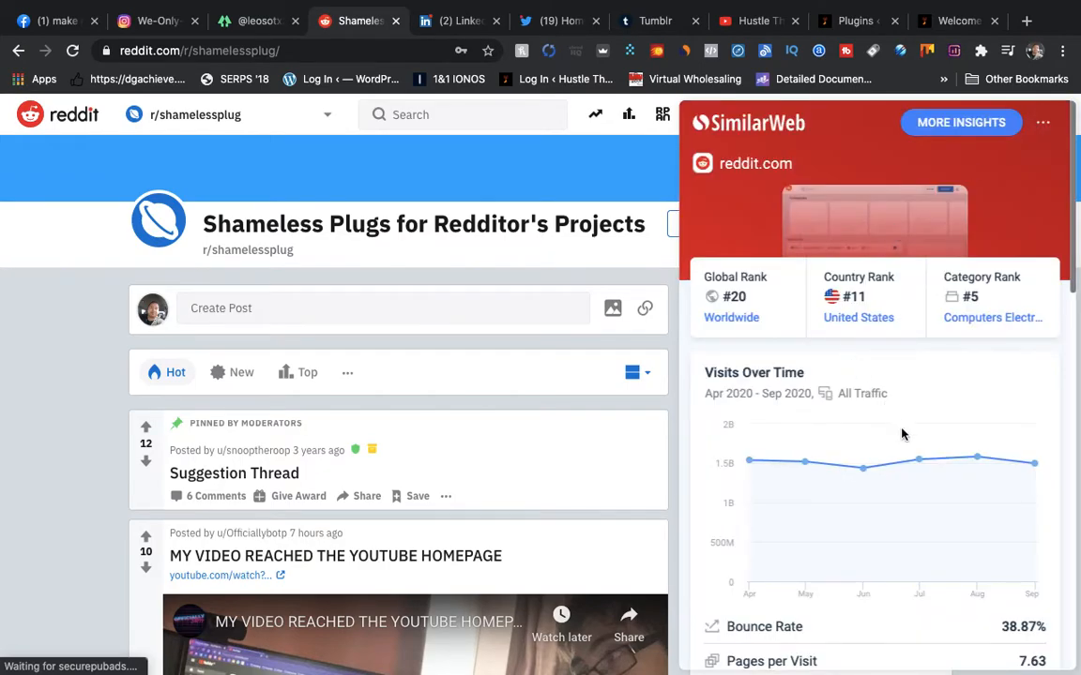
pyautogui.moveTo(799, 354)
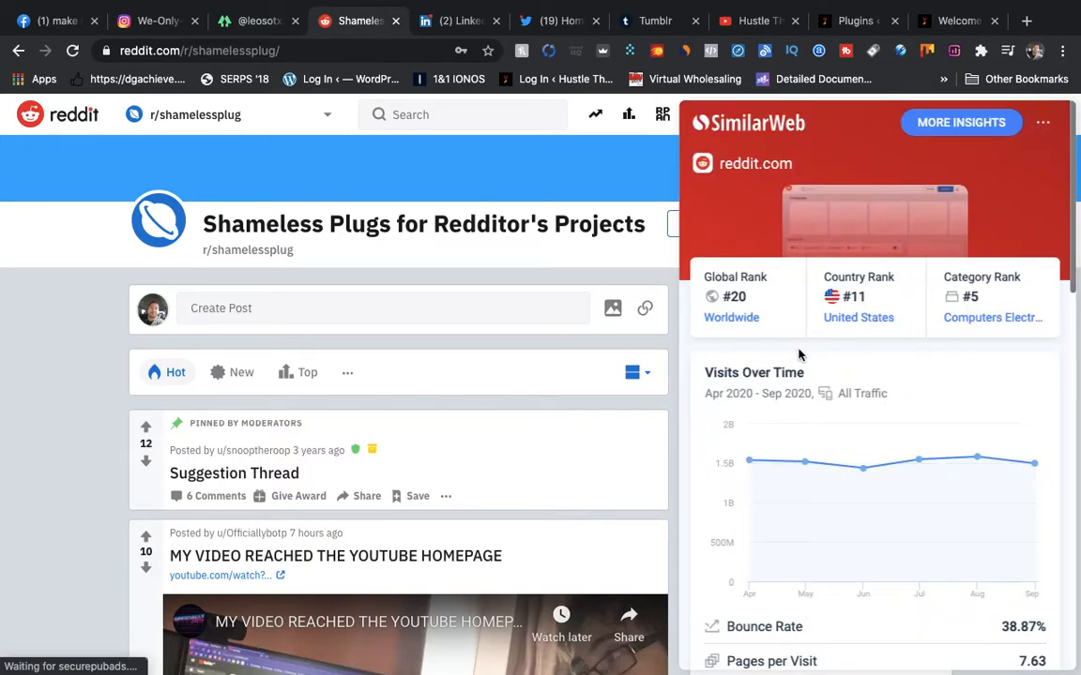
# Step: Scroll SimilarWeb's reddit.com report through visits and bounce rate to the top five countries
pyautogui.scroll(-3)
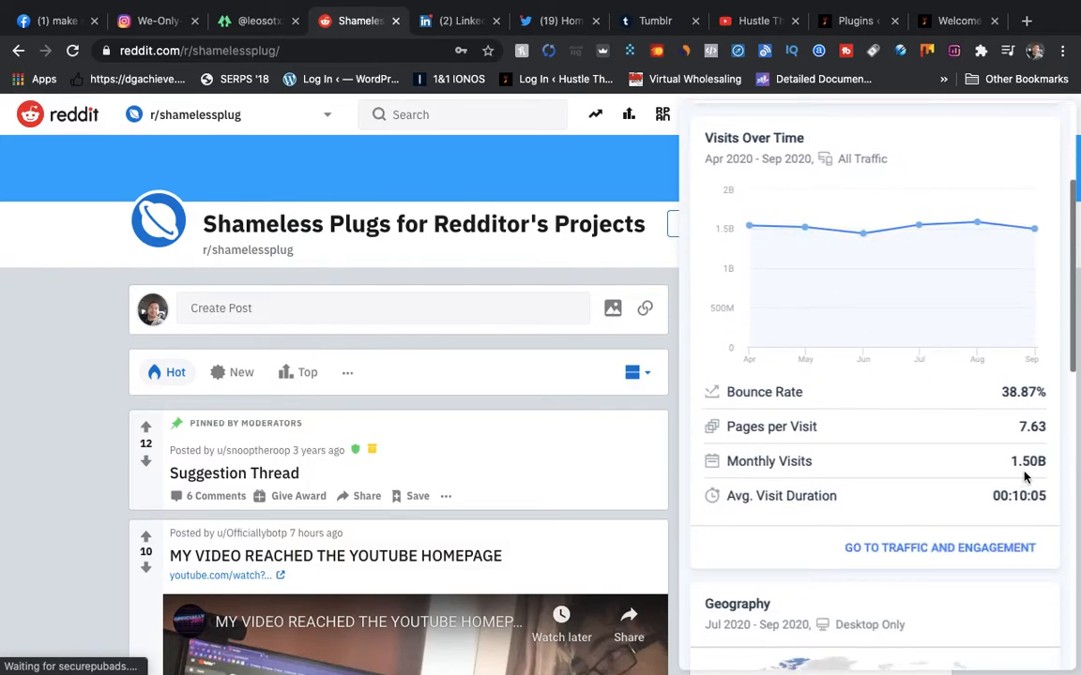
pyautogui.scroll(-3)
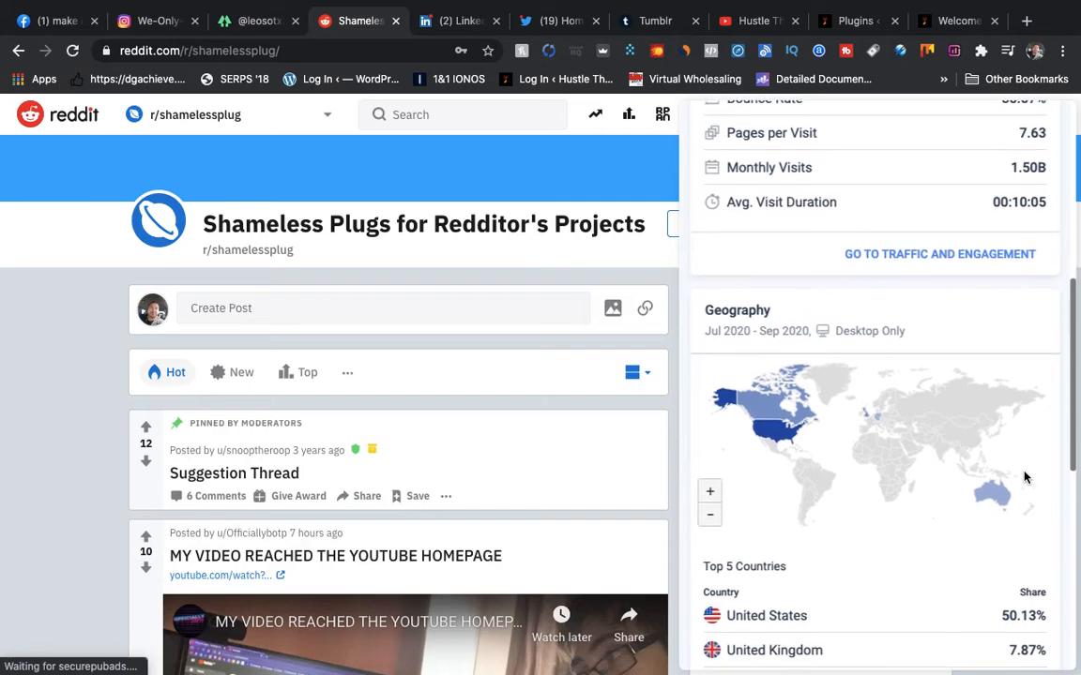
pyautogui.scroll(-3)
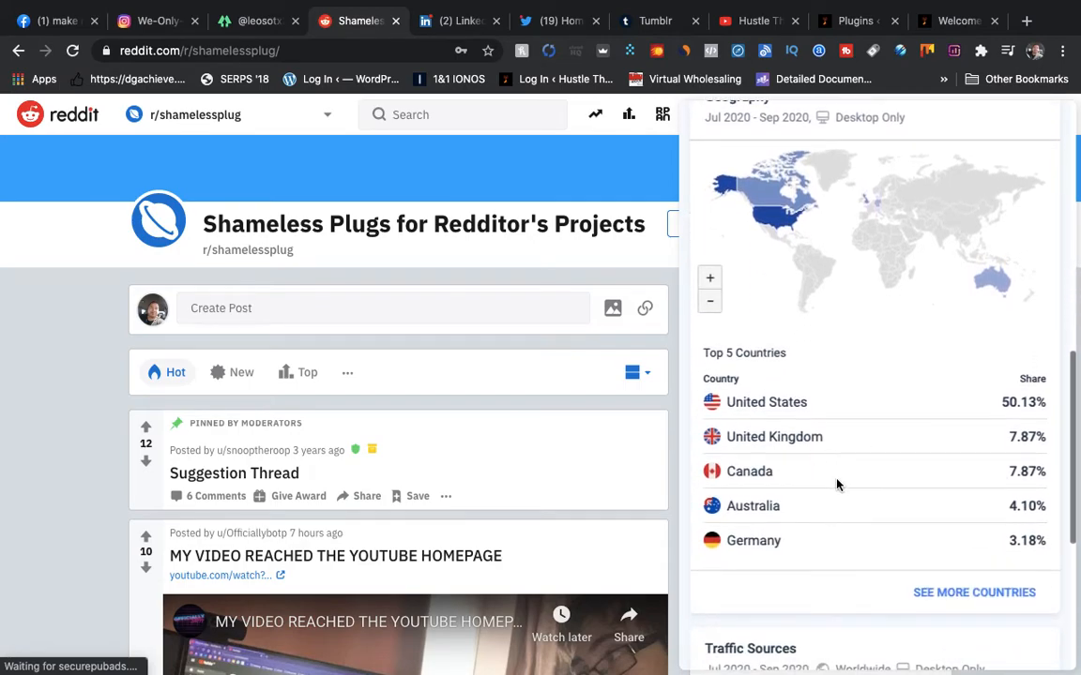
pyautogui.moveTo(778, 401)
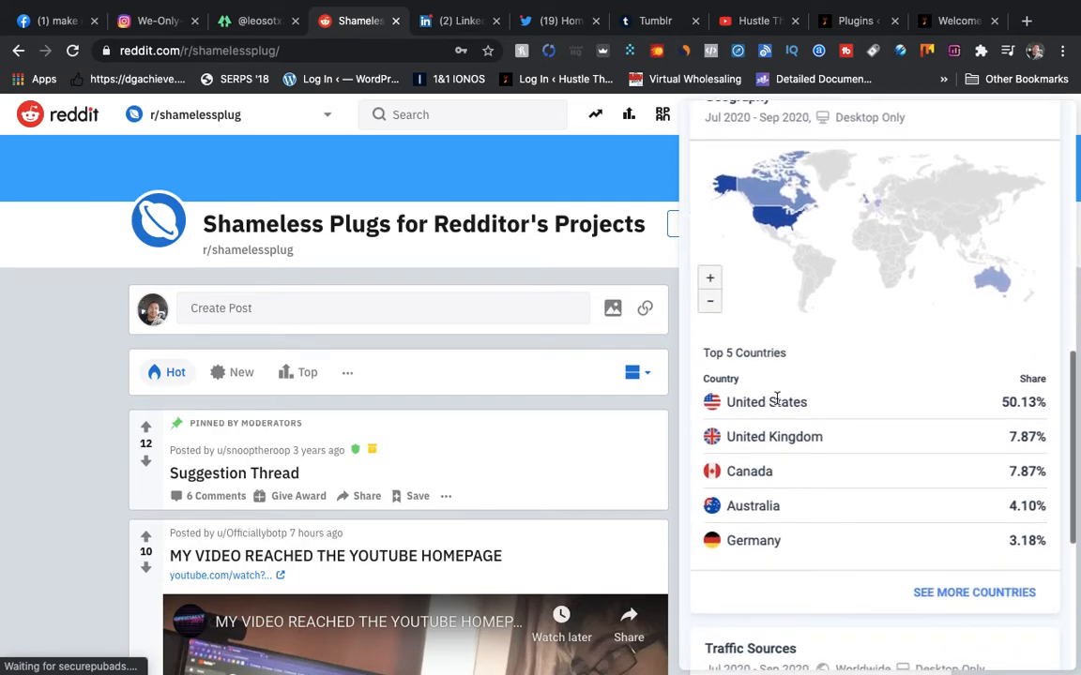
pyautogui.moveTo(812, 503)
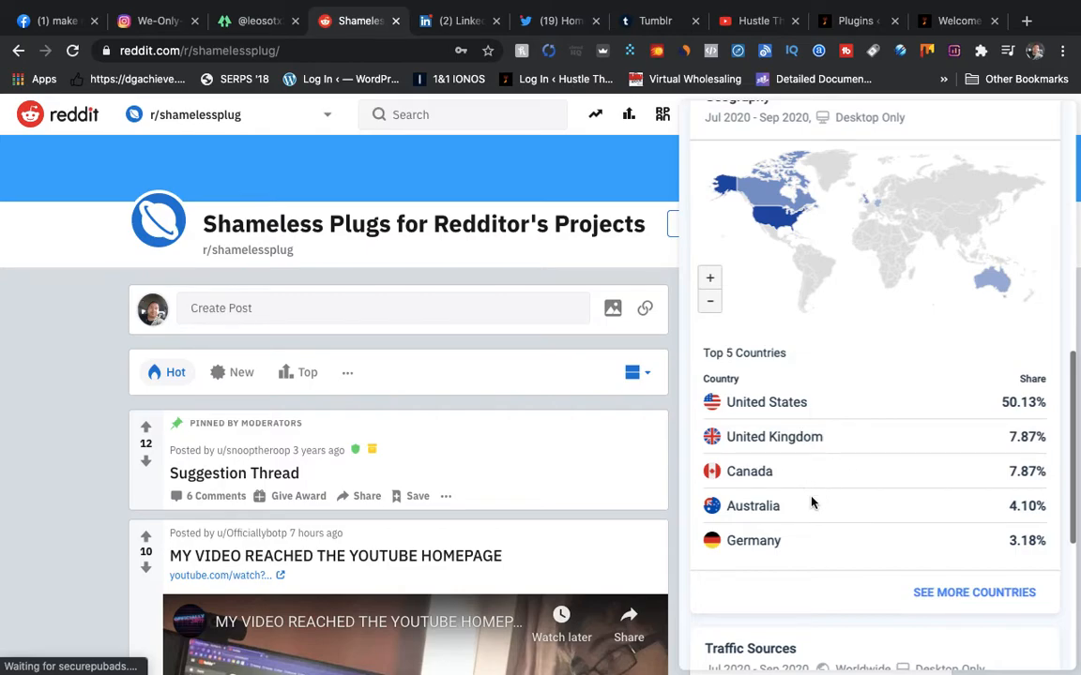
pyautogui.moveTo(793, 529)
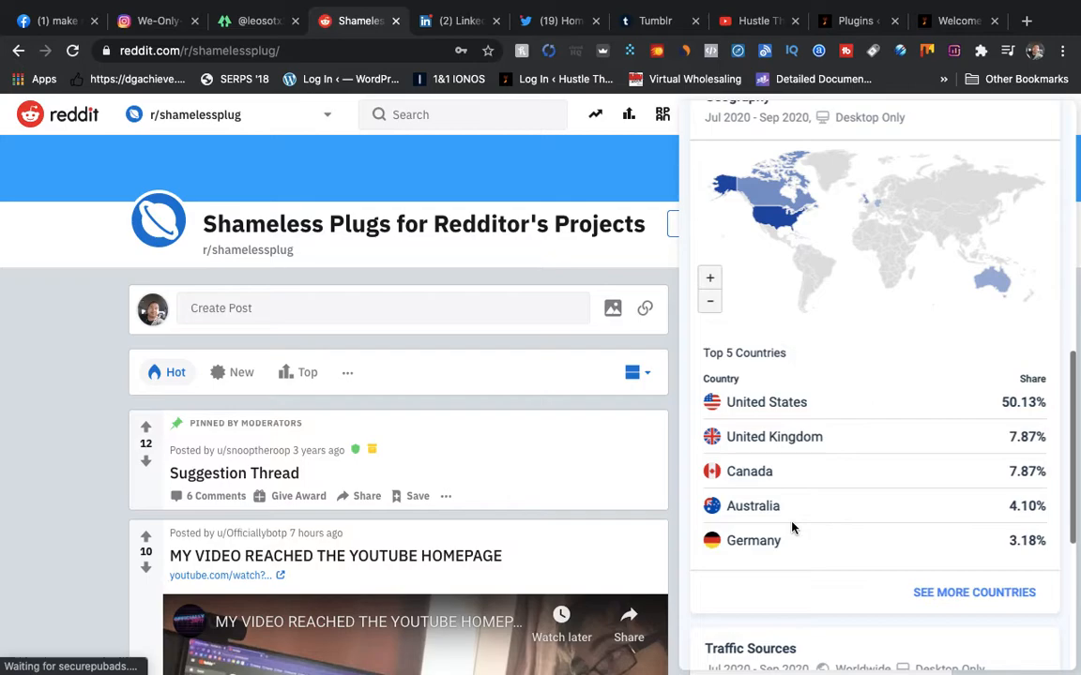
pyautogui.moveTo(802, 437)
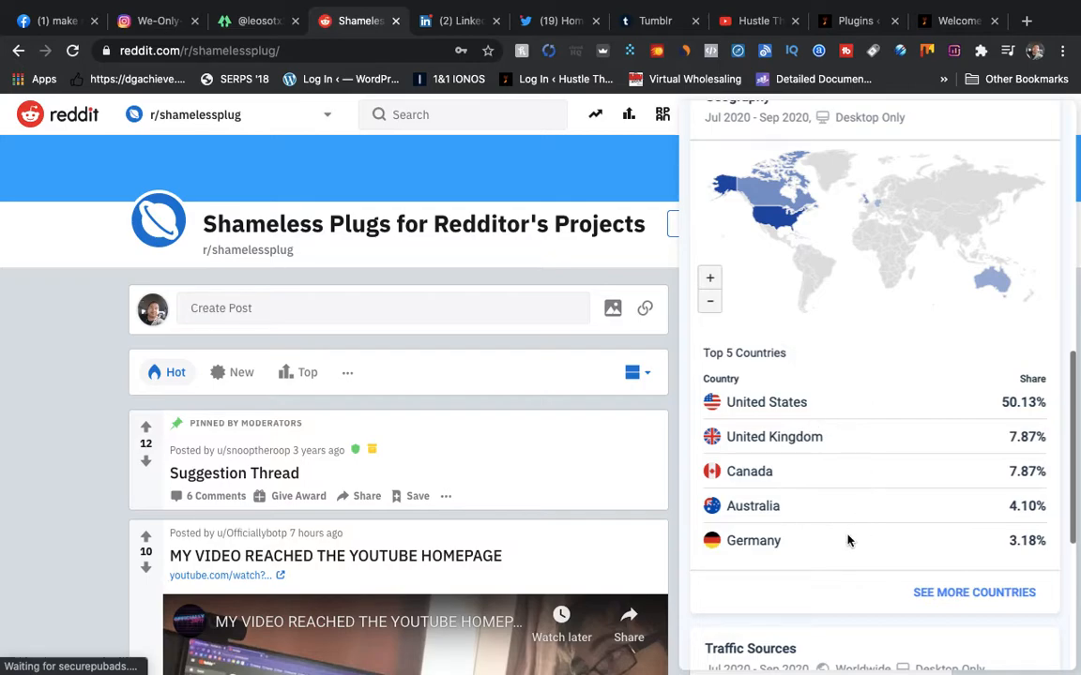
pyautogui.moveTo(619, 276)
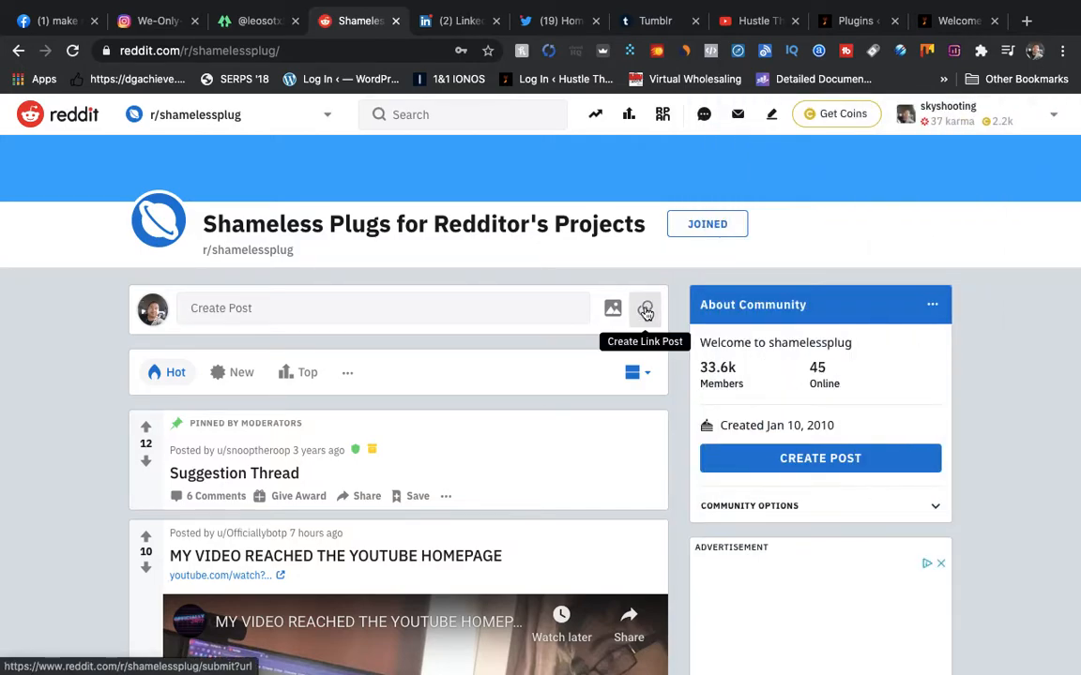
# Step: Start a link post in r/shamelessplug and place the cursor in the empty Url field
pyautogui.click(644, 308)
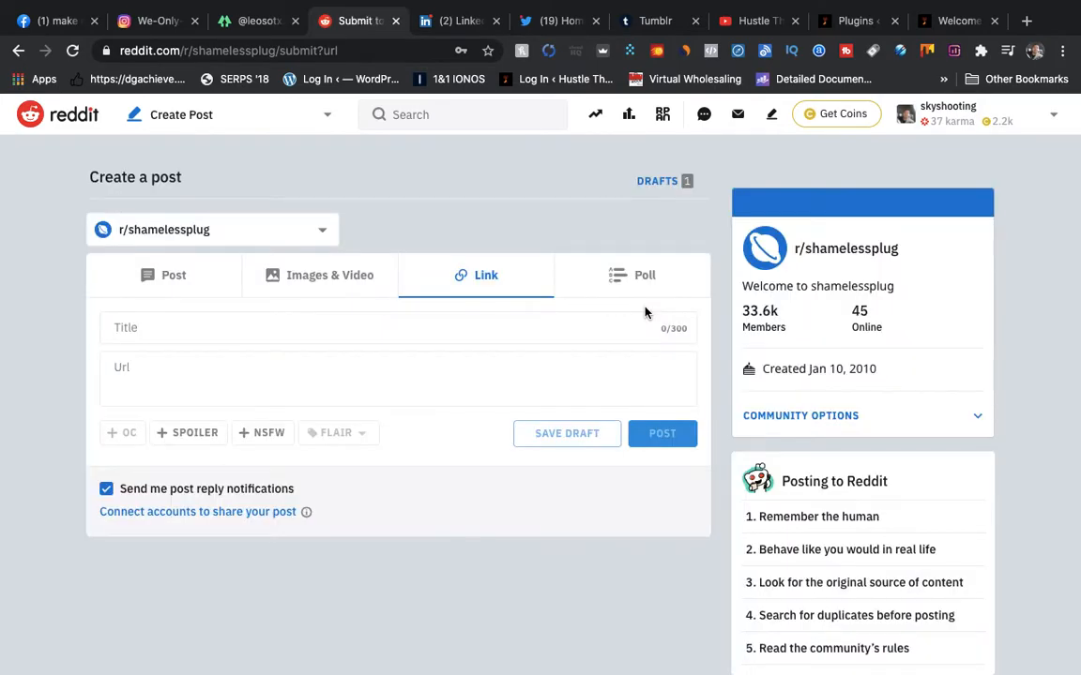
pyautogui.click(123, 367)
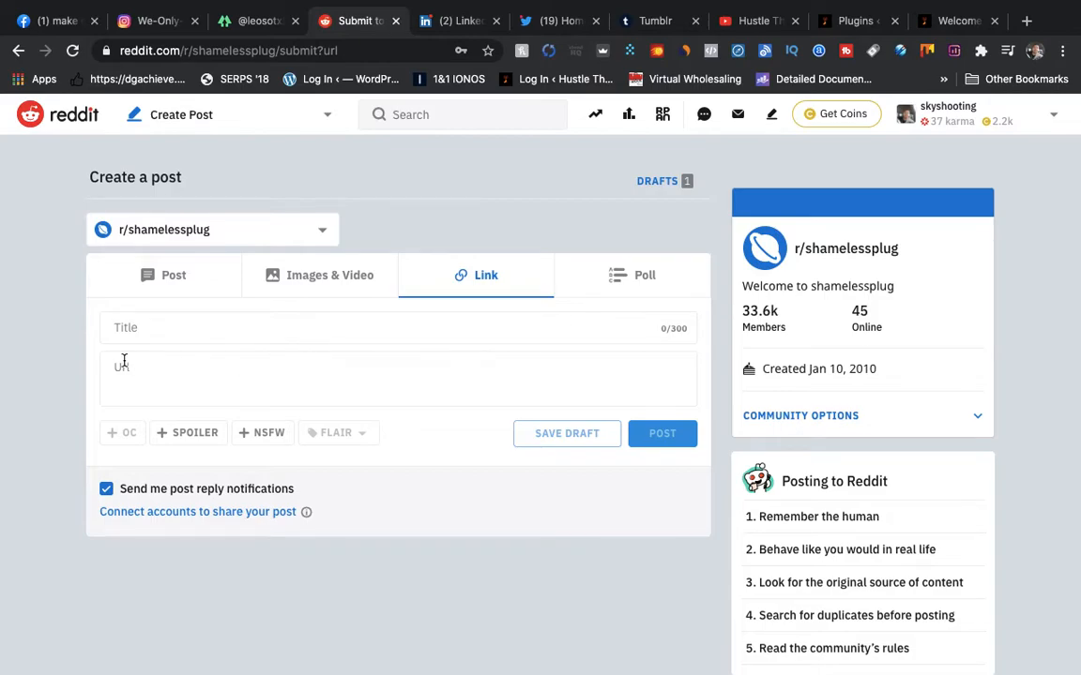
pyautogui.click(122, 366)
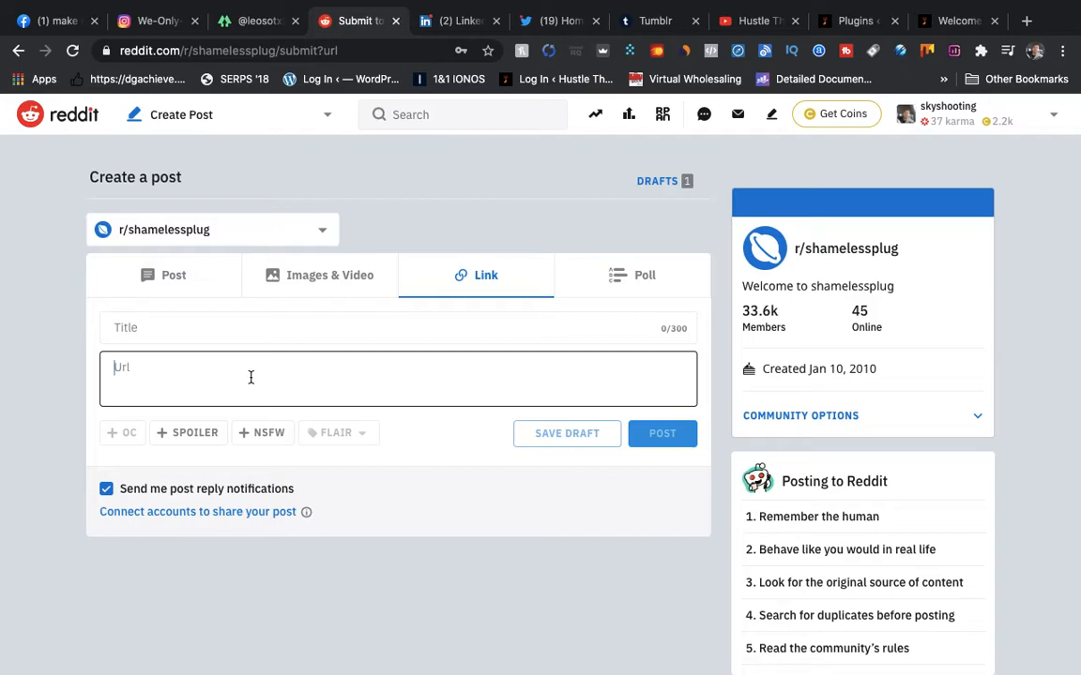
pyautogui.moveTo(405, 142)
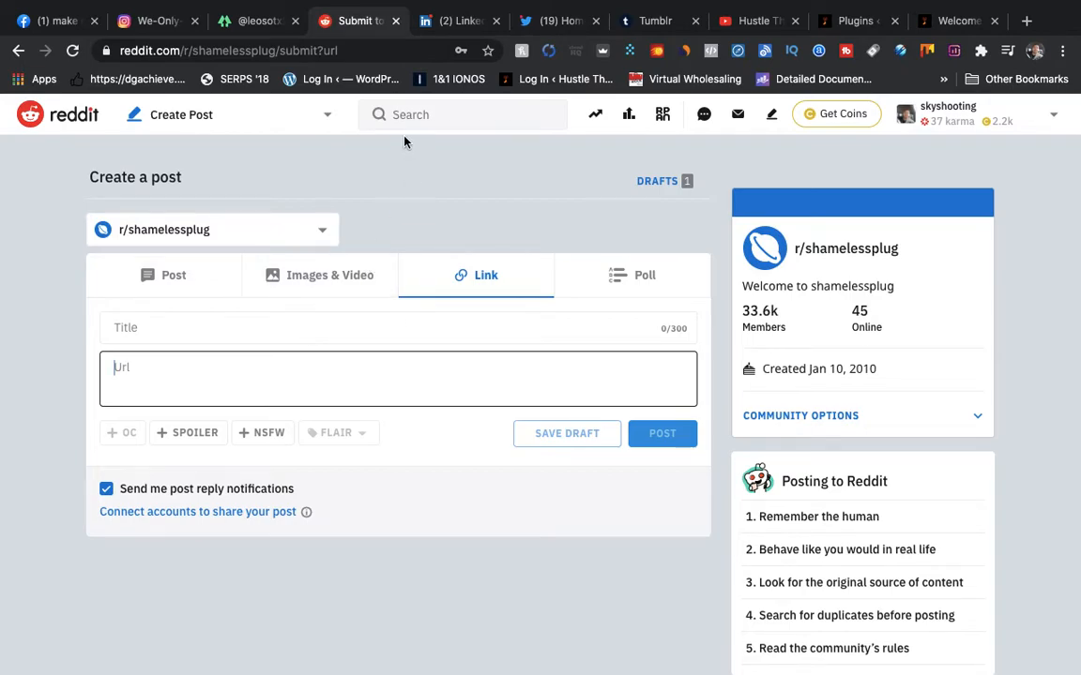
pyautogui.click(462, 114)
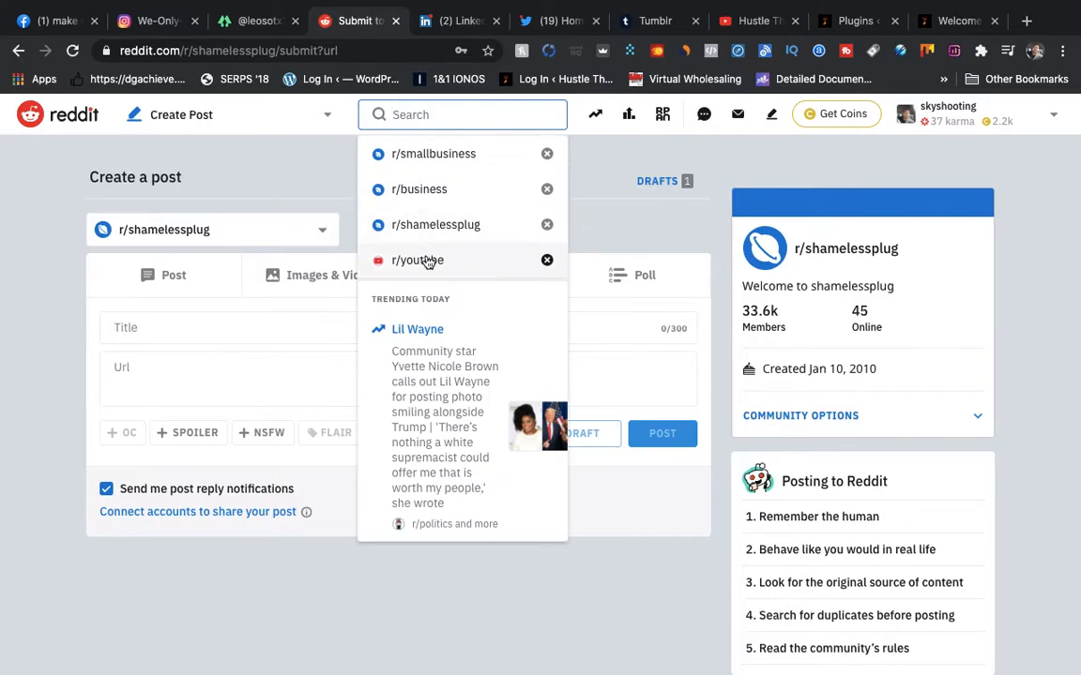
pyautogui.click(417, 260)
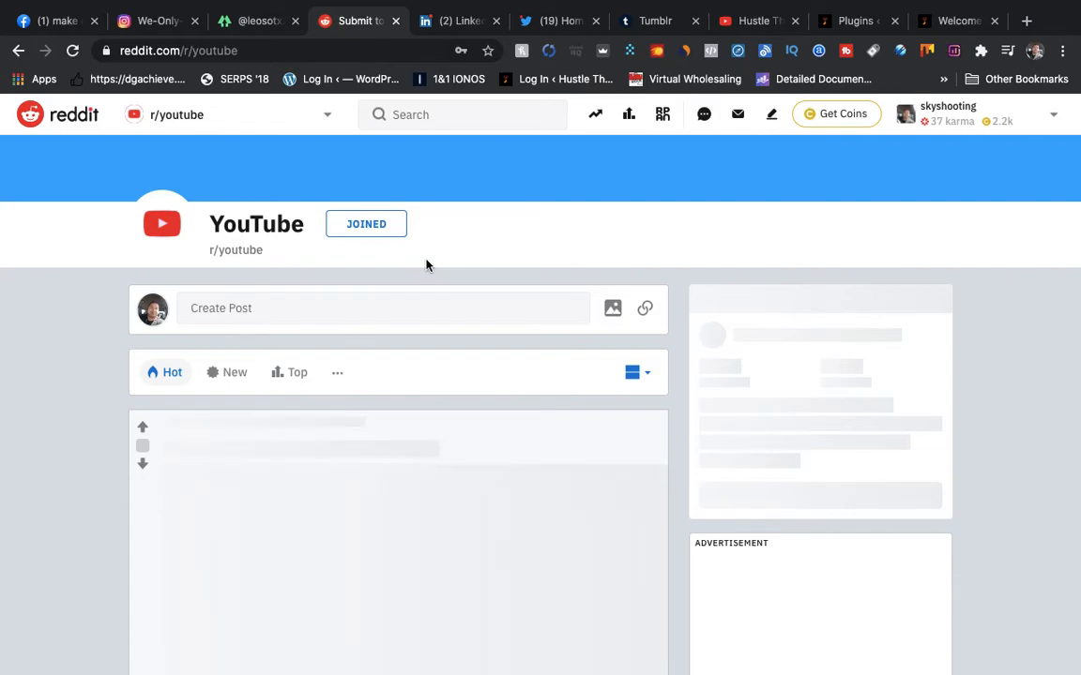
pyautogui.click(354, 308)
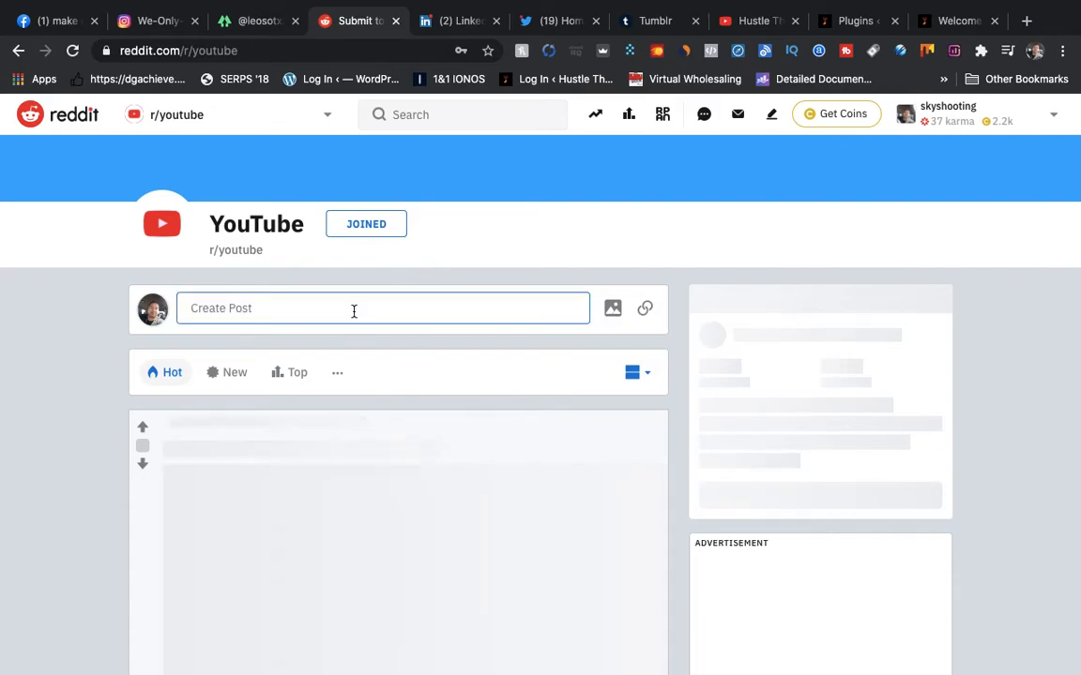
pyautogui.click(353, 308)
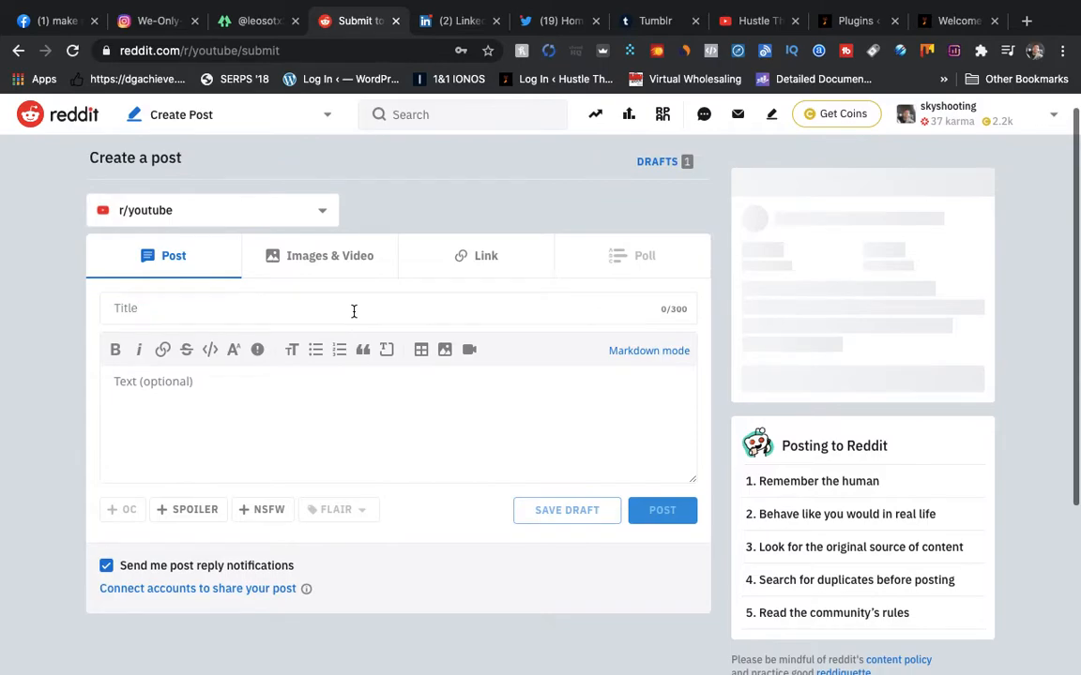
pyautogui.click(475, 255)
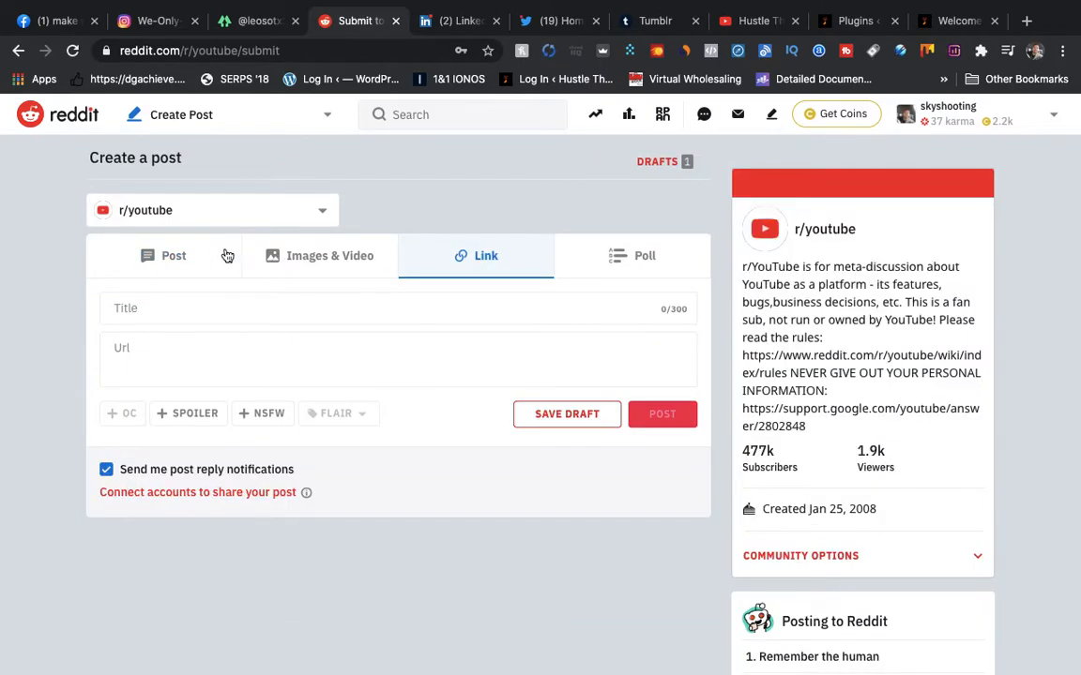
pyautogui.click(173, 255)
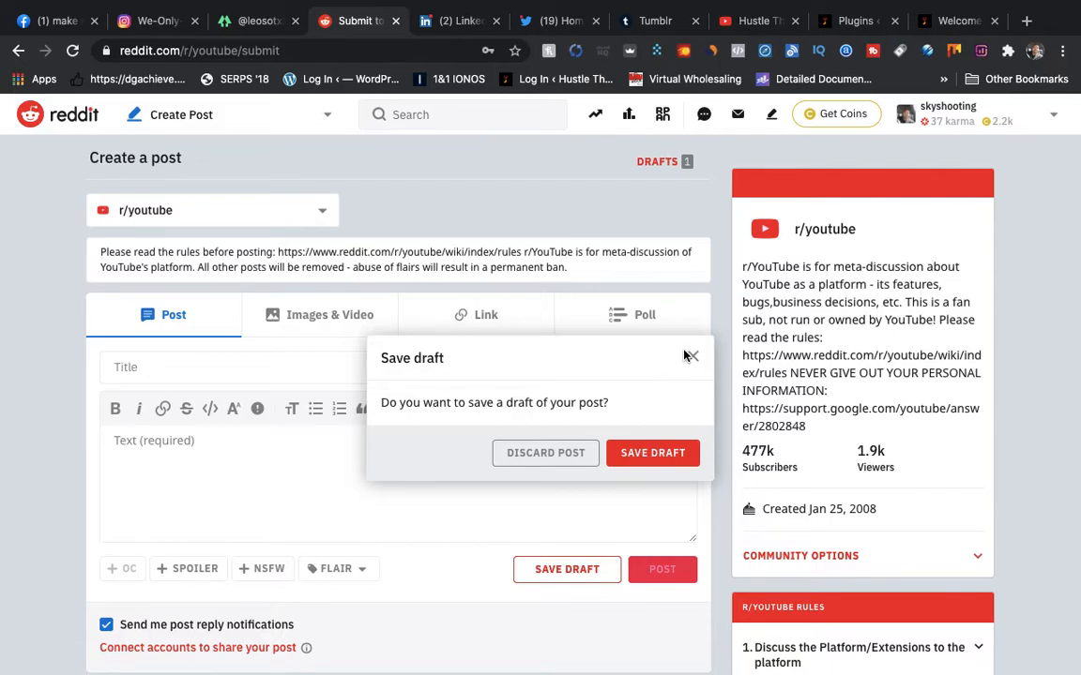
pyautogui.click(690, 356)
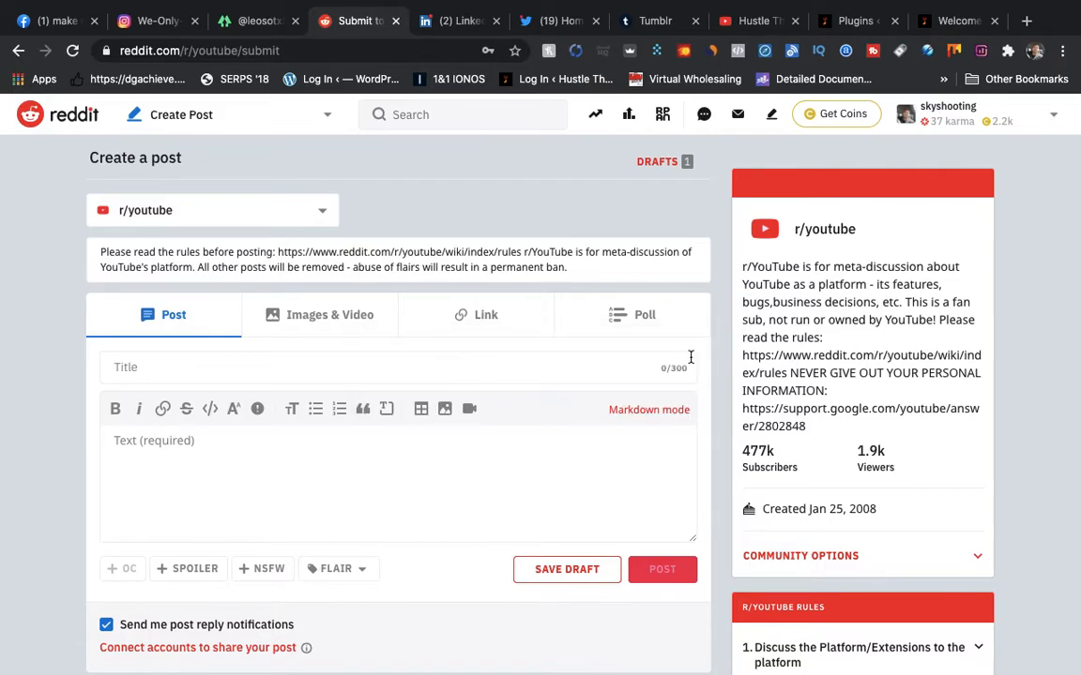
pyautogui.scroll(-3)
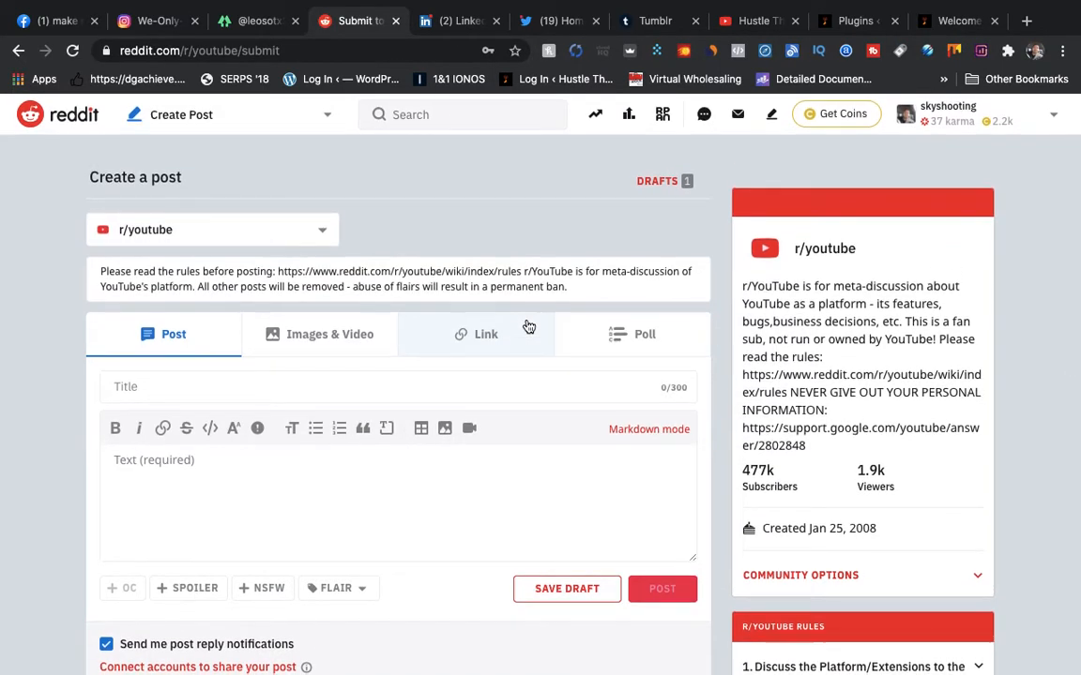
pyautogui.click(461, 114)
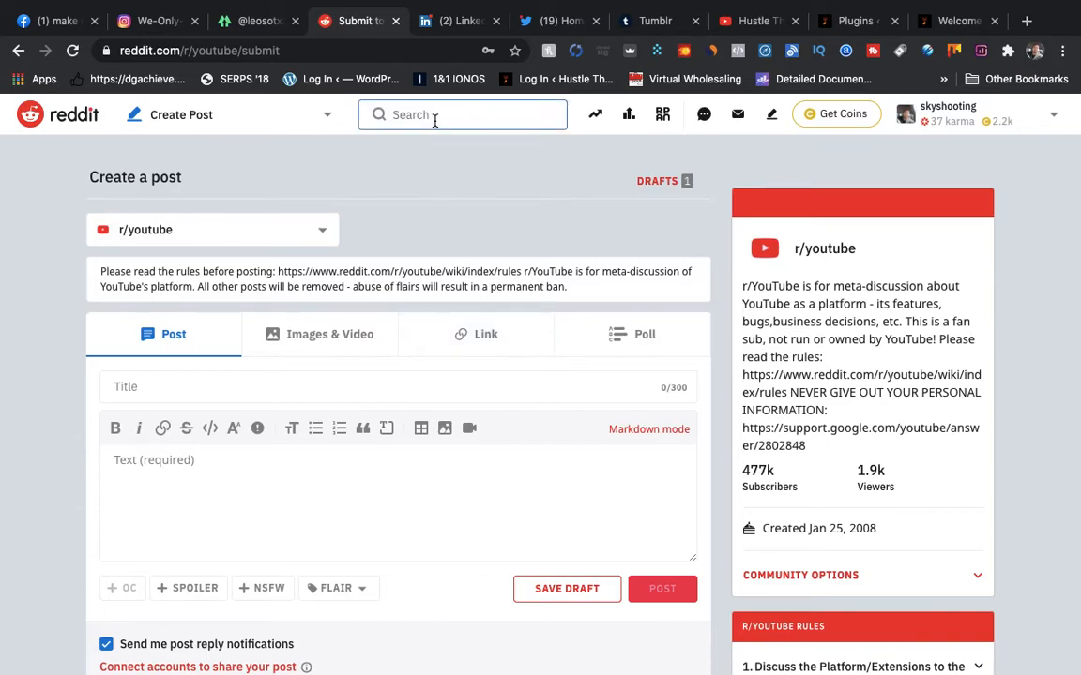
# Step: Open r/smallbusiness and scroll through its Hot posts and community rules sidebar
pyautogui.click(461, 115)
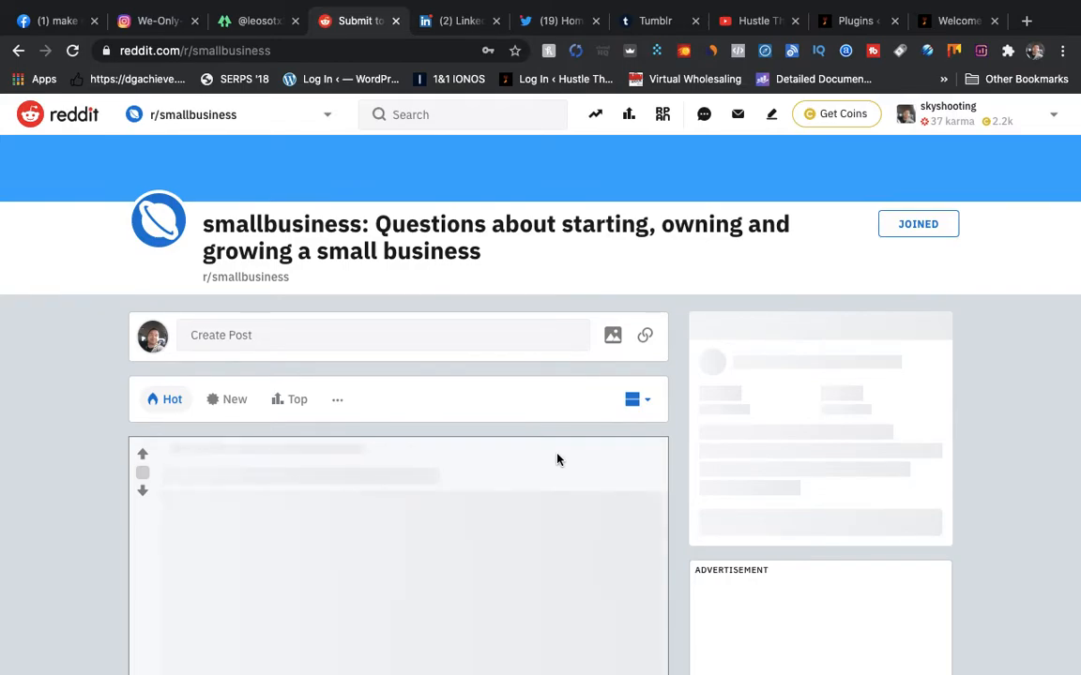
pyautogui.scroll(-3)
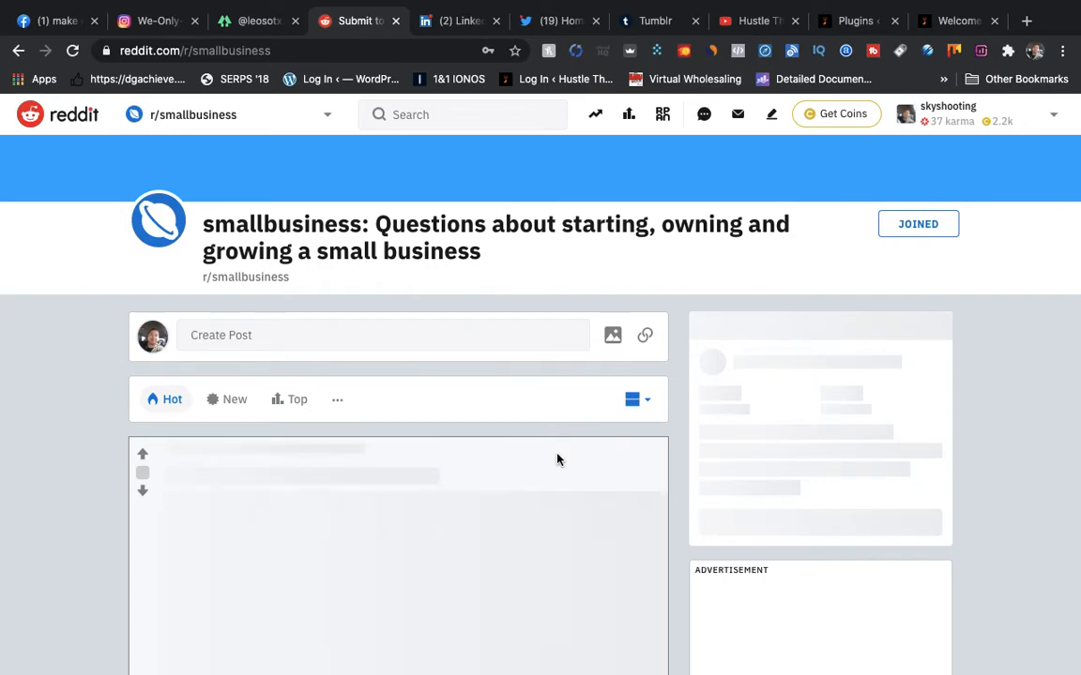
pyautogui.moveTo(758, 514)
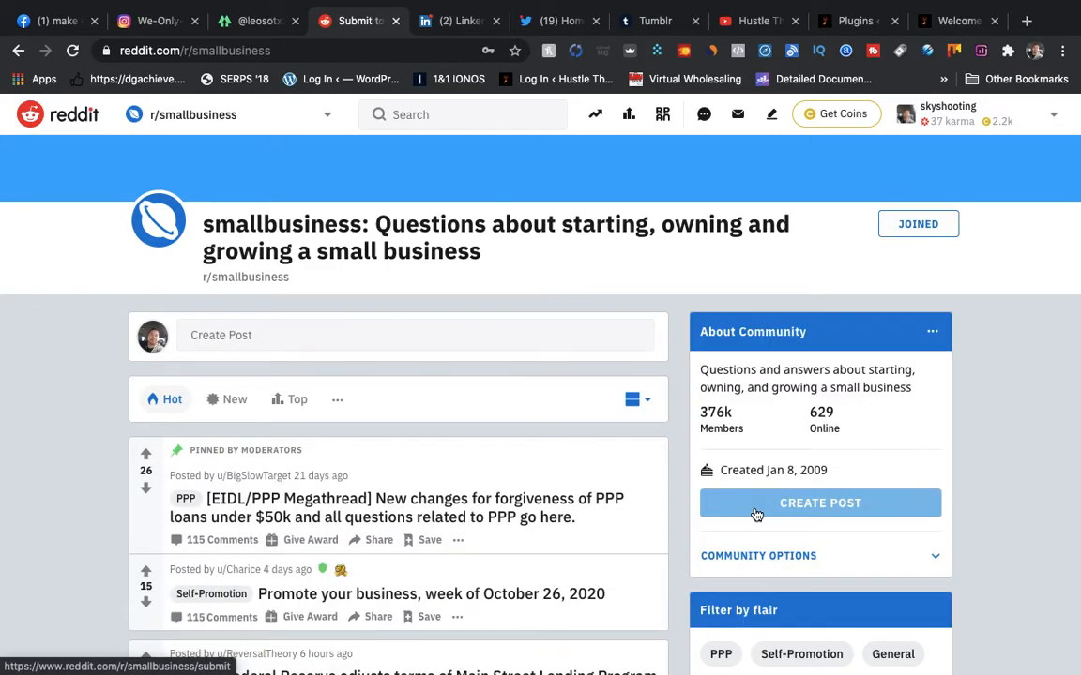
pyautogui.scroll(-3)
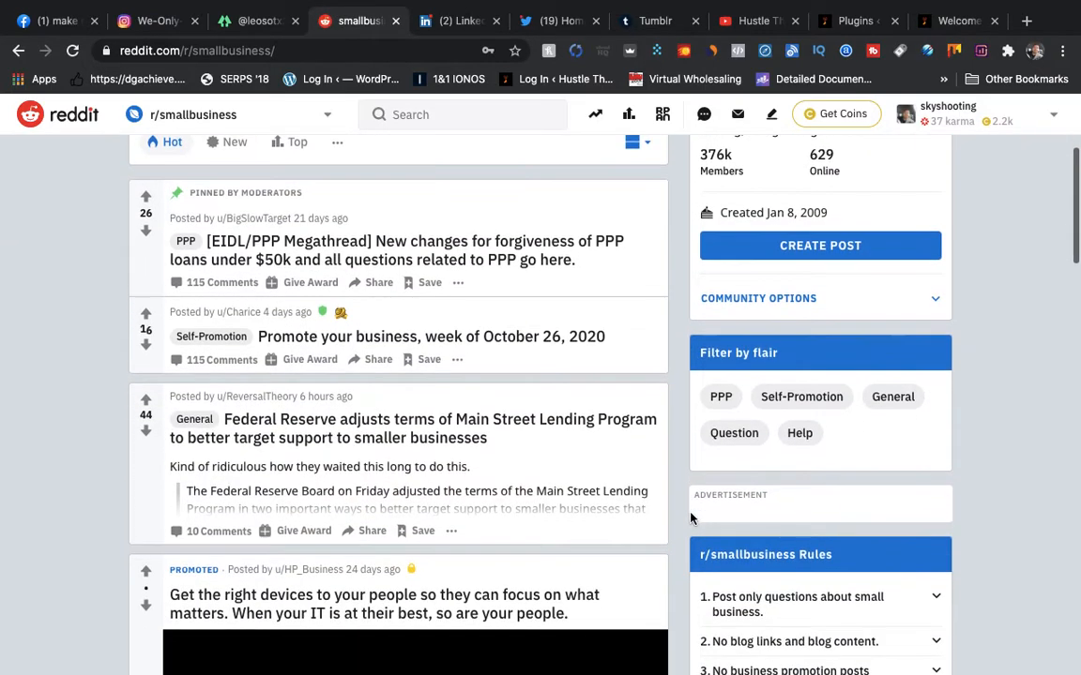
pyautogui.scroll(-3)
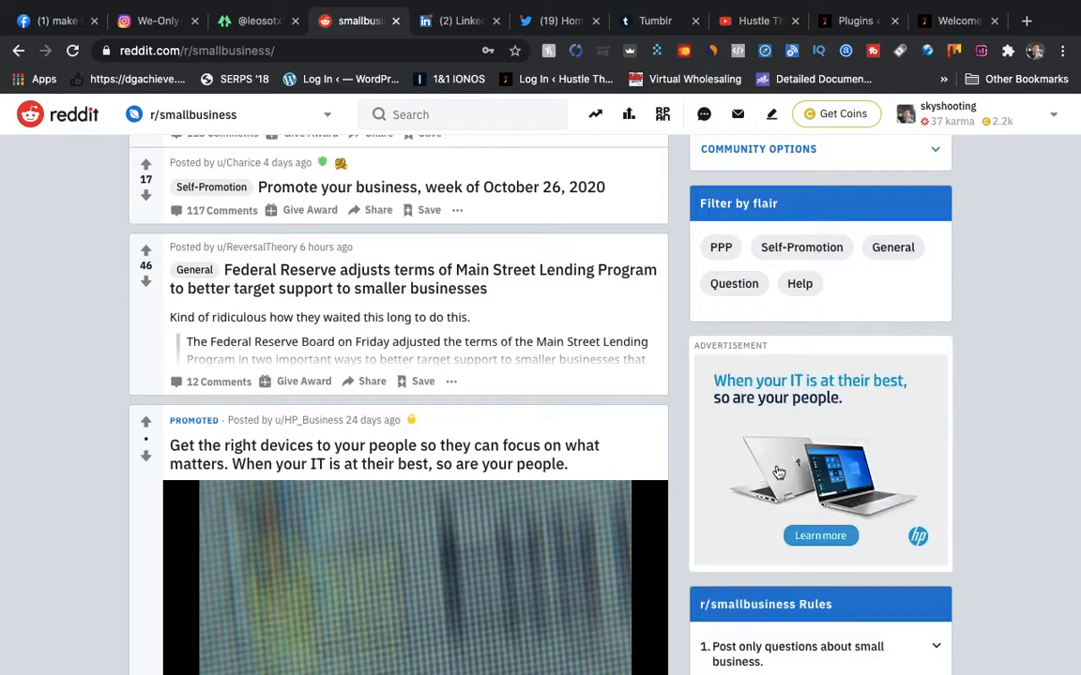
pyautogui.scroll(-3)
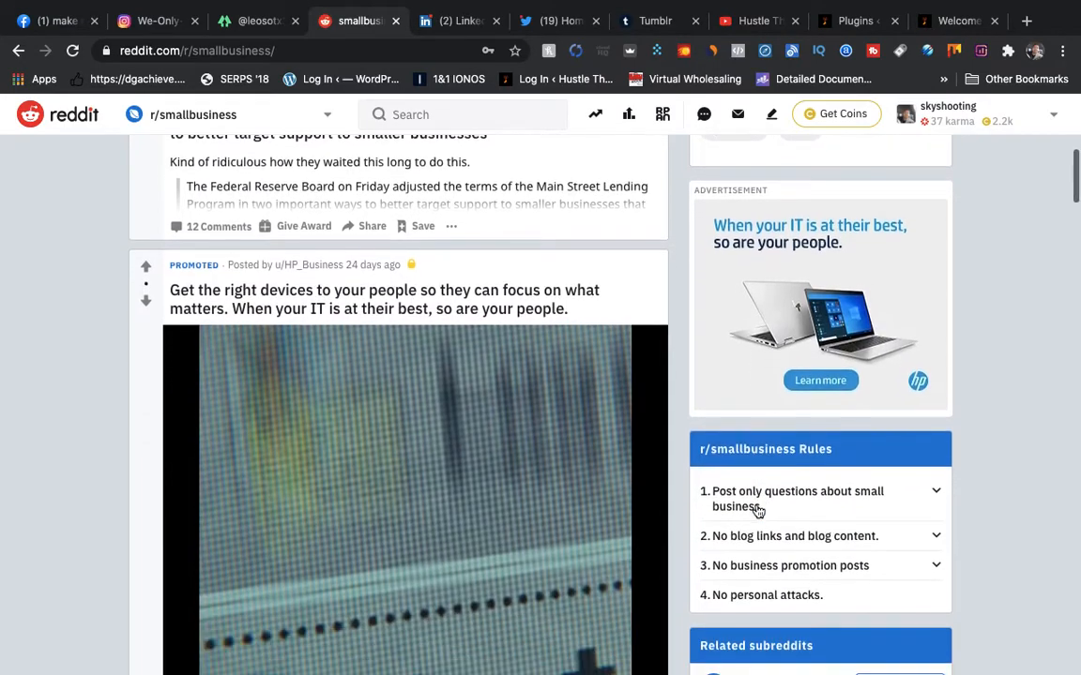
pyautogui.moveTo(808, 546)
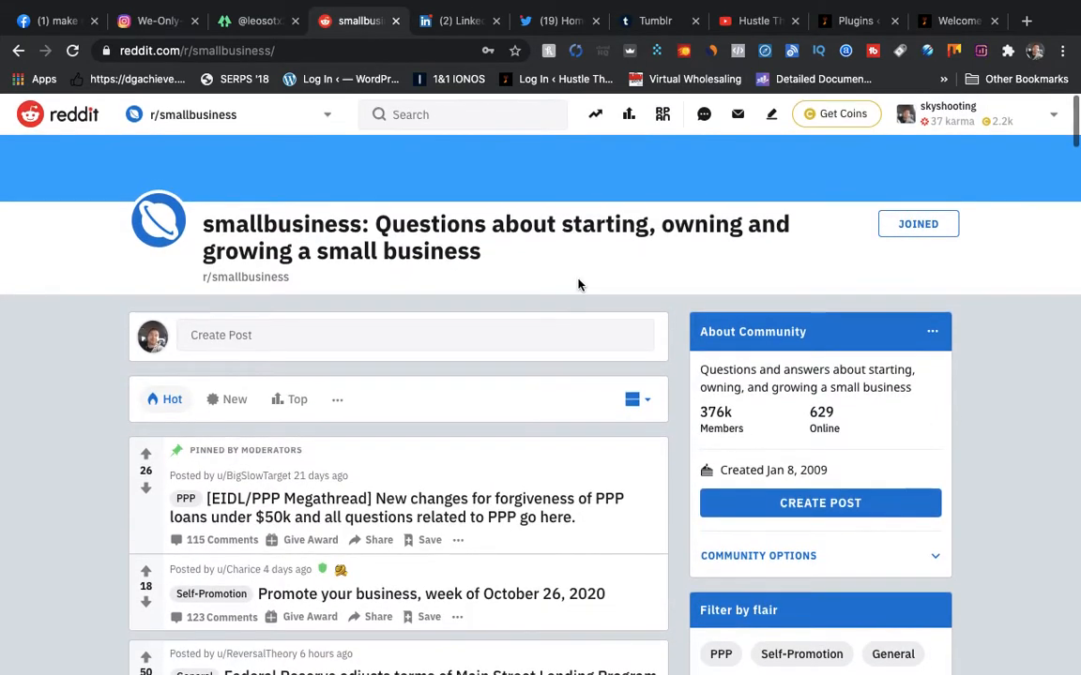
# Step: Switch to the LinkedIn tab and scroll SimilarWeb's linkedin.com ranks, 1.20B visits and geography
pyautogui.click(460, 20)
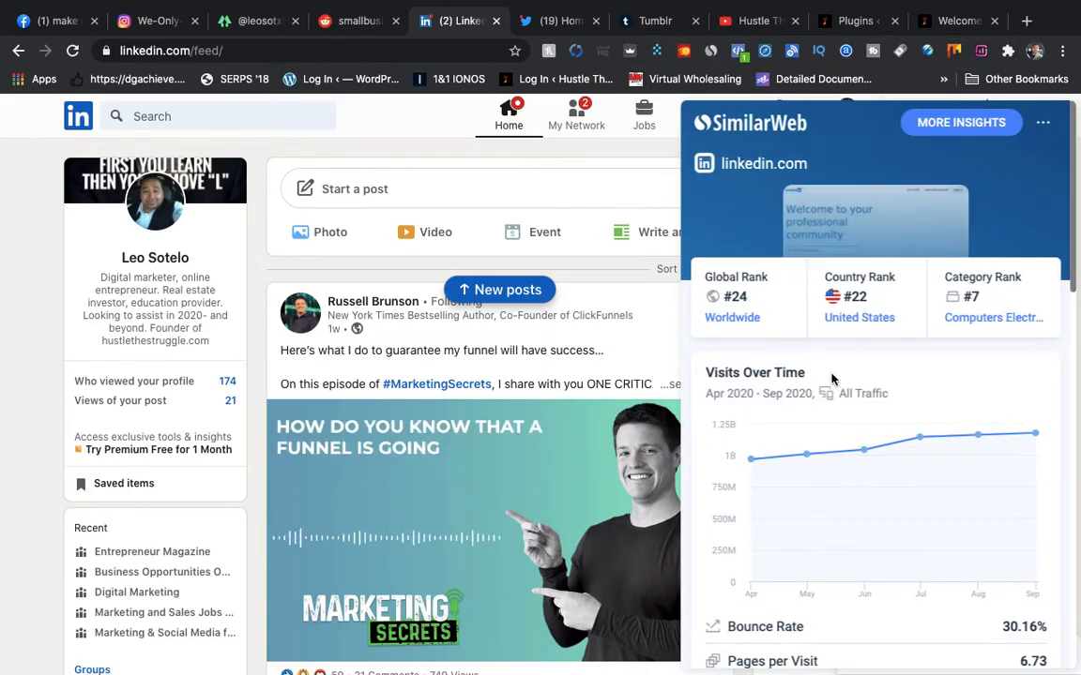
pyautogui.scroll(-3)
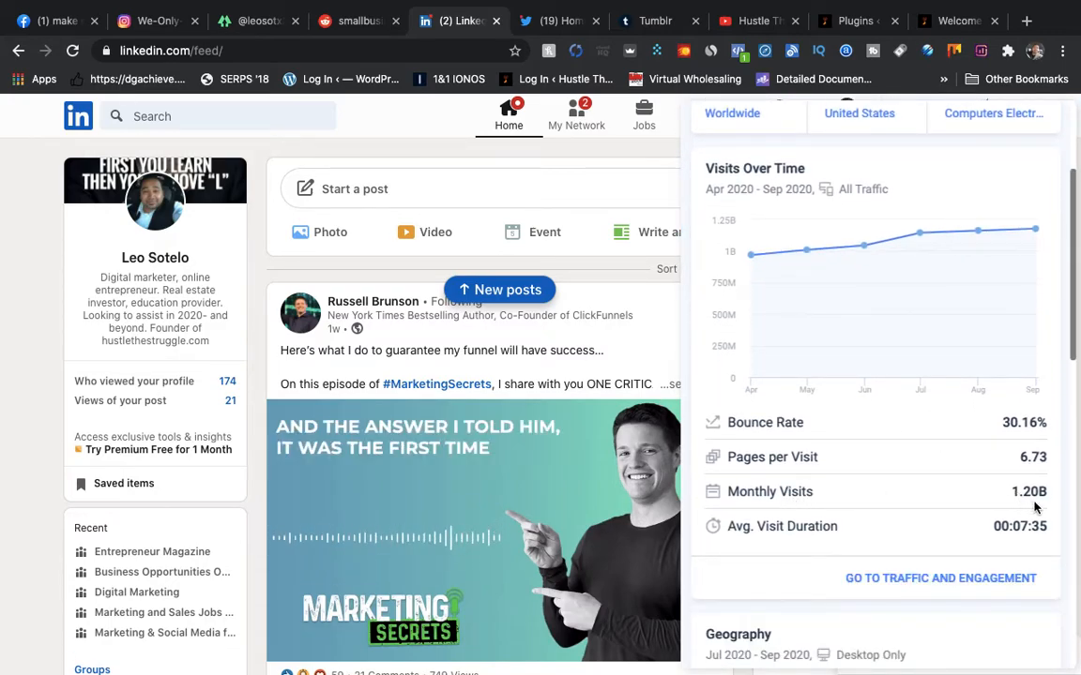
pyautogui.scroll(-3)
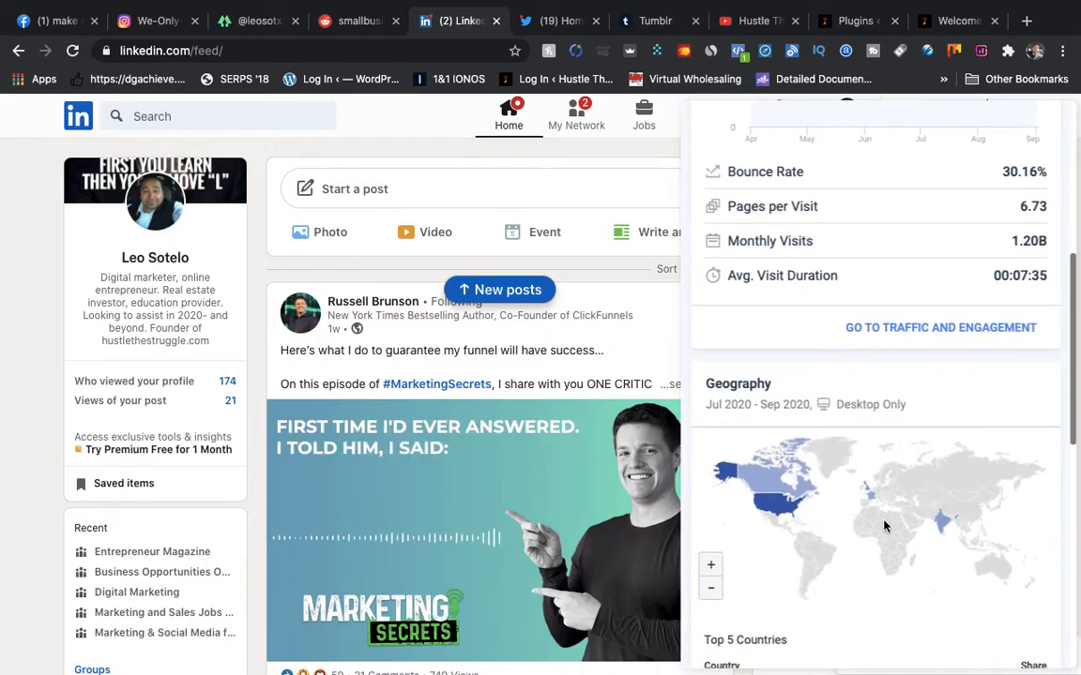
pyautogui.scroll(-3)
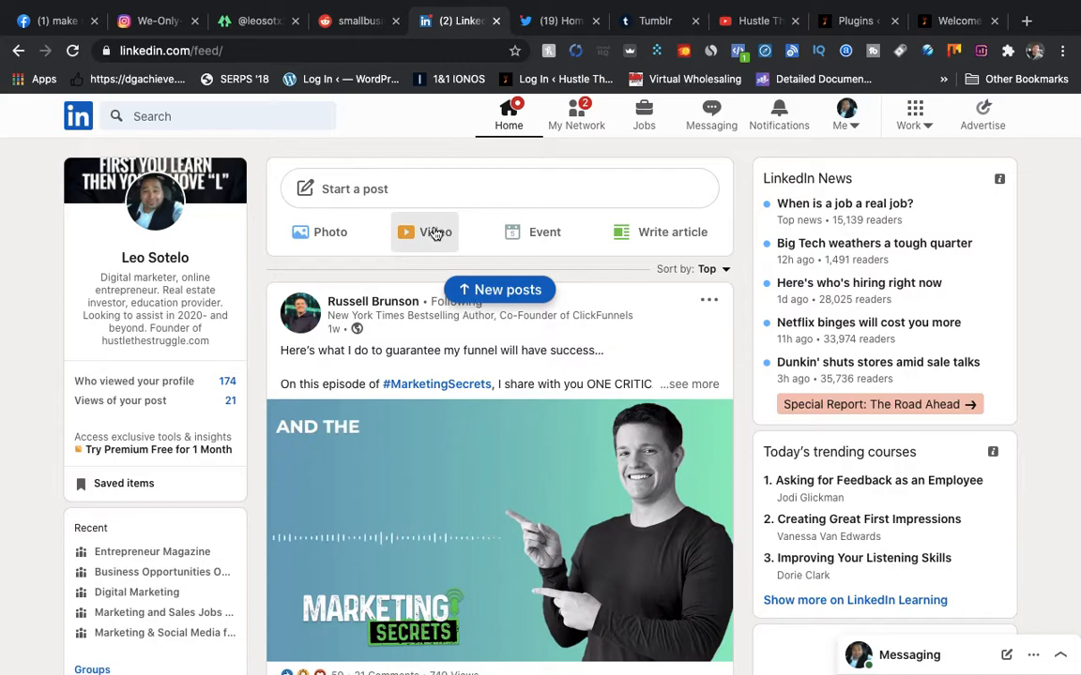
pyautogui.moveTo(654, 235)
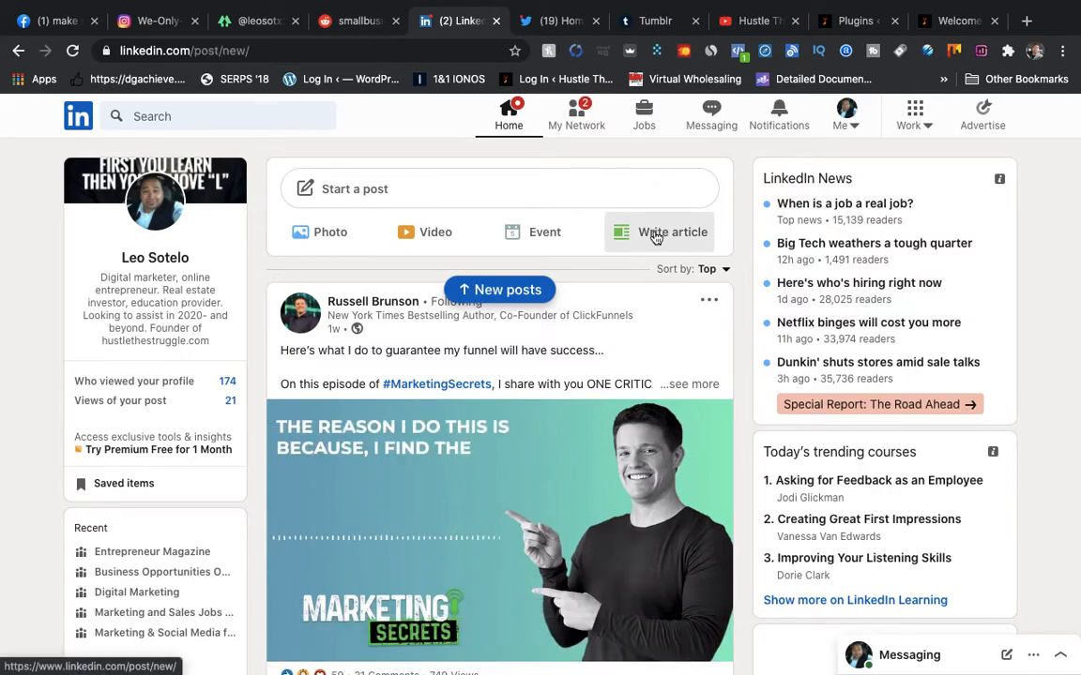
pyautogui.click(659, 232)
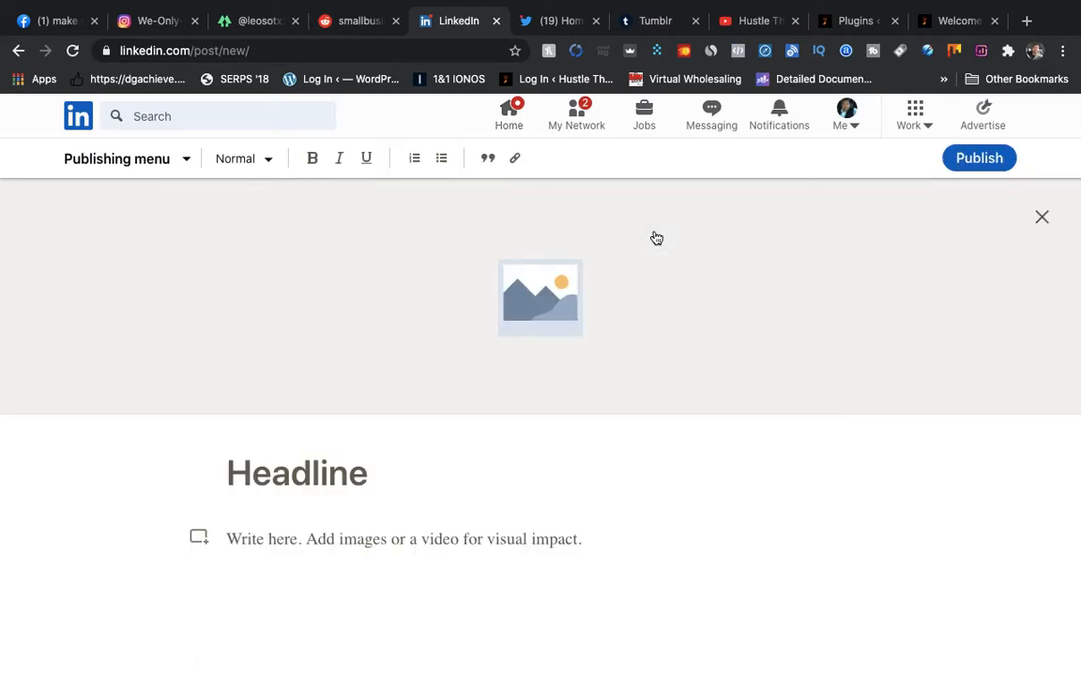
pyautogui.moveTo(422, 377)
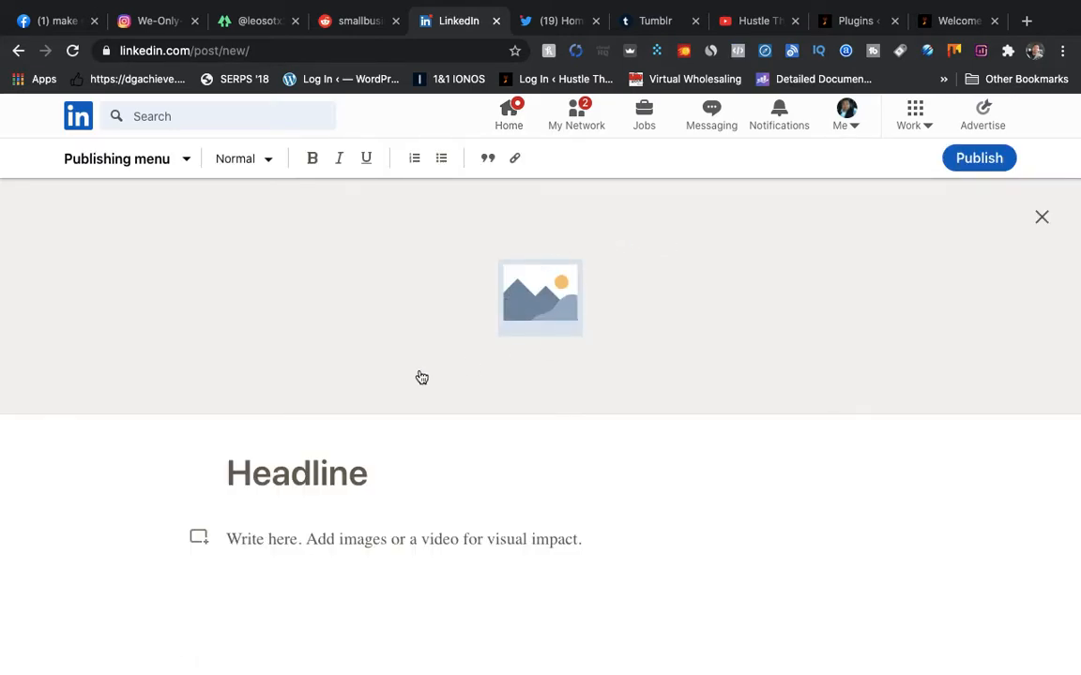
pyautogui.scroll(-3)
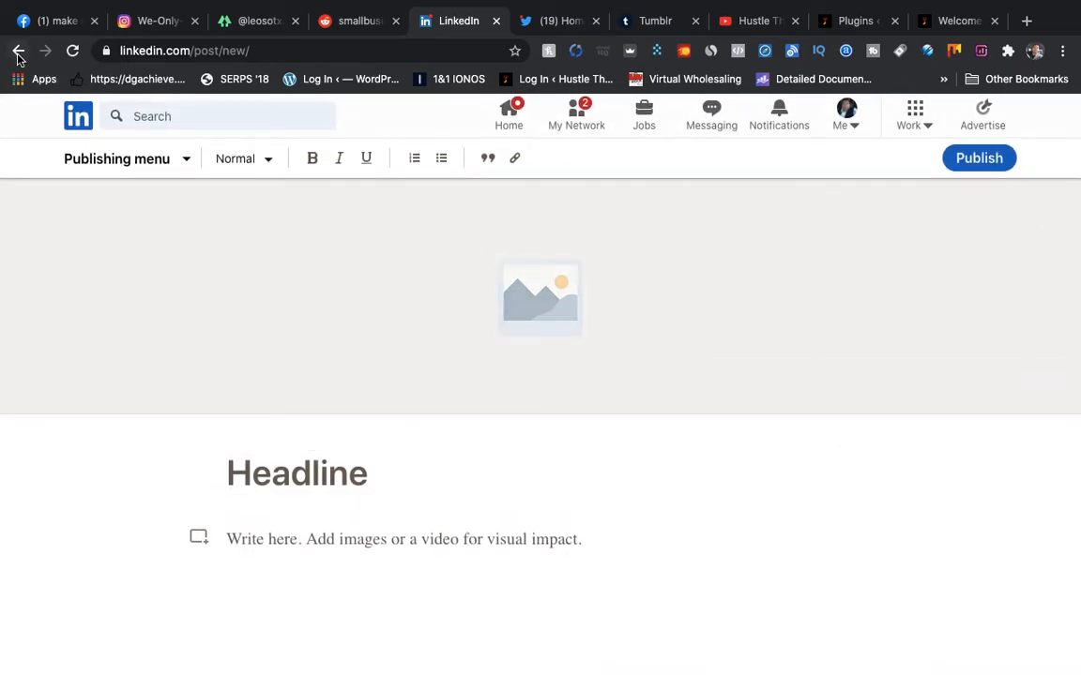
pyautogui.click(17, 51)
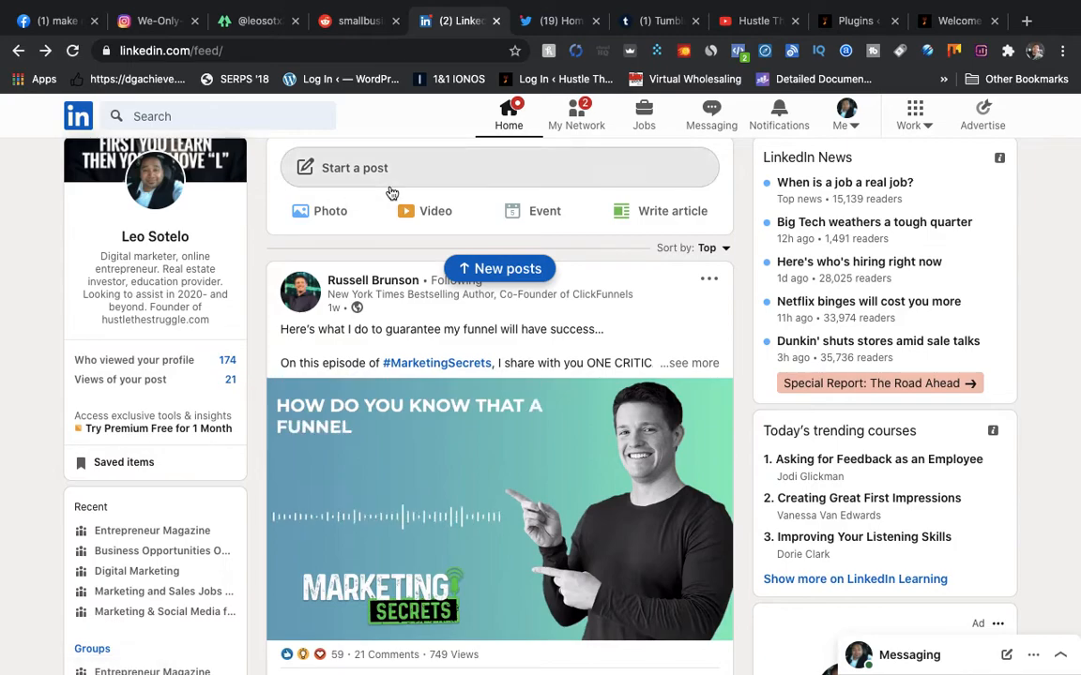
# Step: Switch to the Twitter tab and scroll SimilarWeb's twitter.com ranks, 5.80B visits and geography map
pyautogui.click(553, 21)
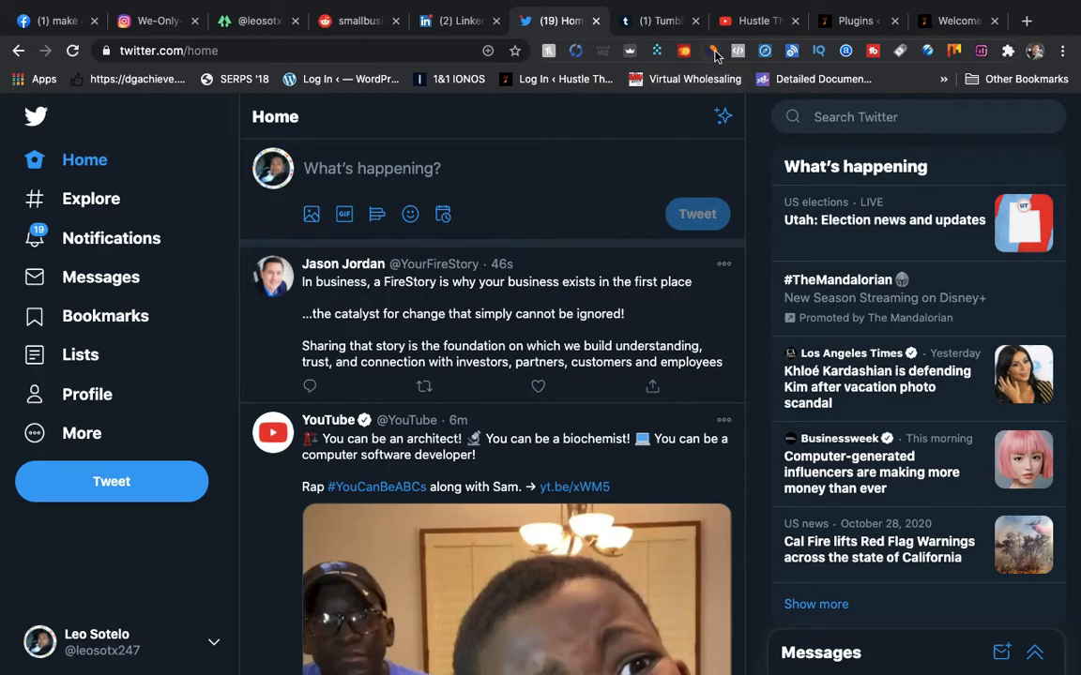
pyautogui.moveTo(713, 51)
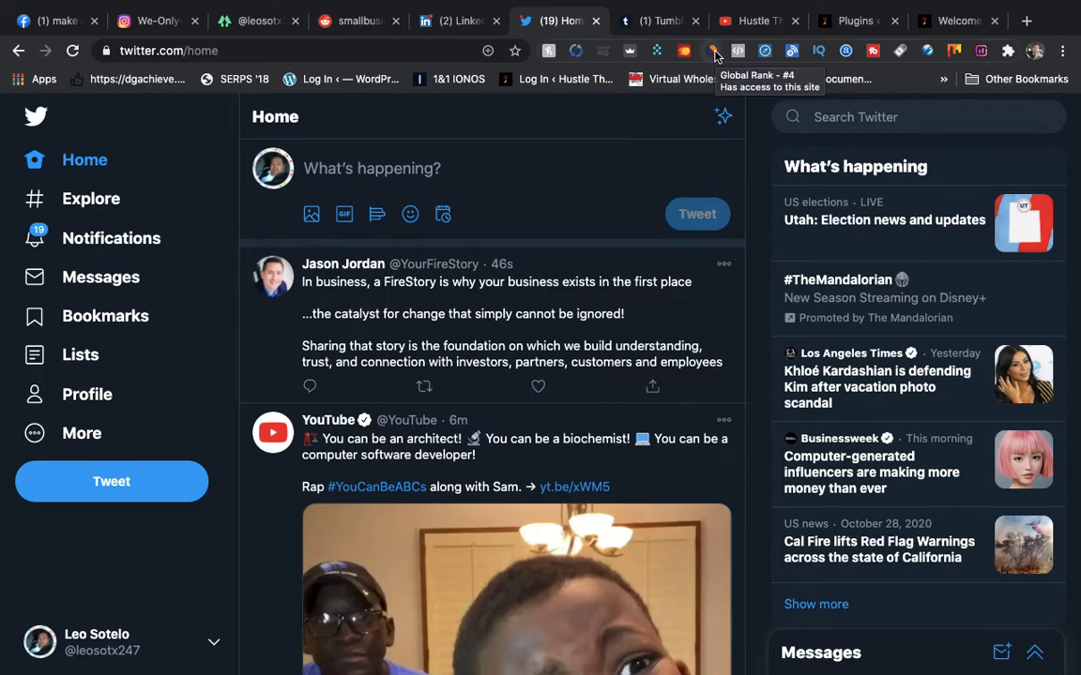
pyautogui.click(712, 51)
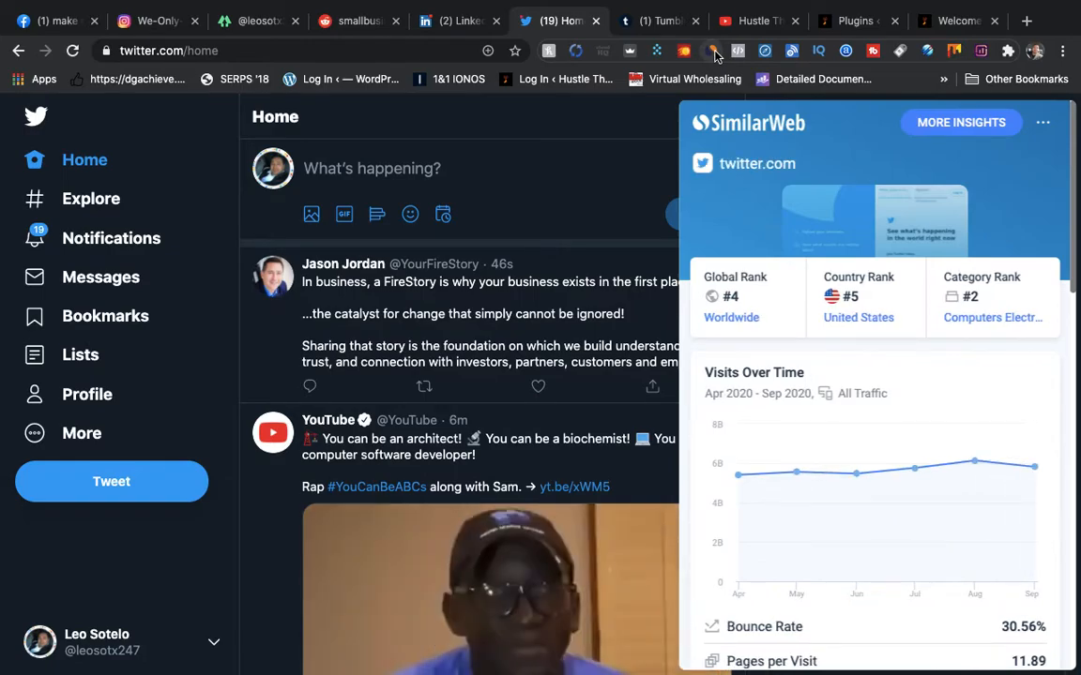
pyautogui.moveTo(791, 310)
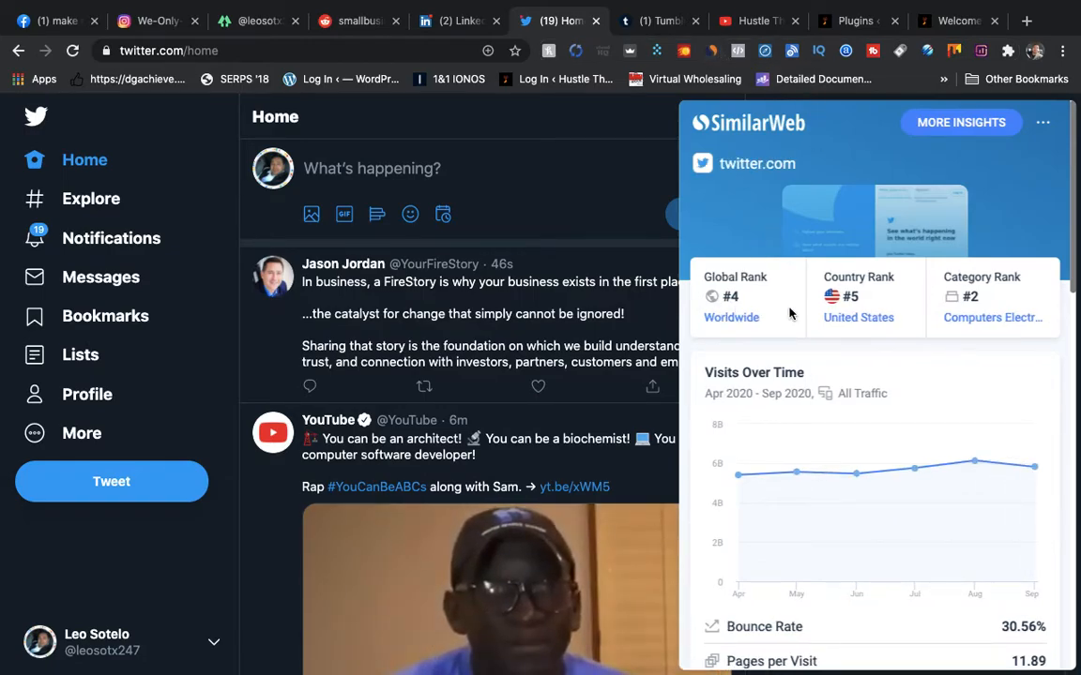
pyautogui.scroll(-3)
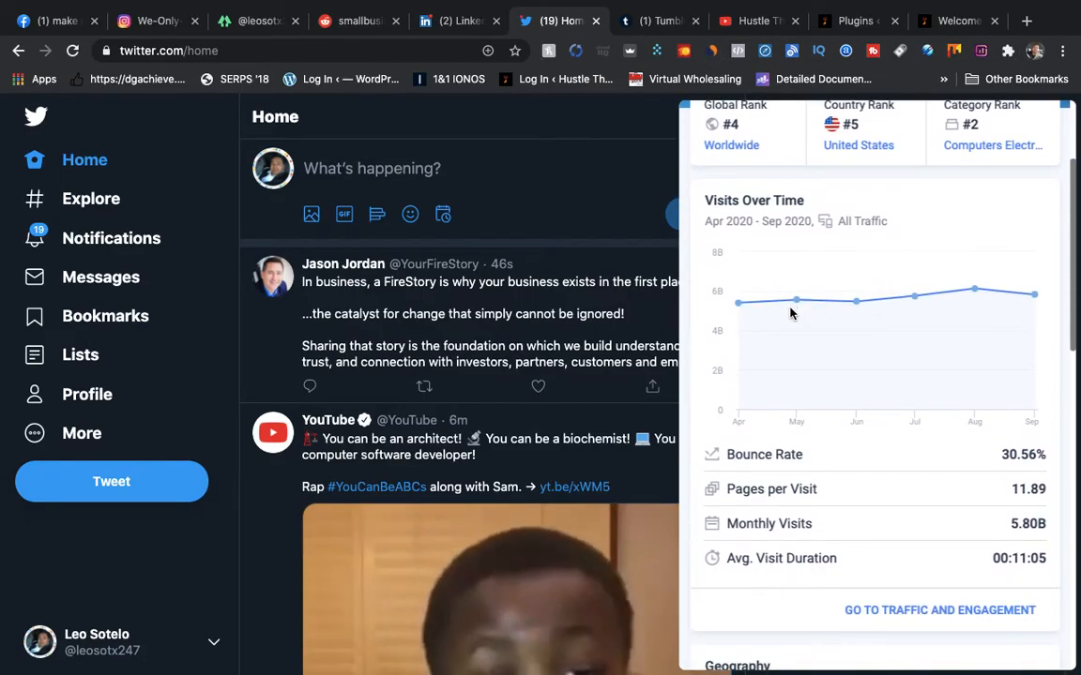
pyautogui.scroll(-3)
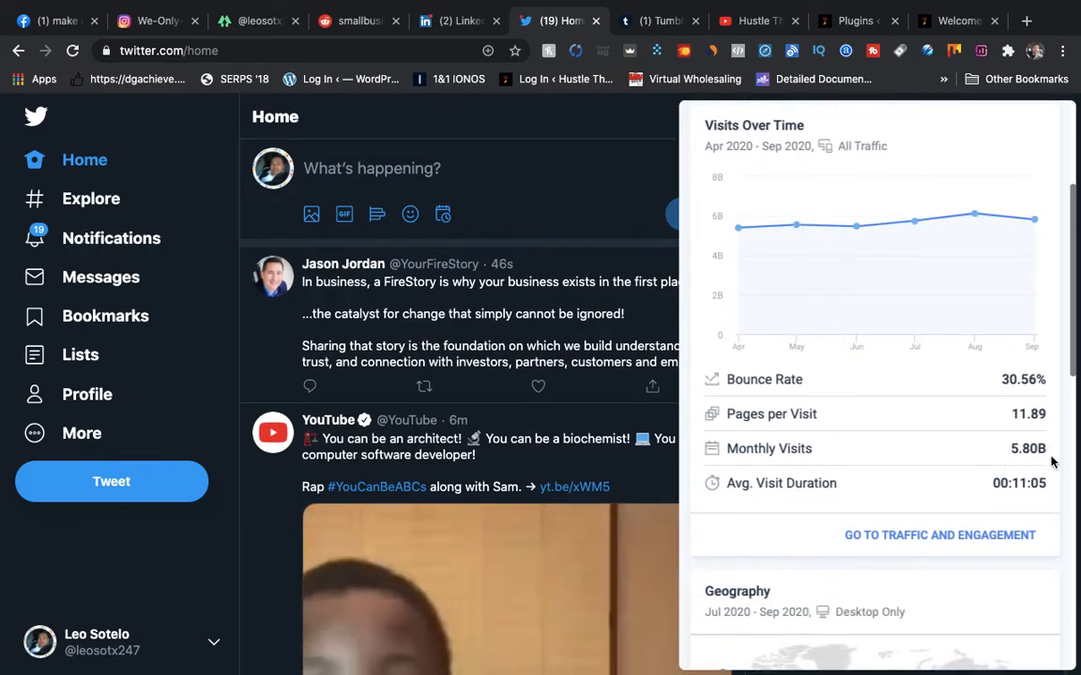
pyautogui.scroll(-3)
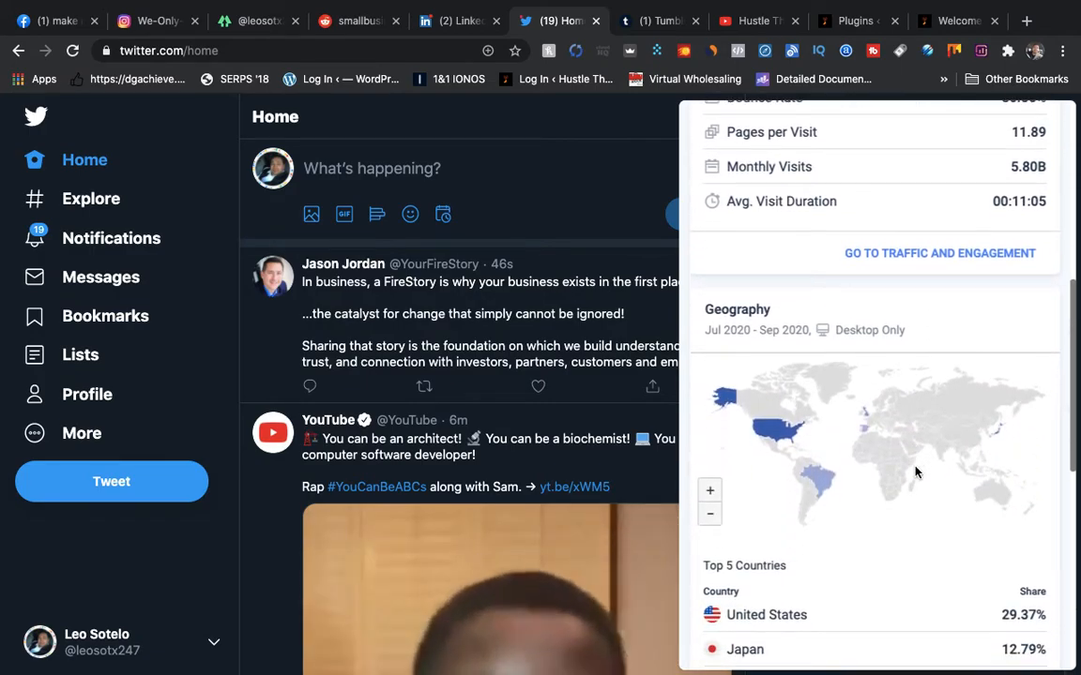
pyautogui.scroll(-3)
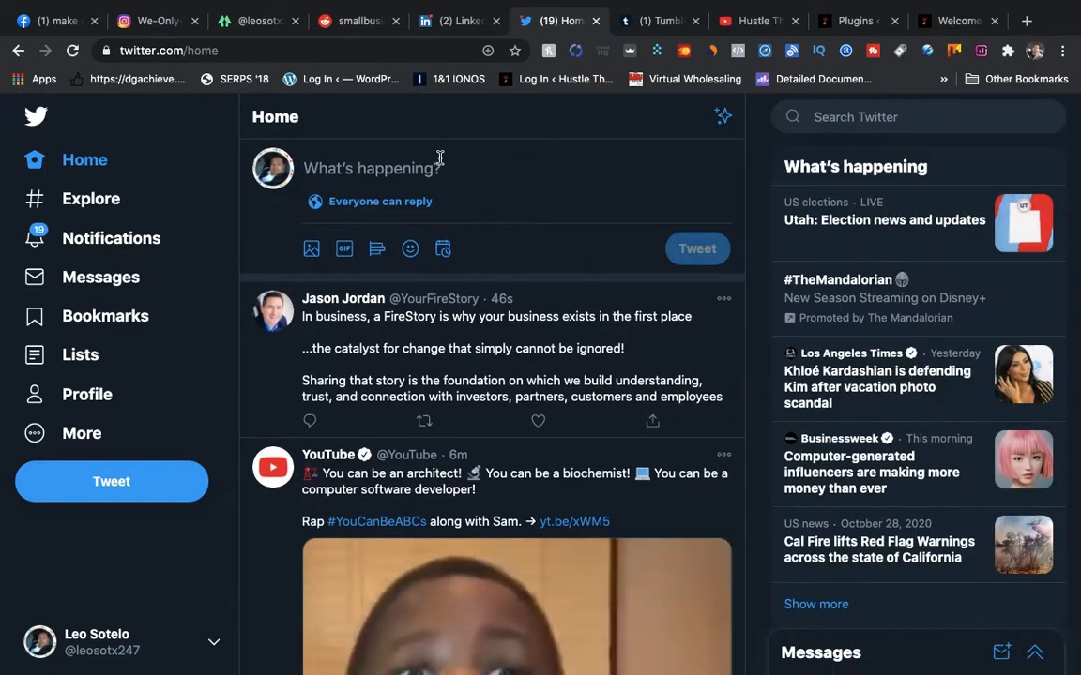
pyautogui.moveTo(312, 249)
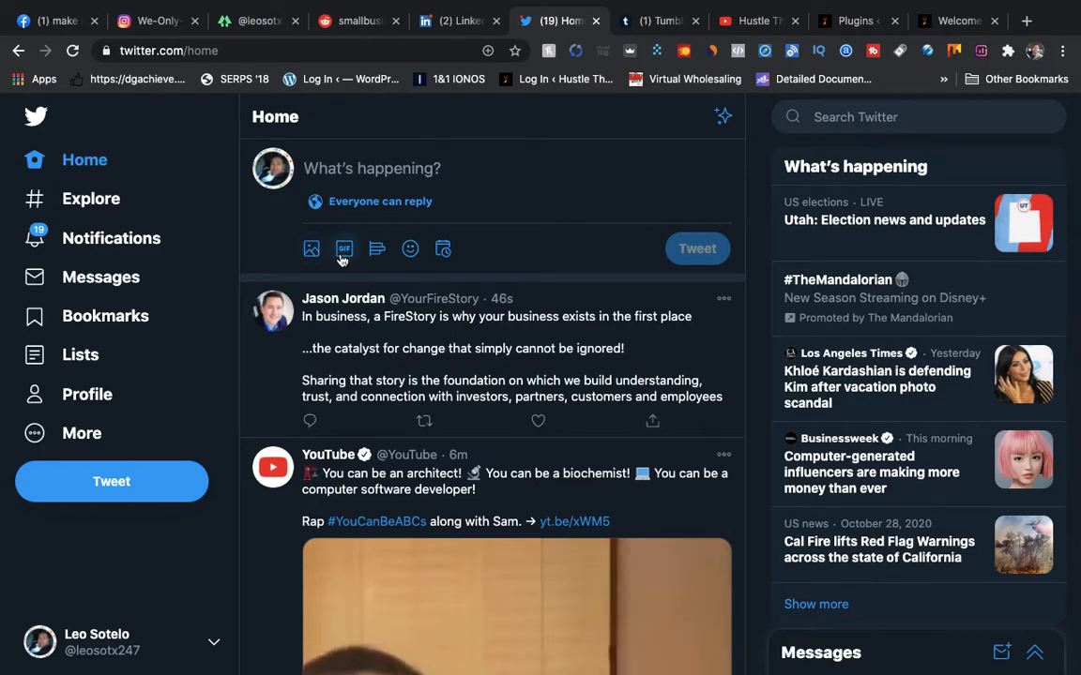
# Step: Browse the GIF categories, then close the GIF picker back to the empty tweet composer
pyautogui.click(343, 249)
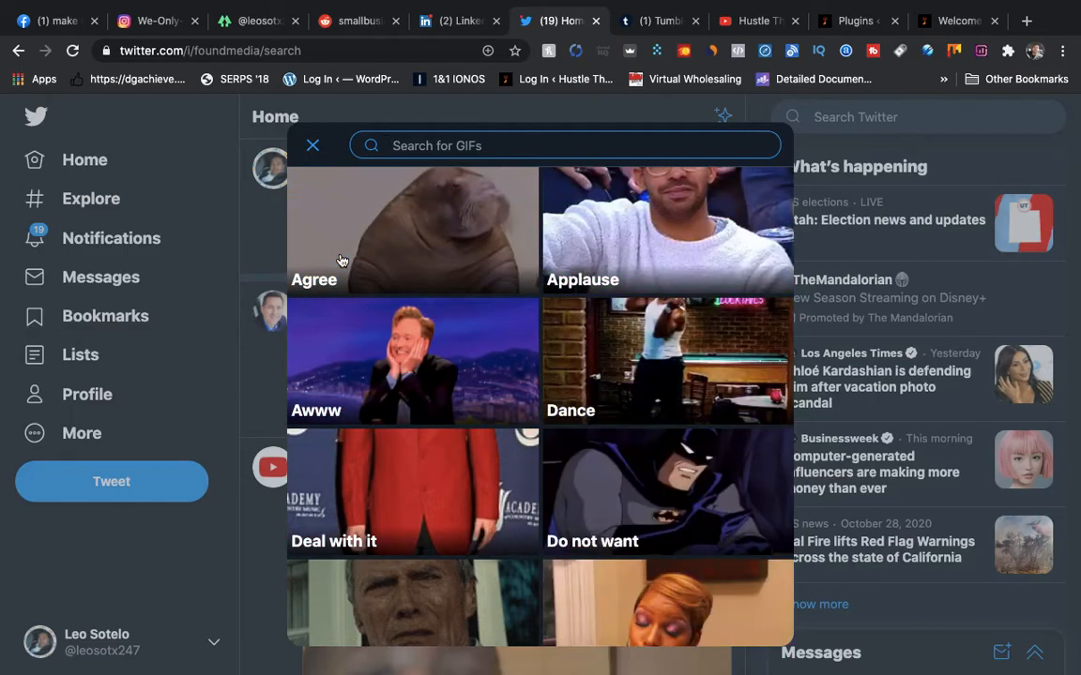
pyautogui.moveTo(451, 357)
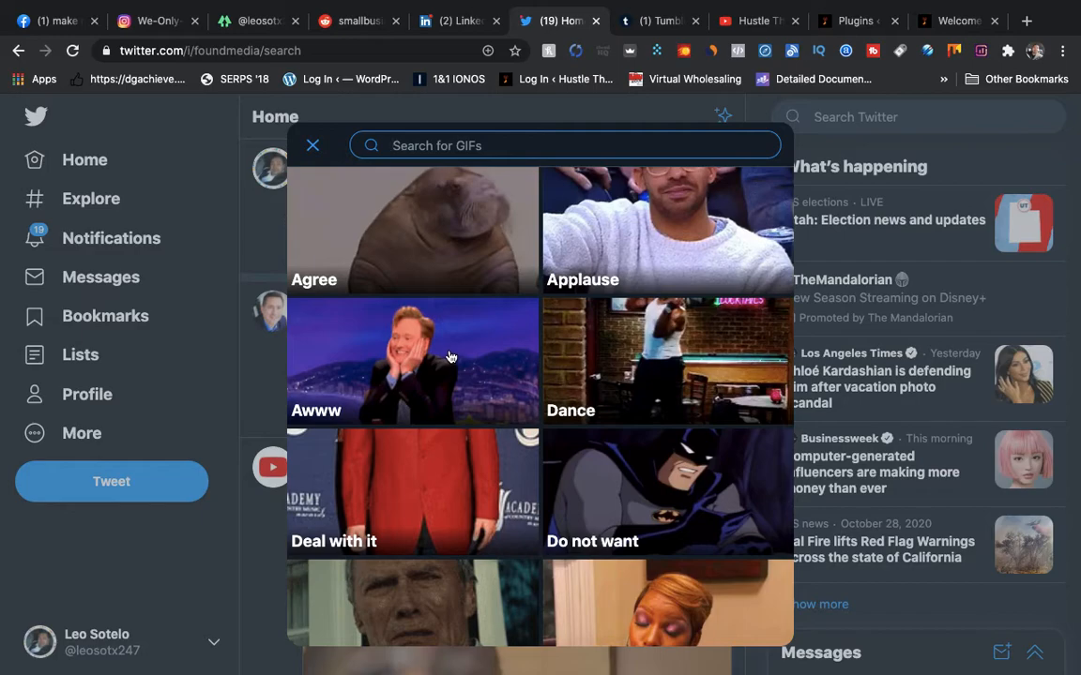
pyautogui.scroll(-3)
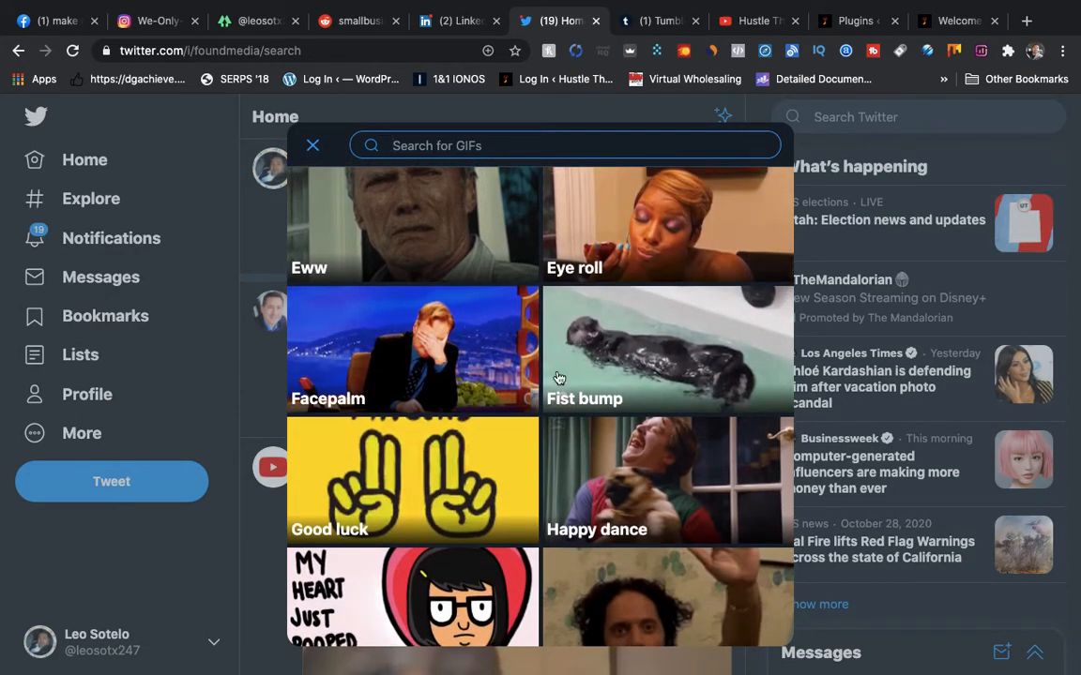
pyautogui.moveTo(308, 134)
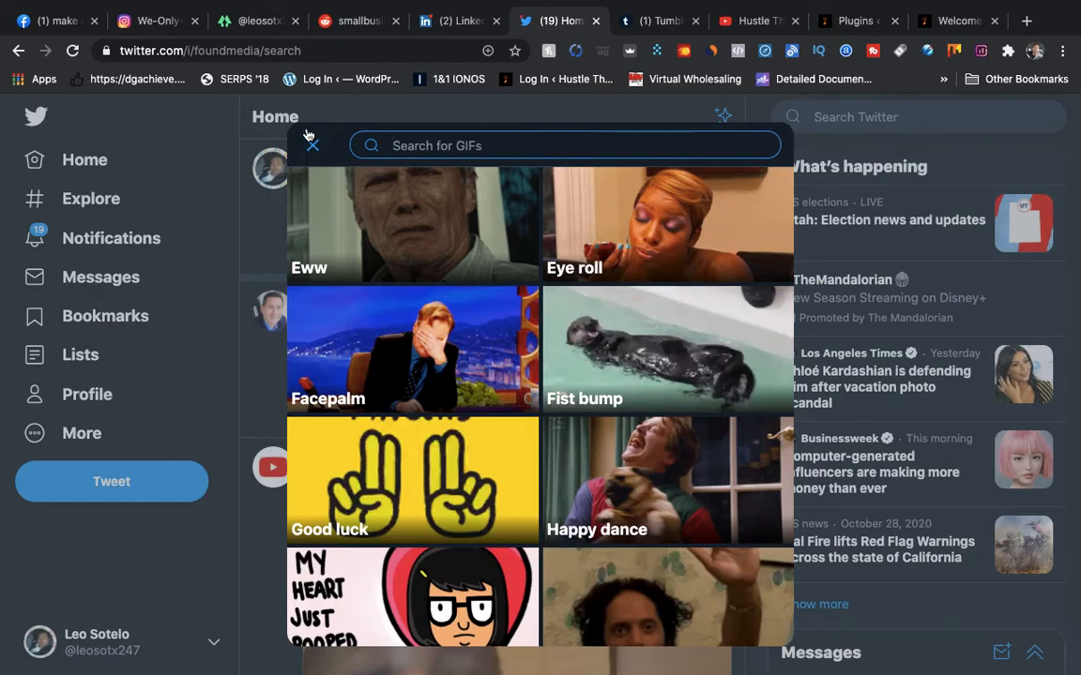
pyautogui.click(311, 145)
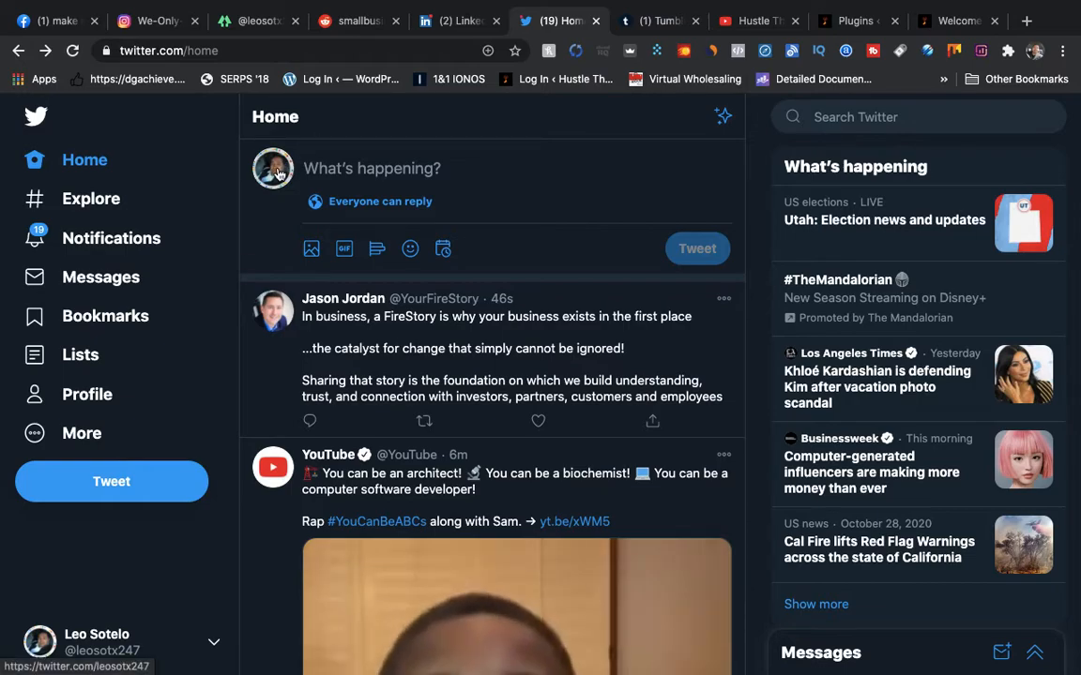
# Step: Visit the Twitter profile and the leosotx247 Linktree page listing six links, then Tumblr
pyautogui.click(86, 394)
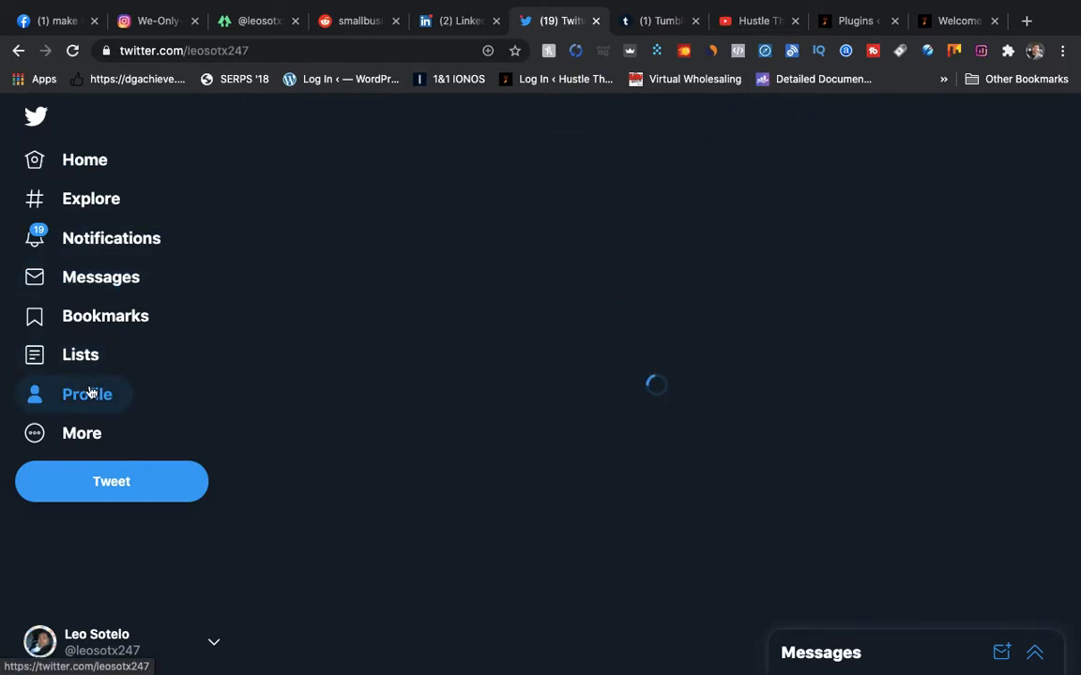
pyautogui.click(86, 394)
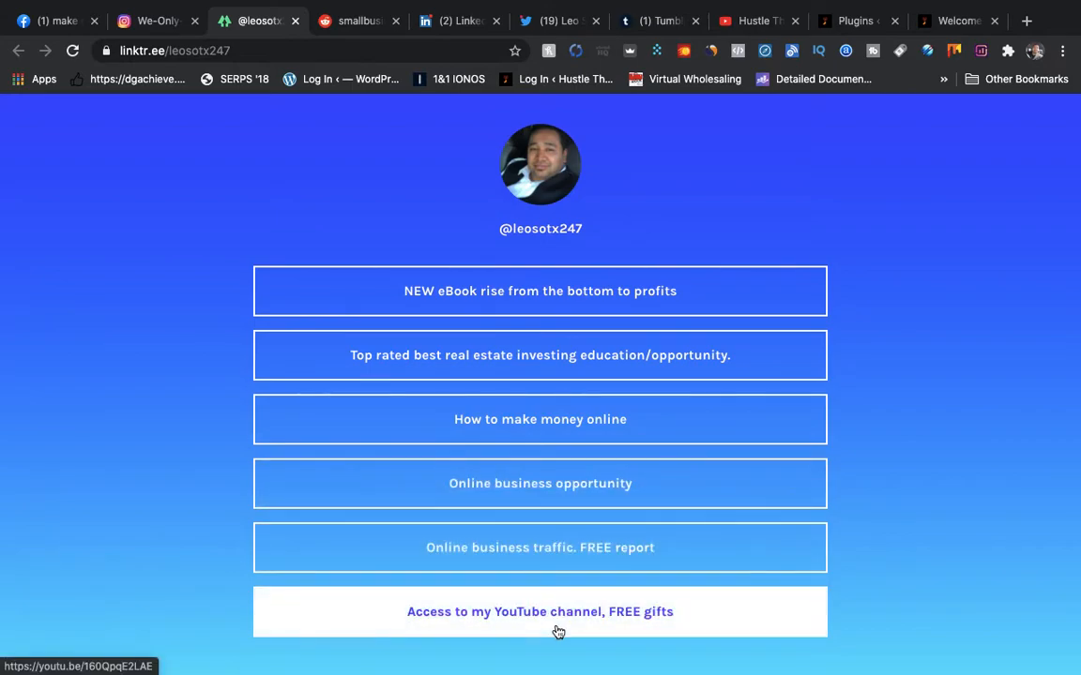
pyautogui.moveTo(672, 613)
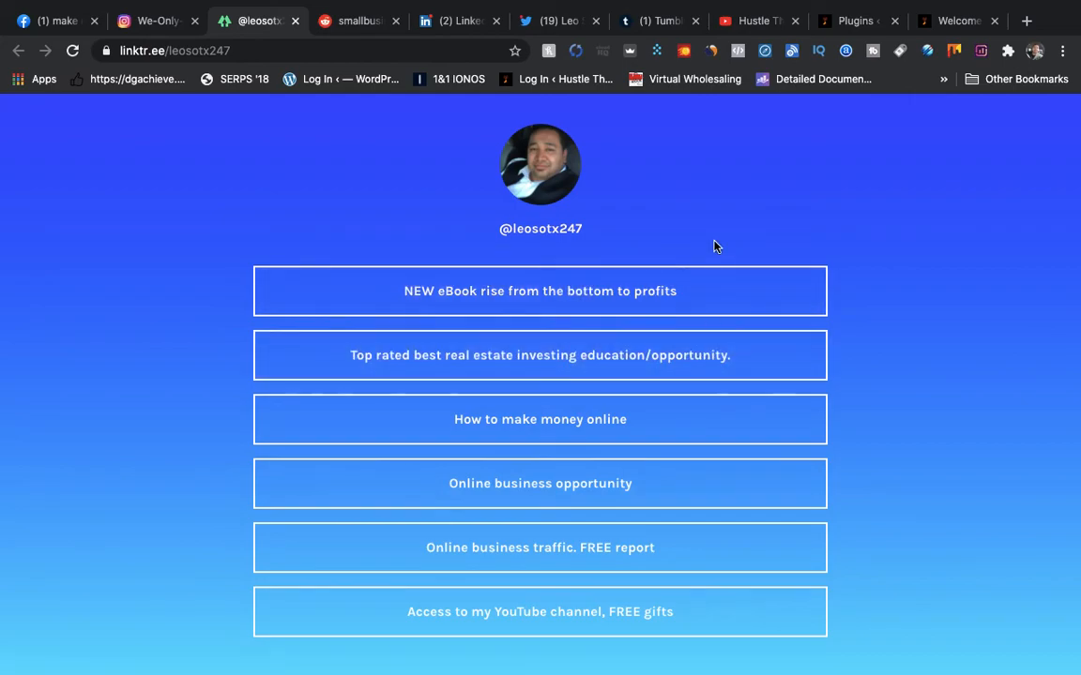
pyautogui.moveTo(672, 44)
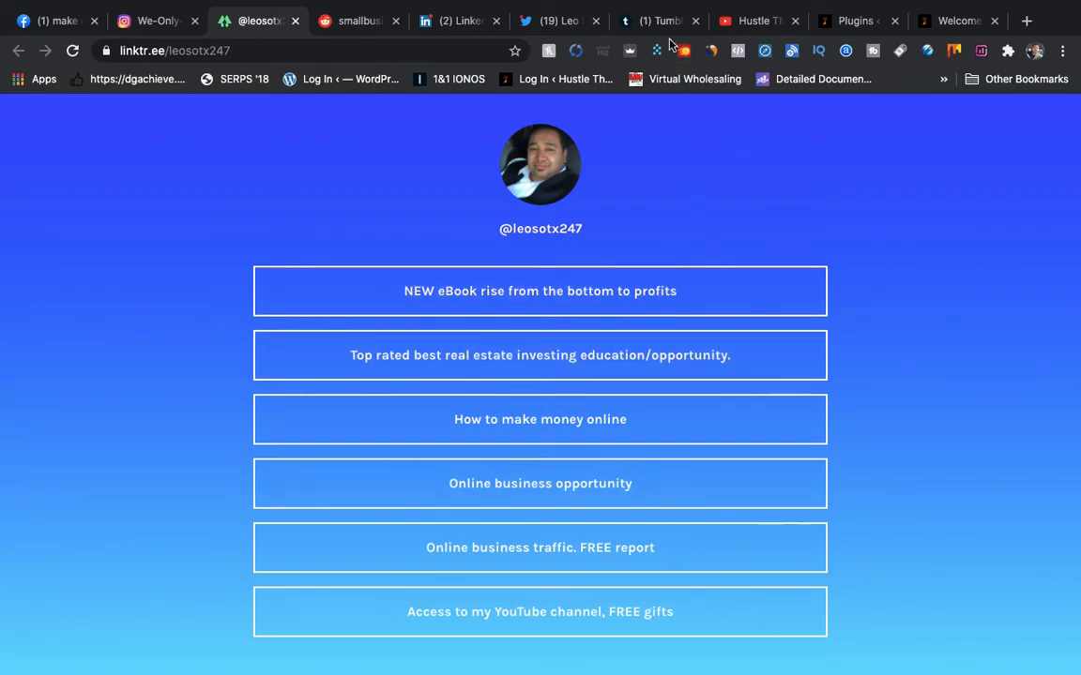
pyautogui.click(657, 21)
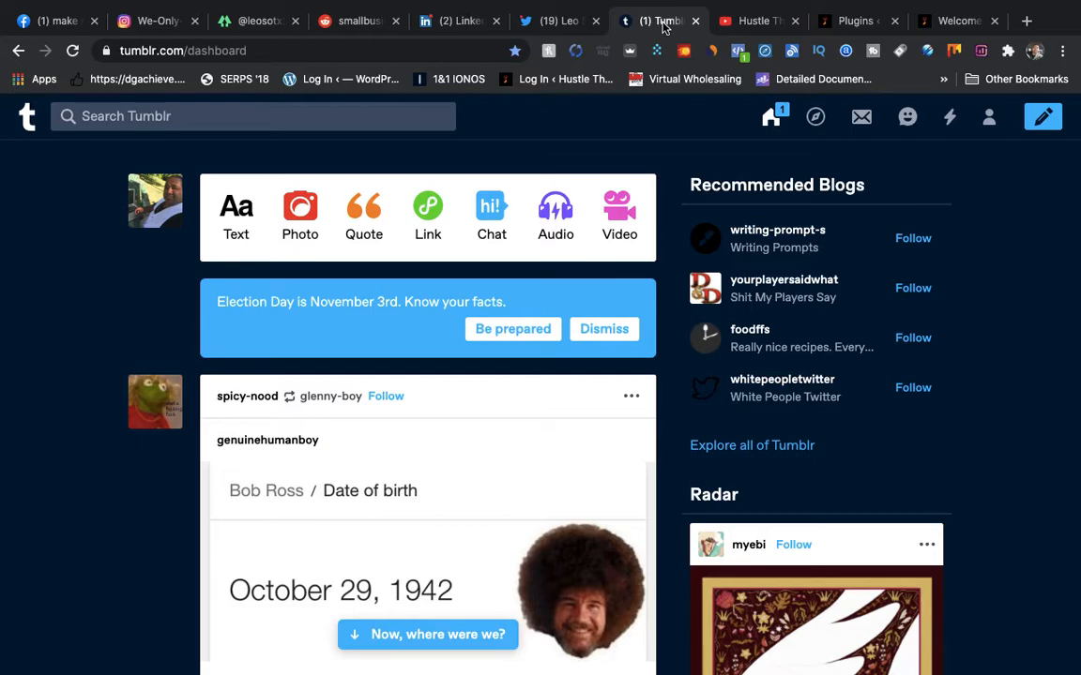
pyautogui.moveTo(439, 213)
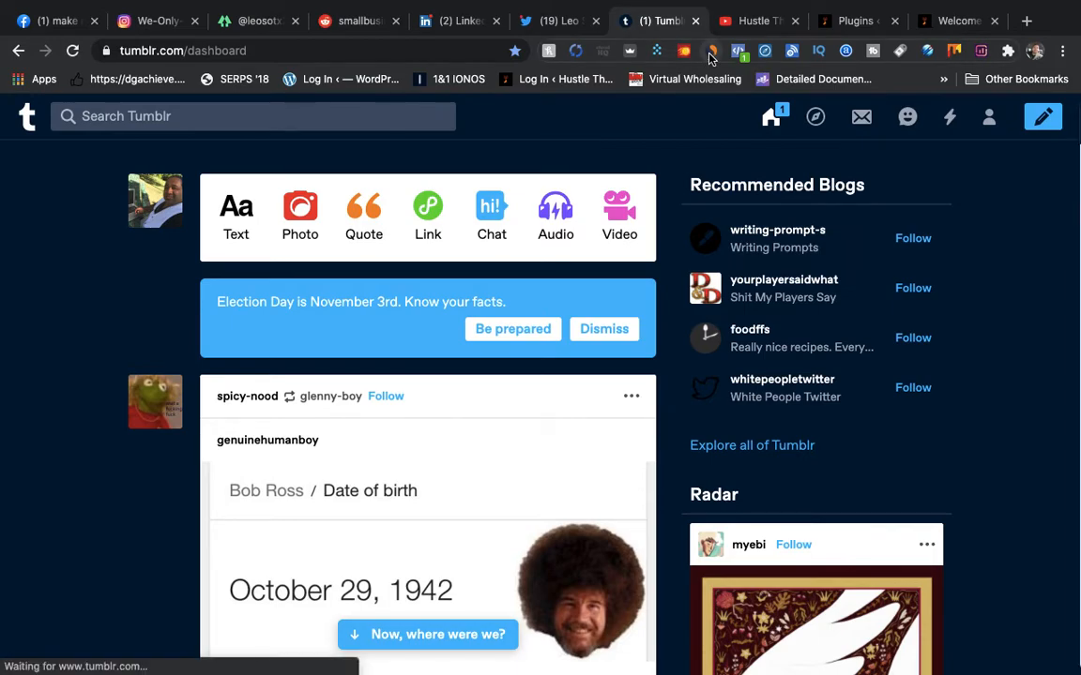
pyautogui.click(706, 51)
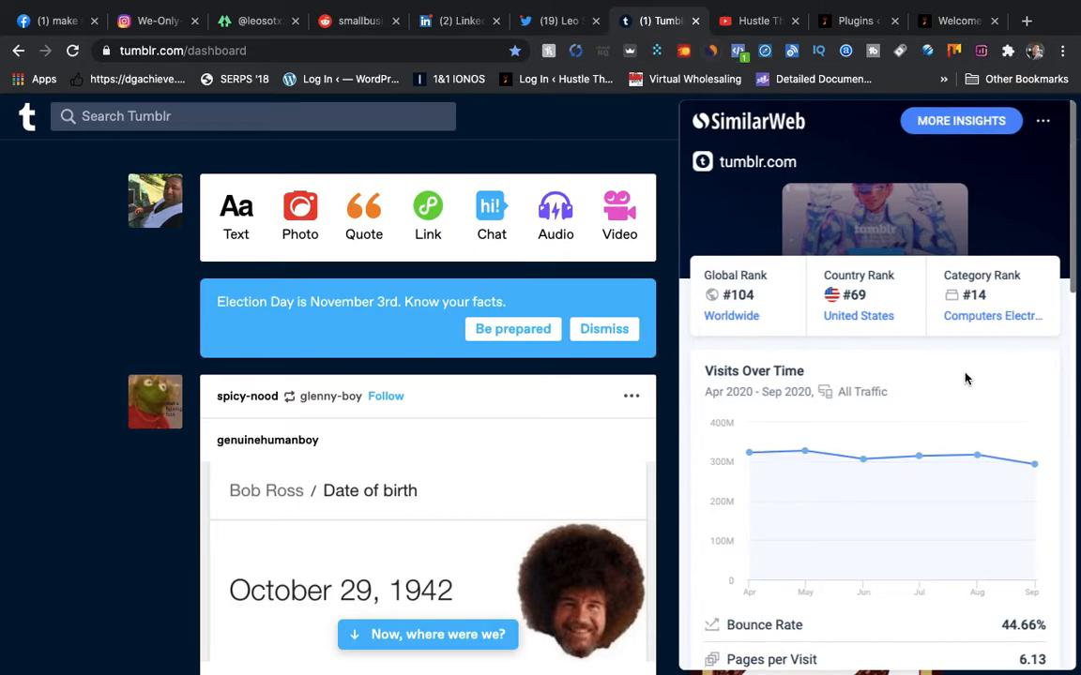
pyautogui.scroll(-3)
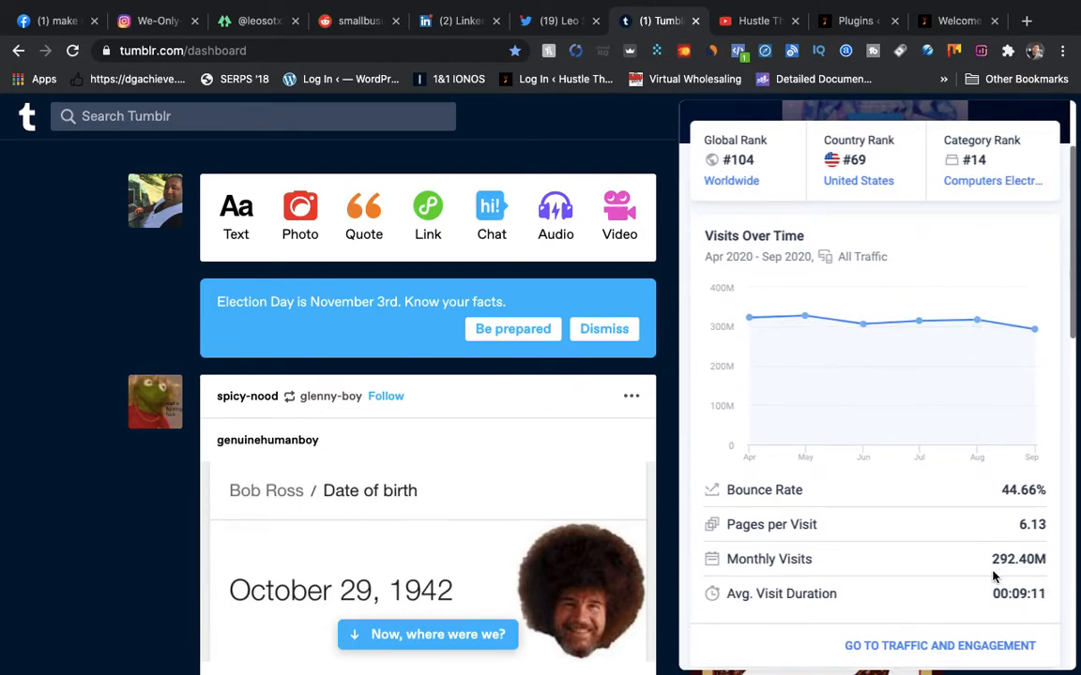
pyautogui.moveTo(983, 575)
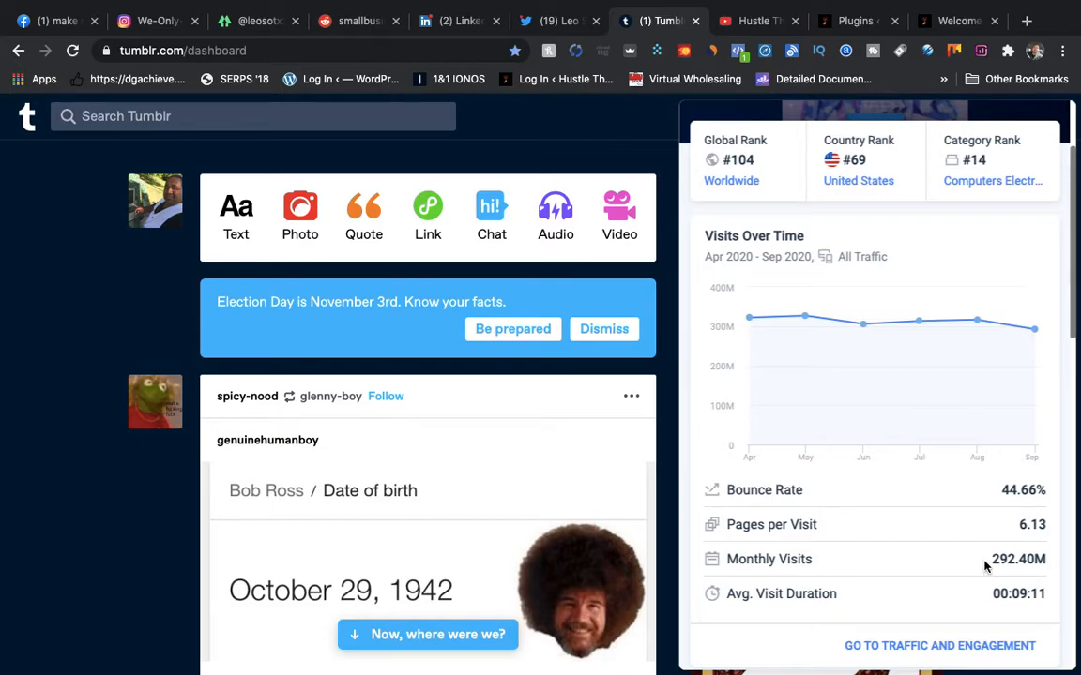
pyautogui.doubleClick(1006, 560)
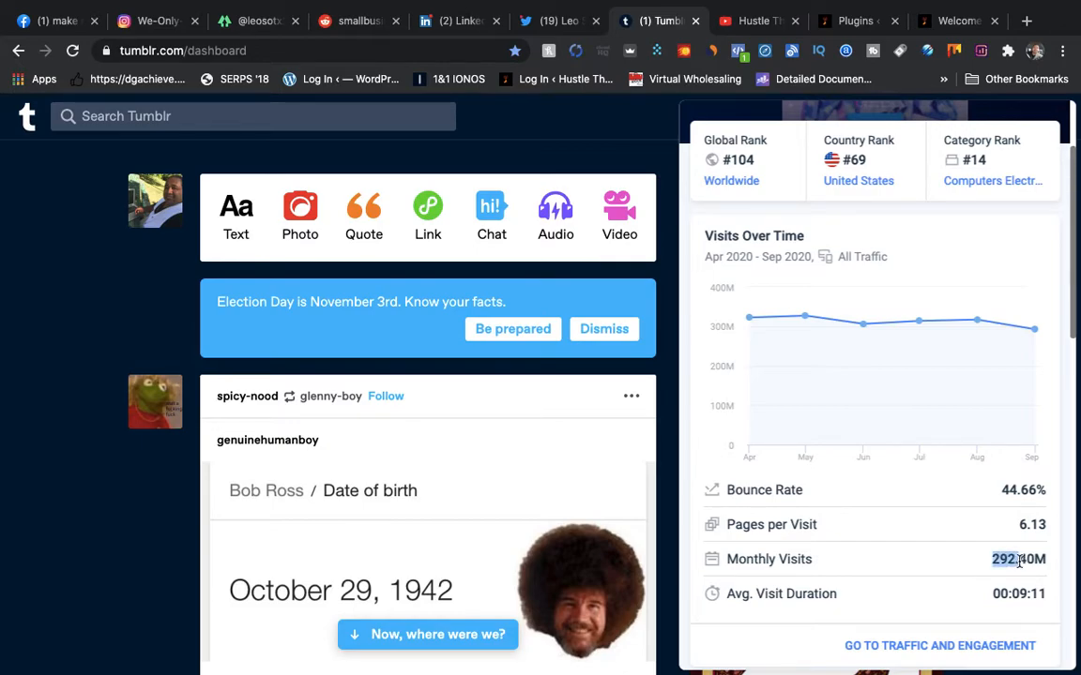
pyautogui.moveTo(1051, 567)
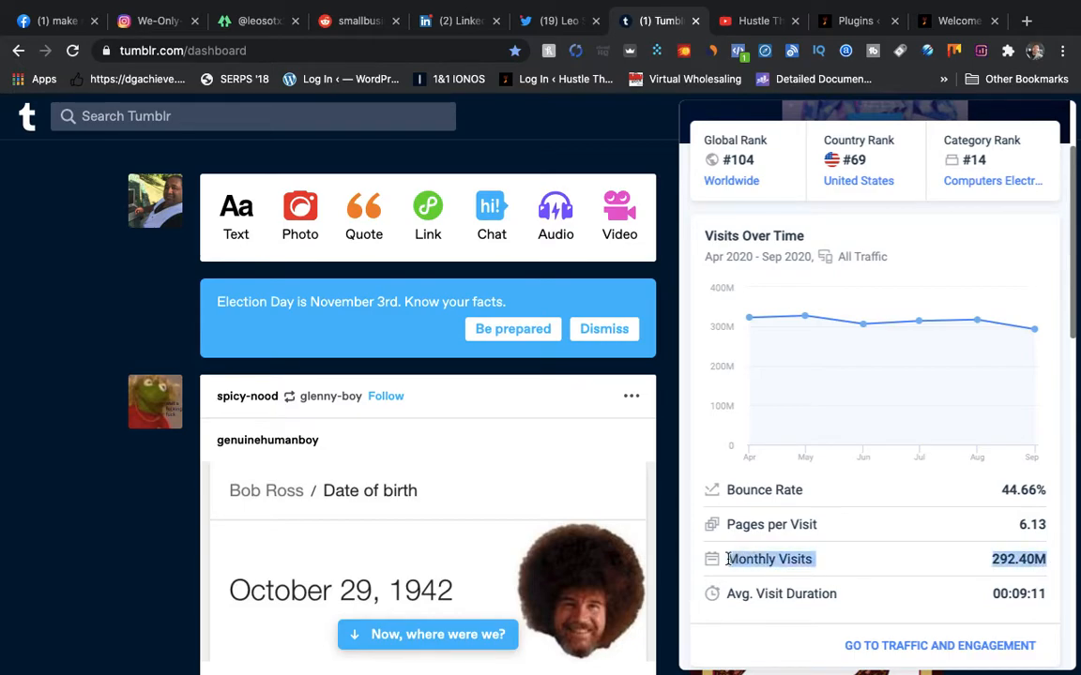
pyautogui.moveTo(725, 565)
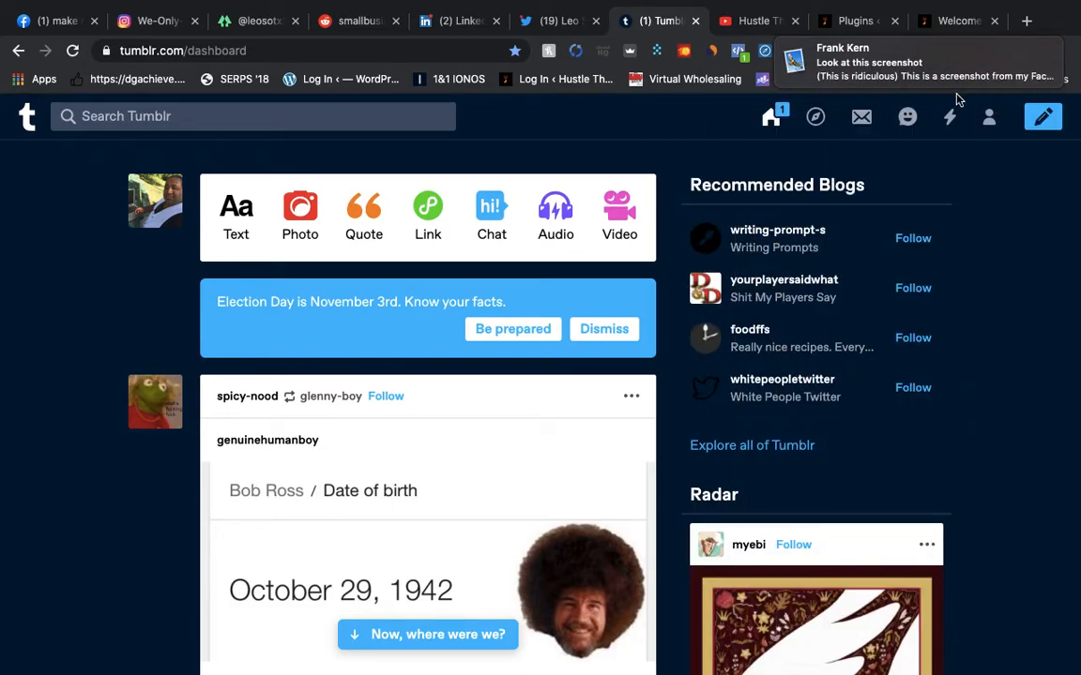
pyautogui.click(758, 20)
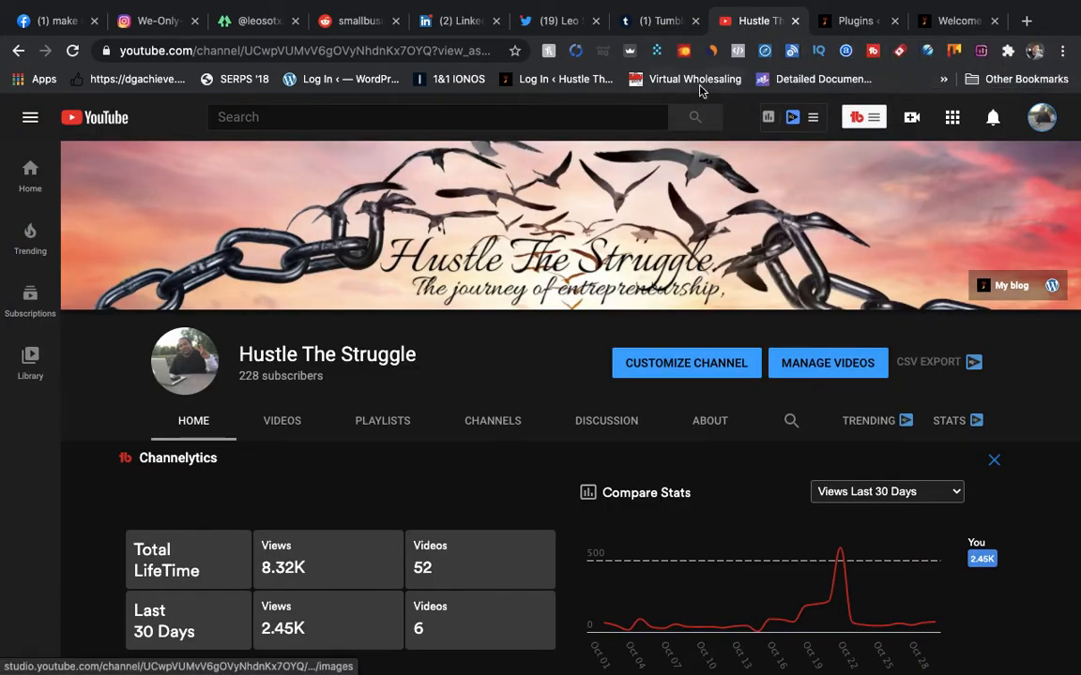
pyautogui.moveTo(711, 51)
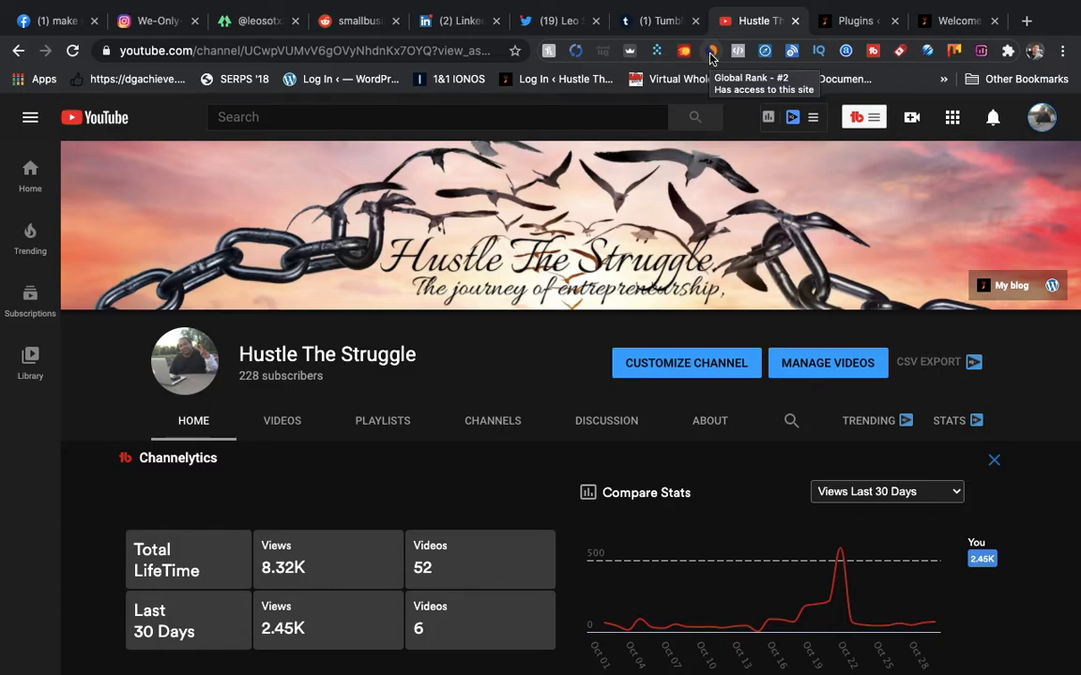
# Step: Show SimilarWeb's youtube.com report with 32.60B monthly visits and 24.77% bounce rate
pyautogui.click(711, 50)
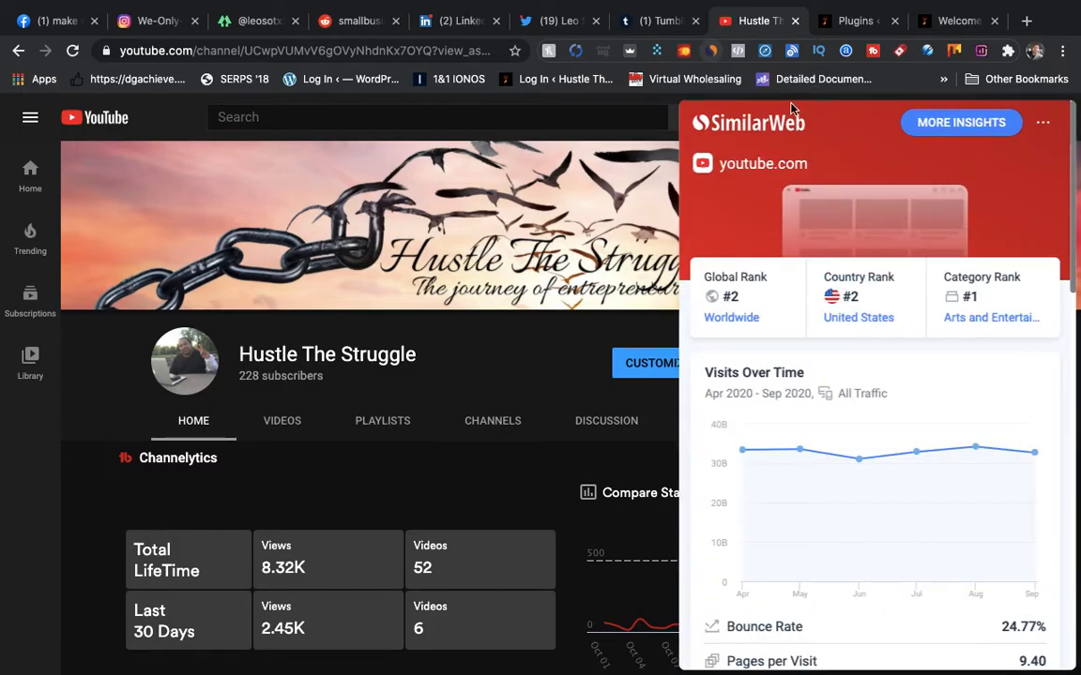
pyautogui.scroll(-3)
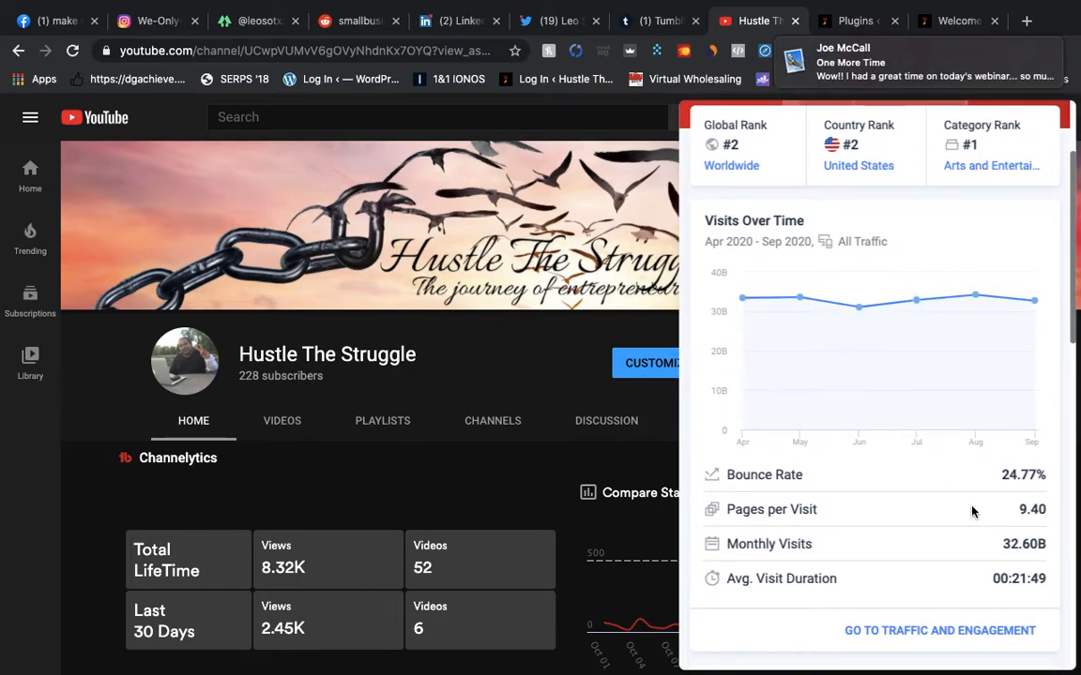
pyautogui.moveTo(988, 553)
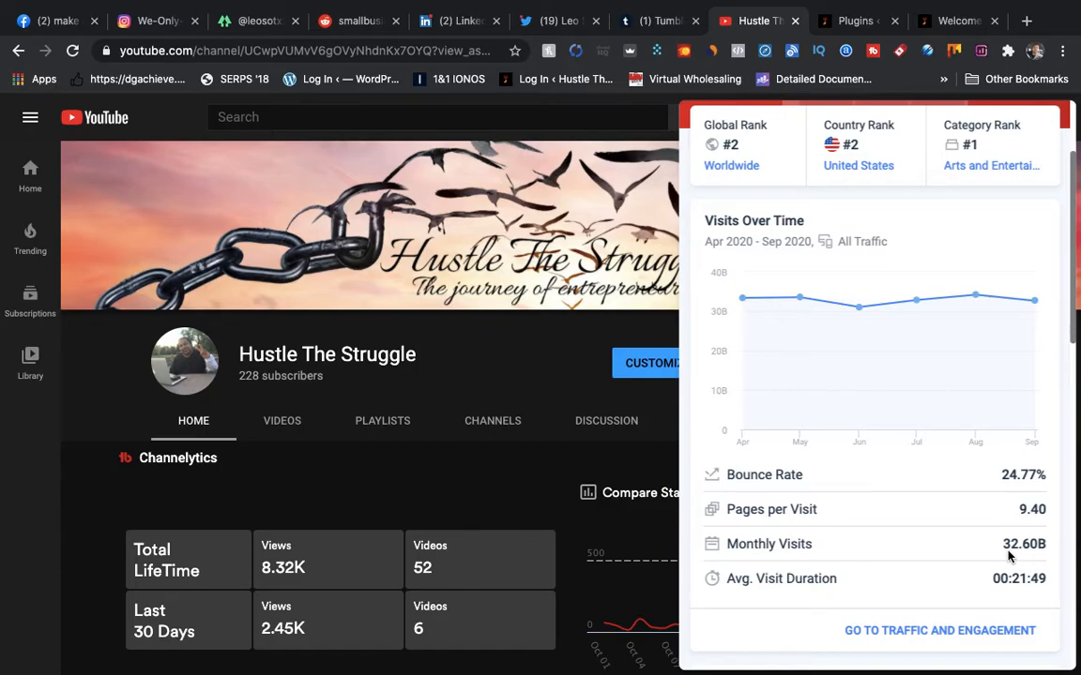
pyautogui.moveTo(848, 234)
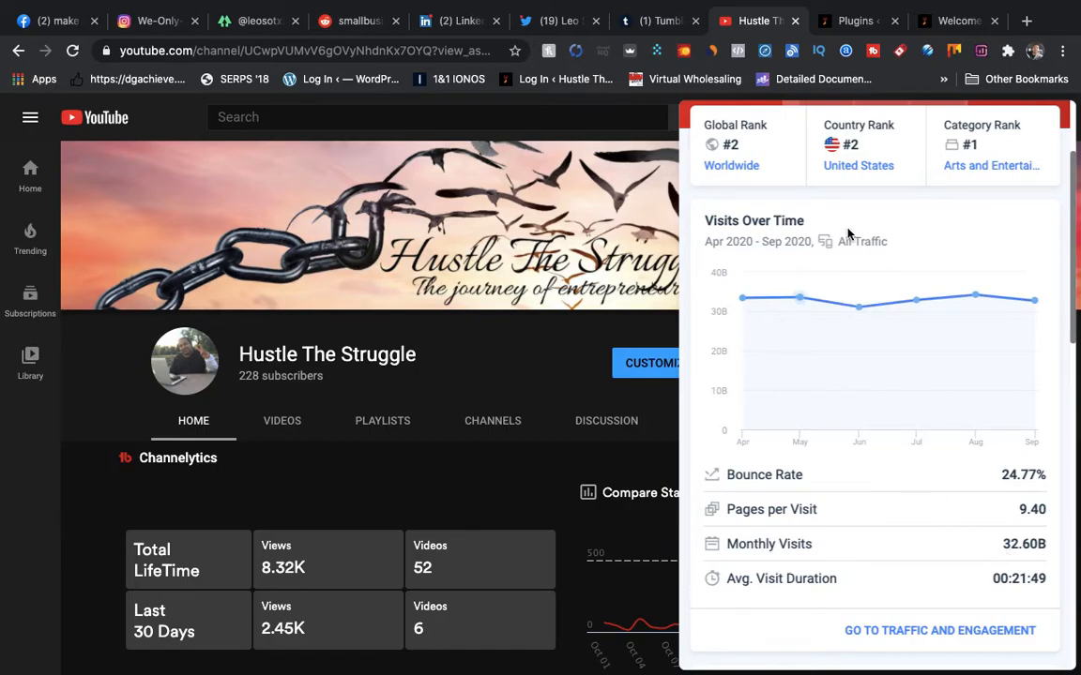
pyautogui.moveTo(873, 45)
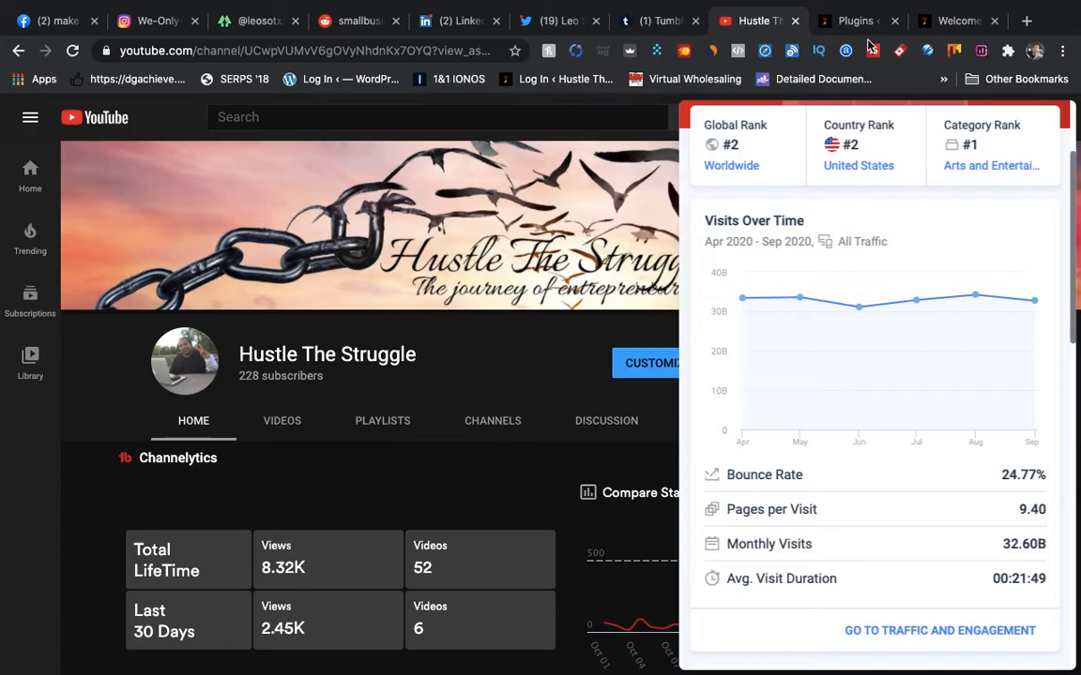
pyautogui.click(854, 21)
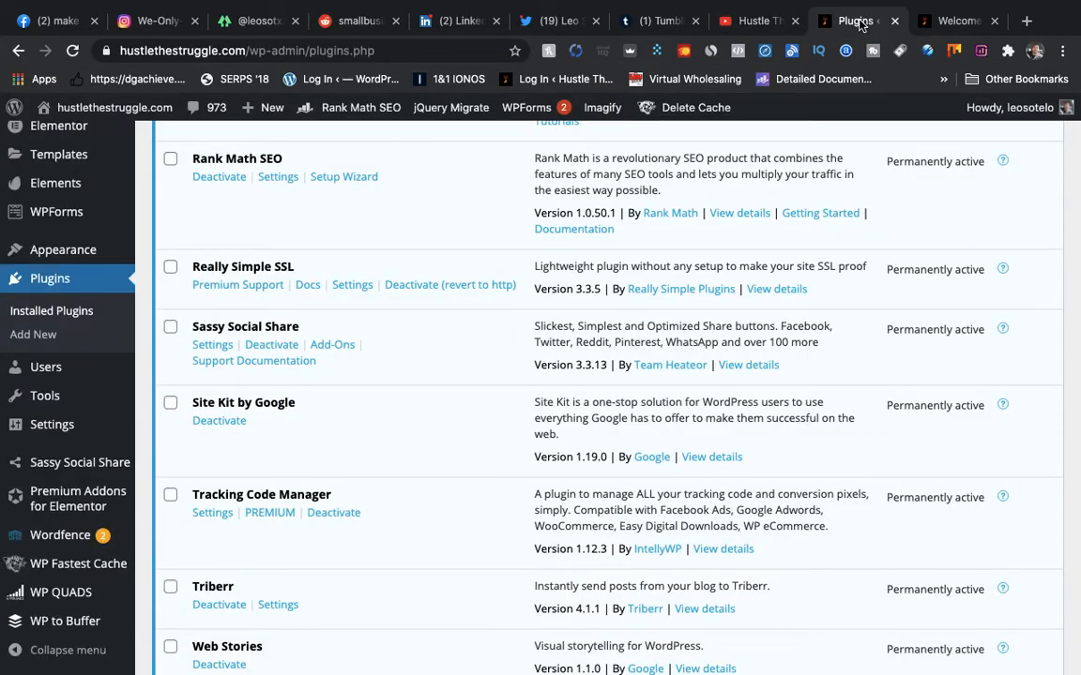
pyautogui.moveTo(408, 267)
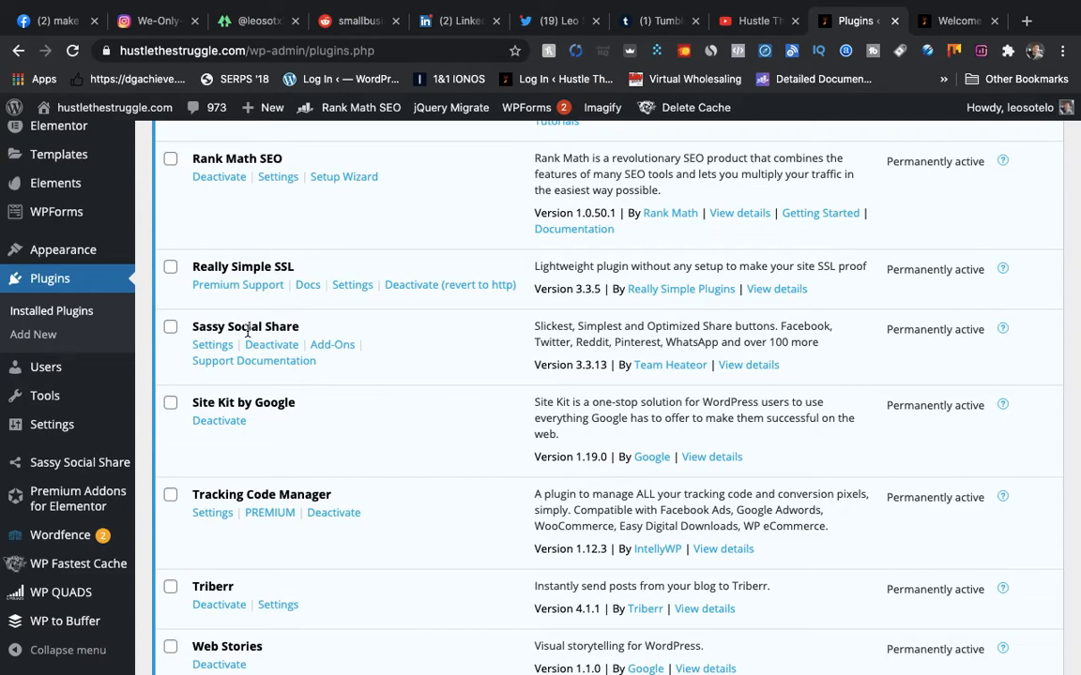
pyautogui.moveTo(340, 341)
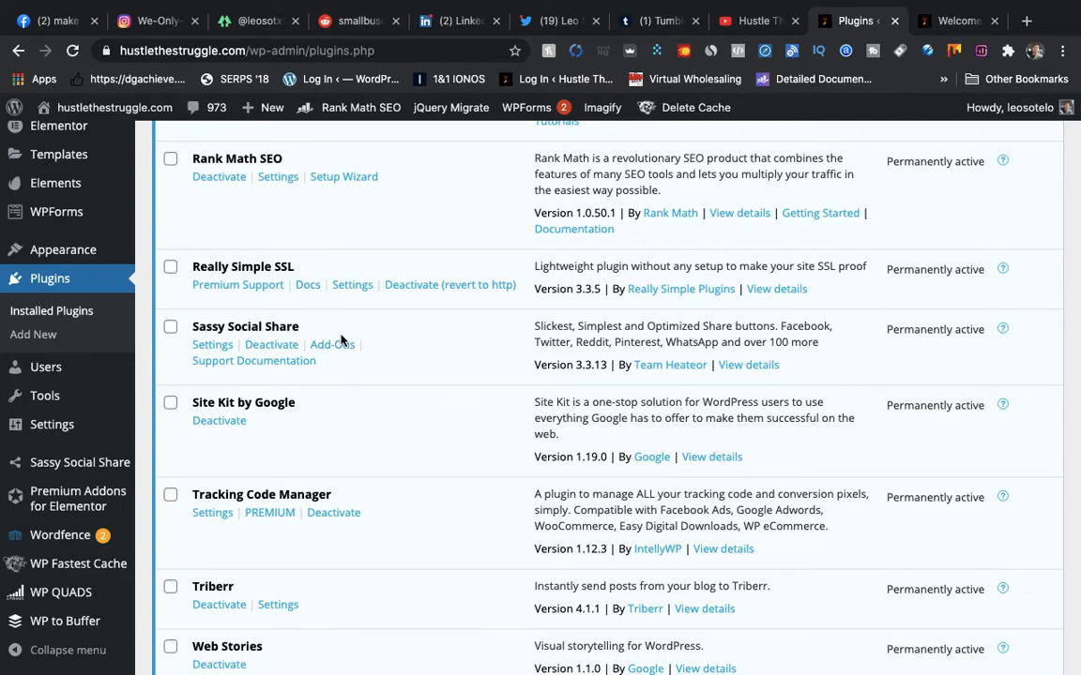
pyautogui.moveTo(331, 345)
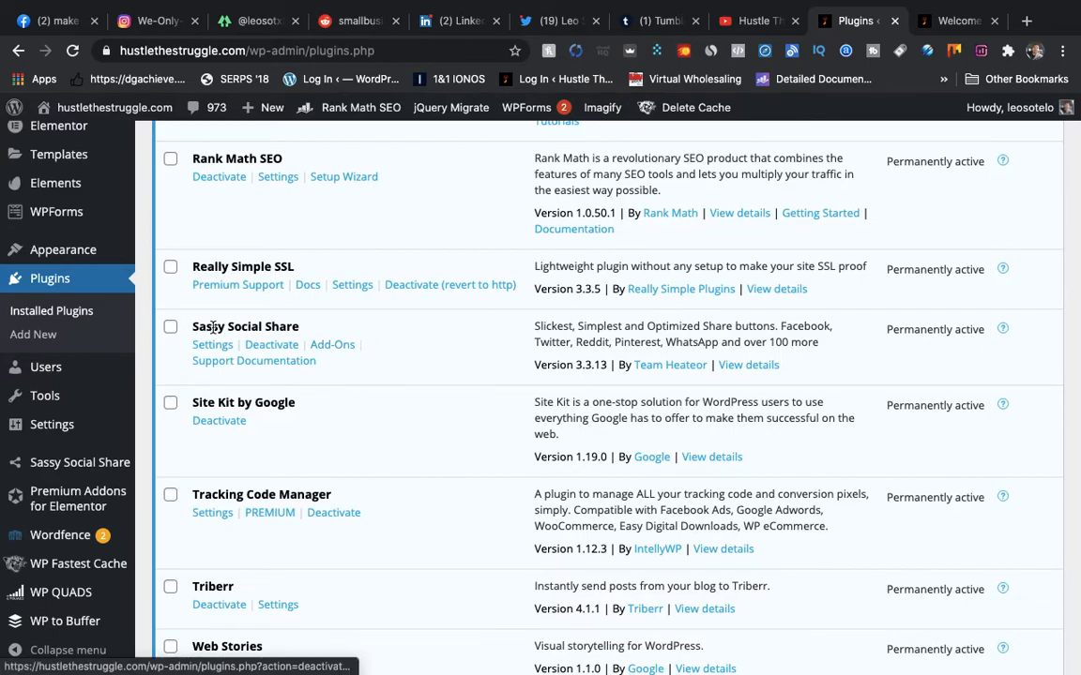
pyautogui.moveTo(273, 329)
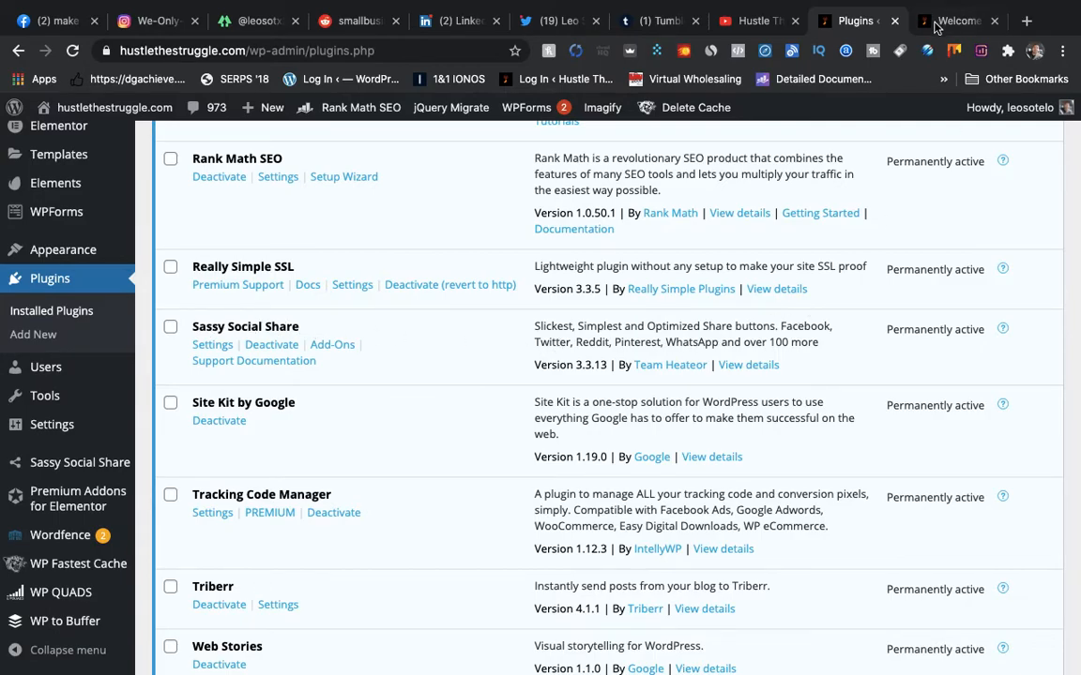
# Step: Switch to hustlethestruggle.com and open its Blog page of recent posts
pyautogui.click(959, 20)
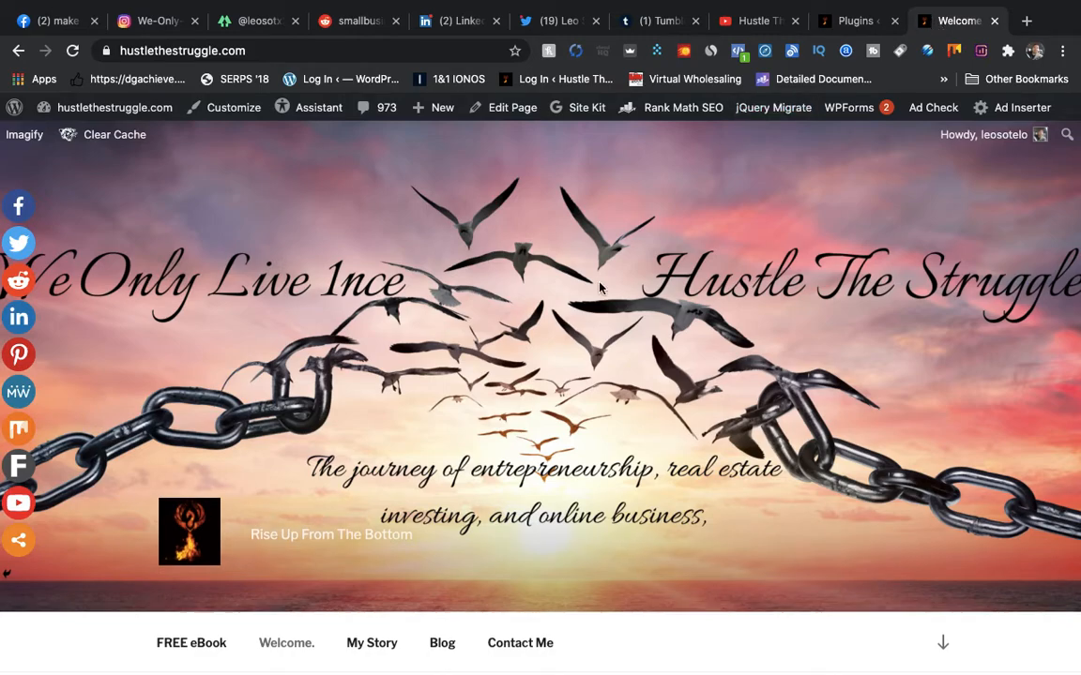
pyautogui.scroll(-3)
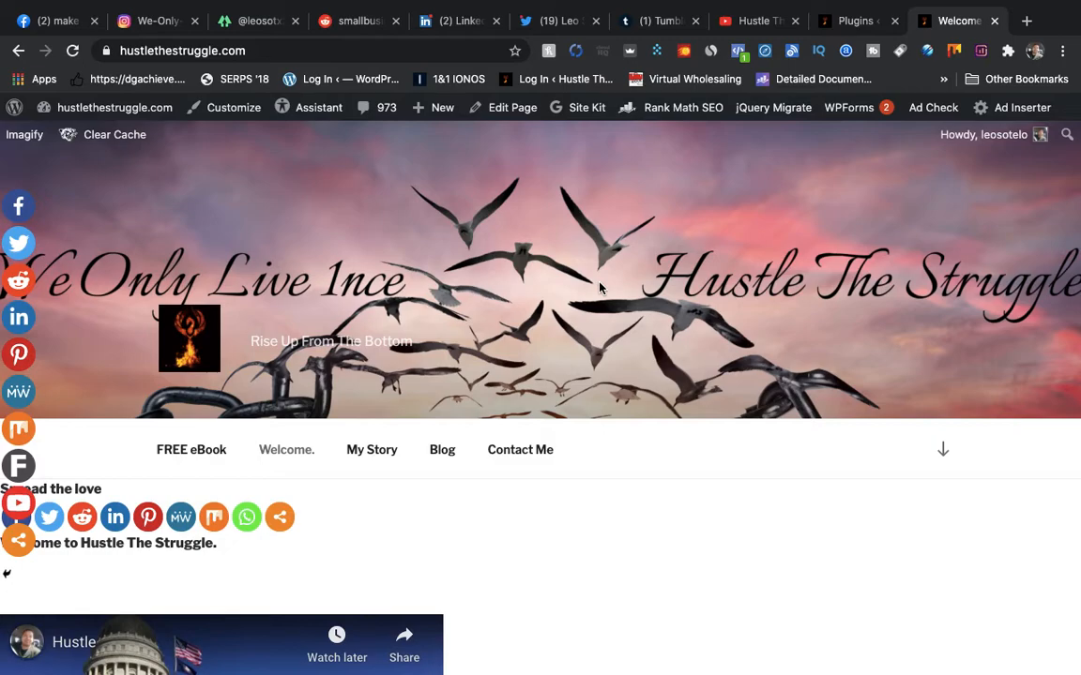
pyautogui.moveTo(431, 419)
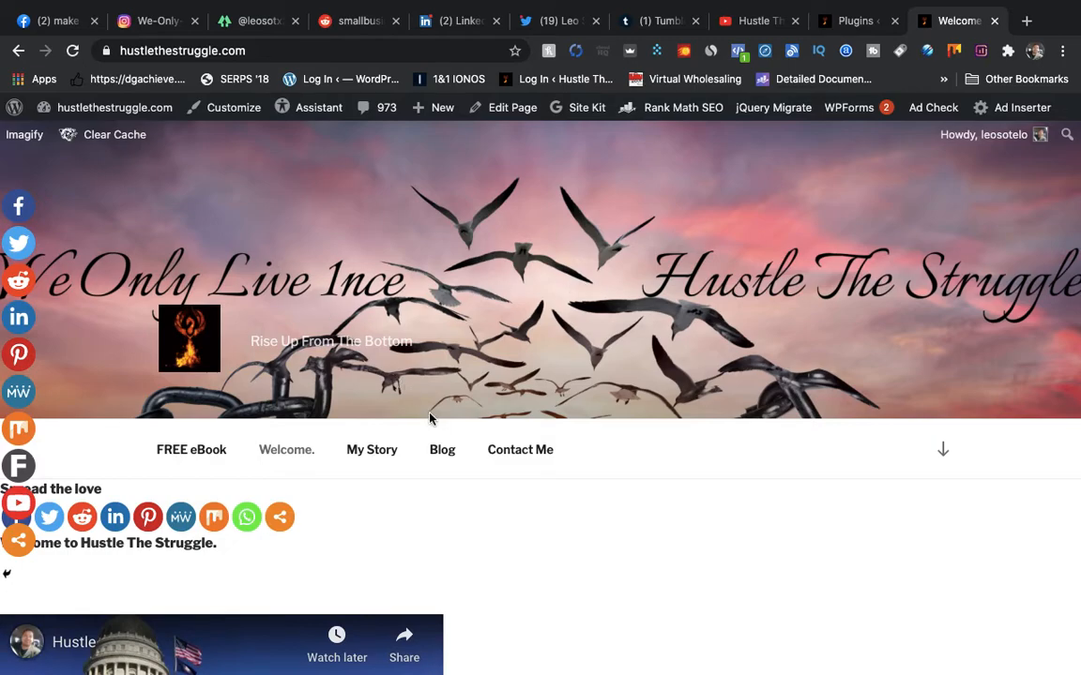
pyautogui.click(442, 449)
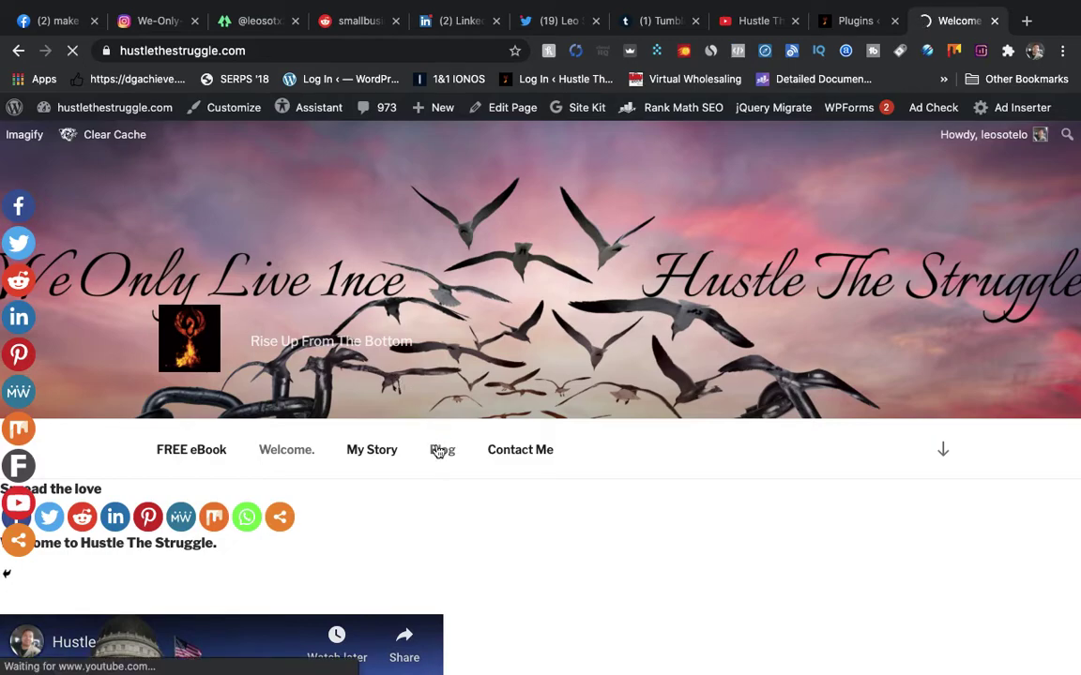
pyautogui.click(439, 450)
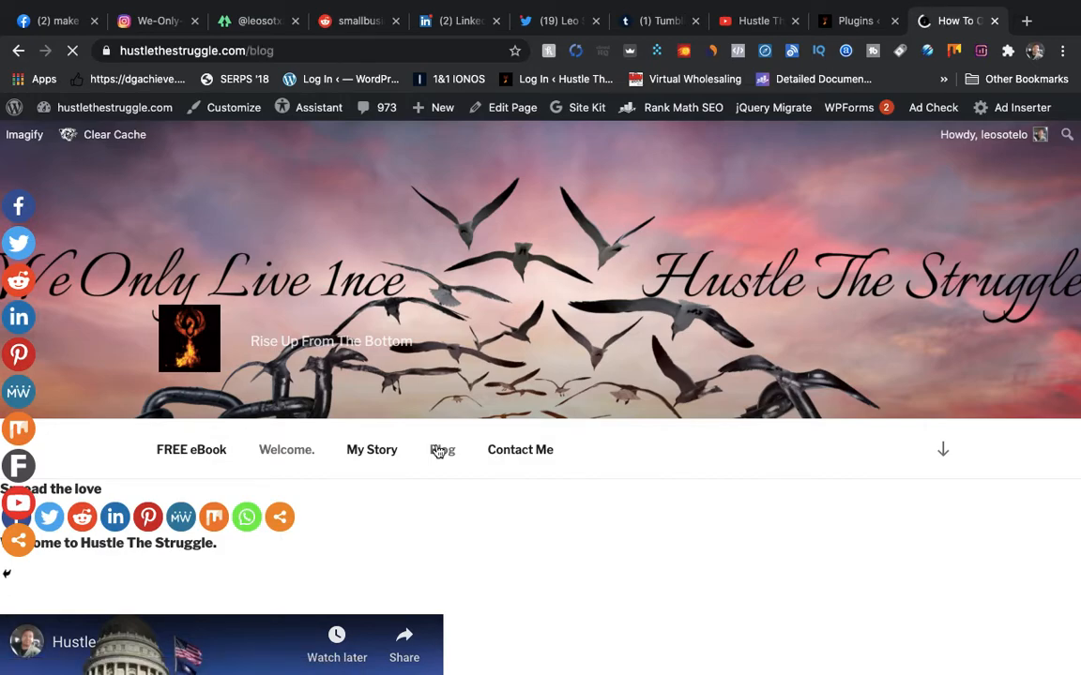
pyautogui.click(442, 449)
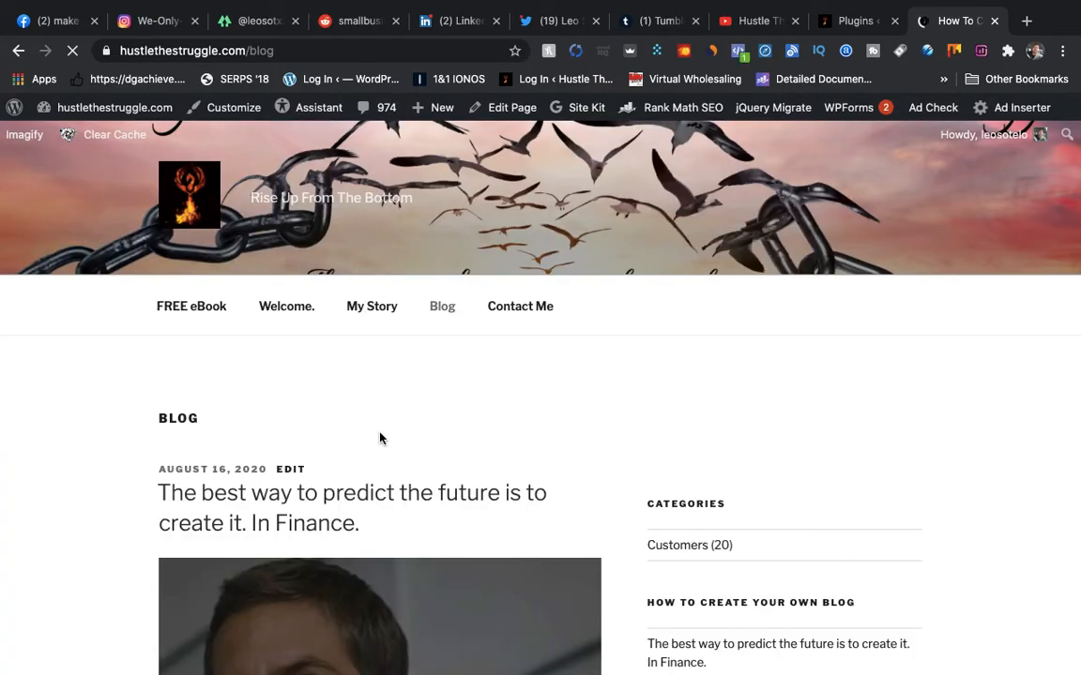
pyautogui.moveTo(360, 497)
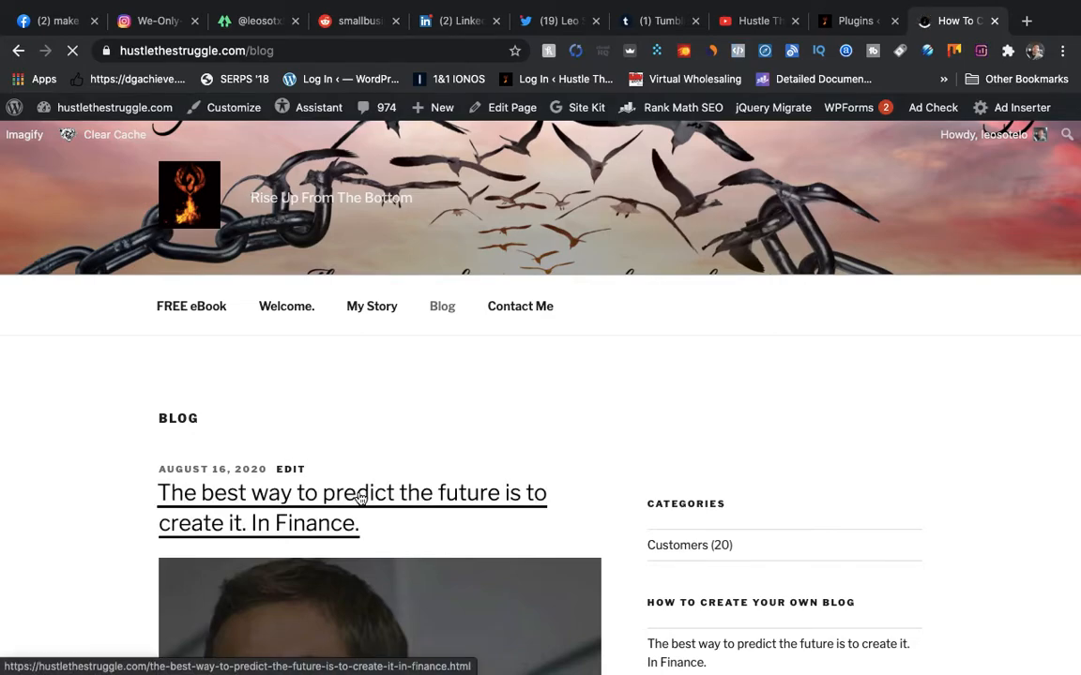
# Step: Open the post 'The best way to predict the future is to create it. In Finance.'
pyautogui.click(352, 493)
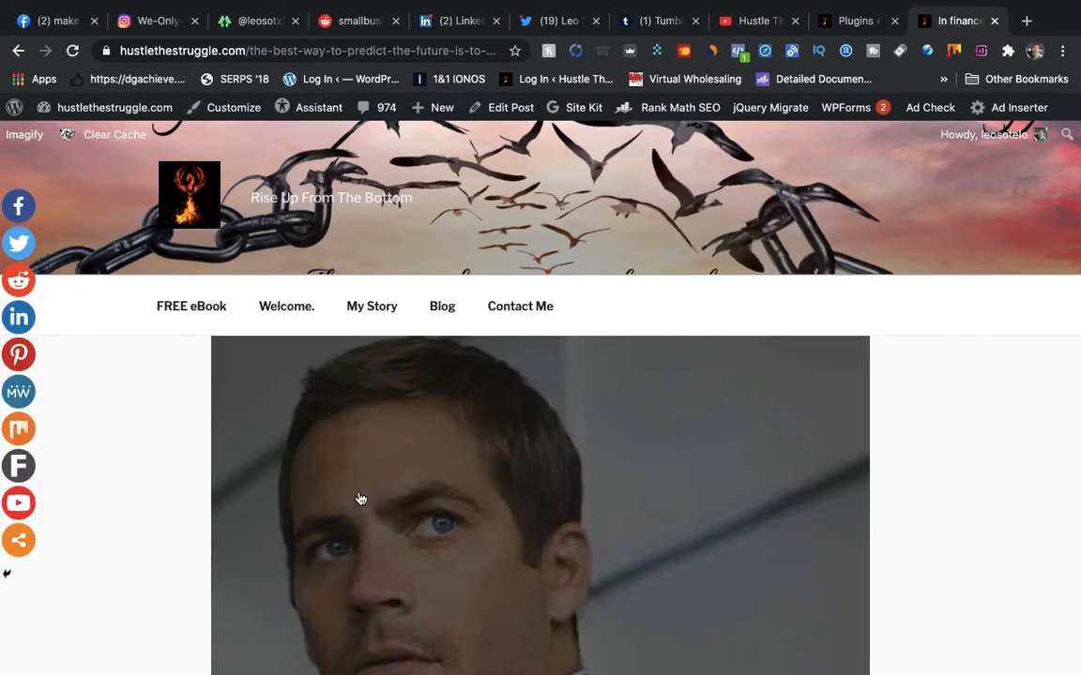
pyautogui.moveTo(19, 279)
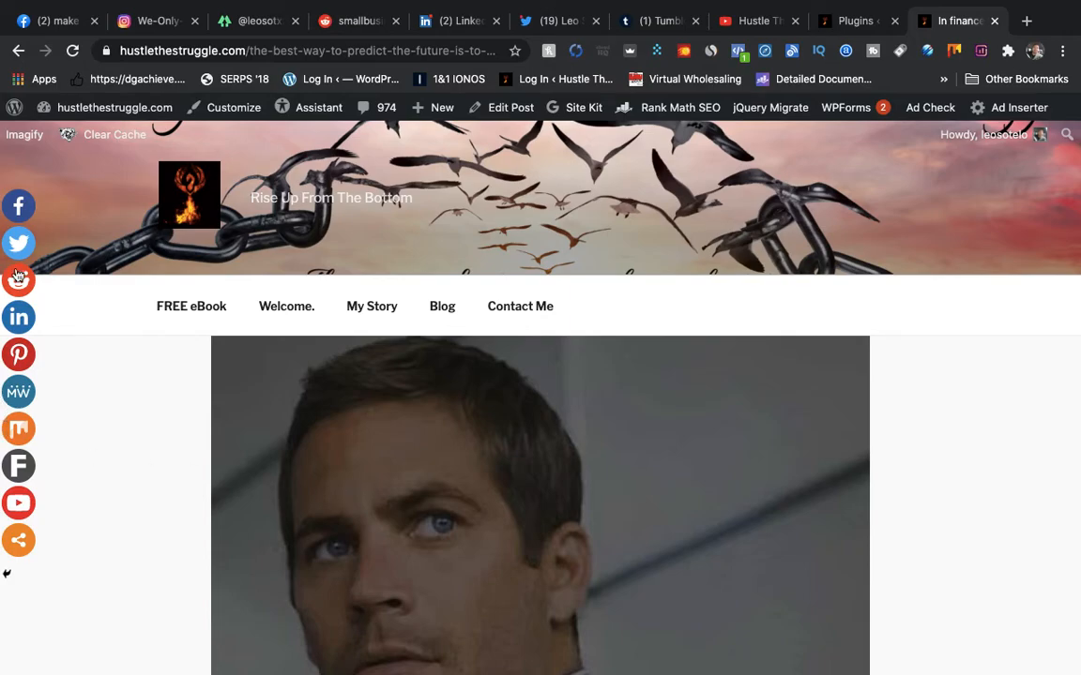
pyautogui.moveTo(49, 208)
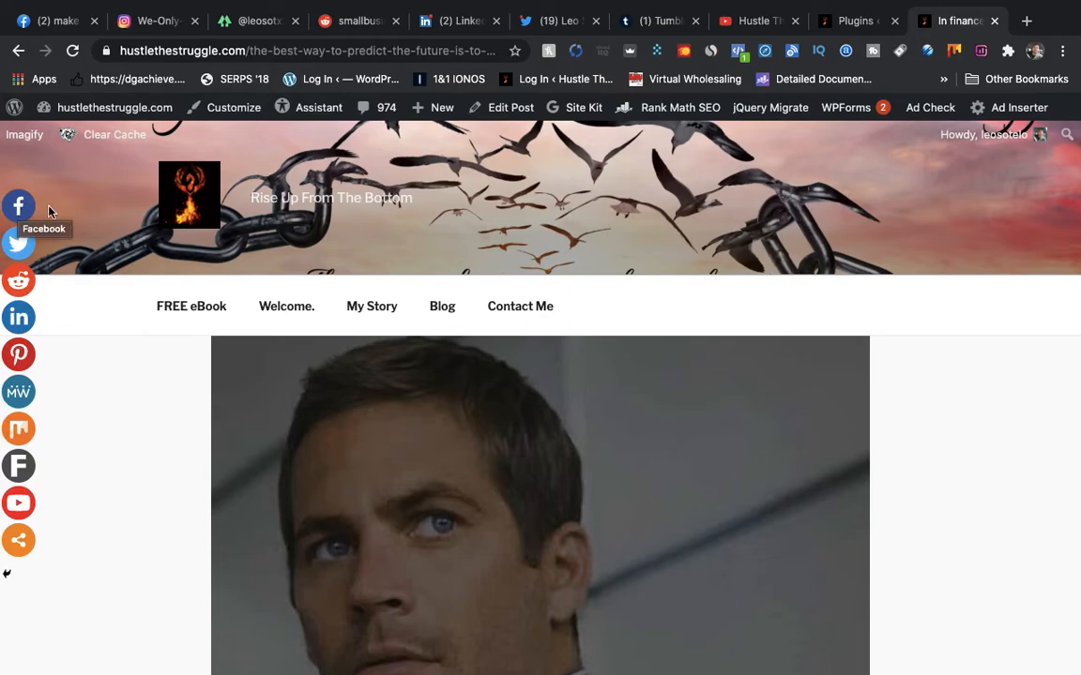
pyautogui.moveTo(19, 246)
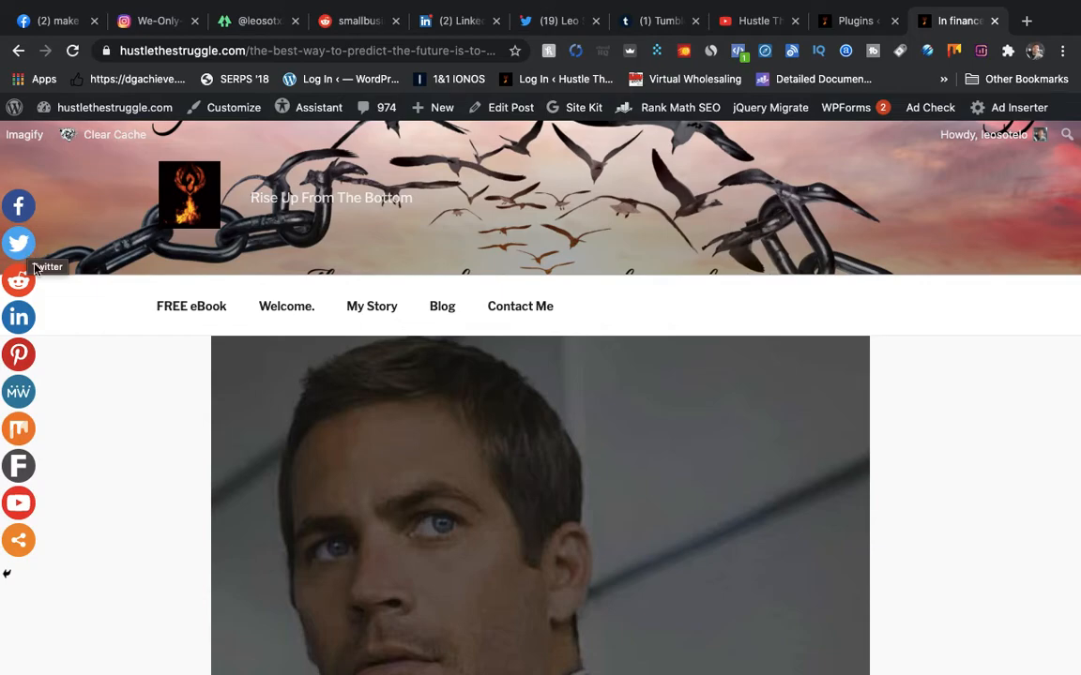
pyautogui.moveTo(19, 354)
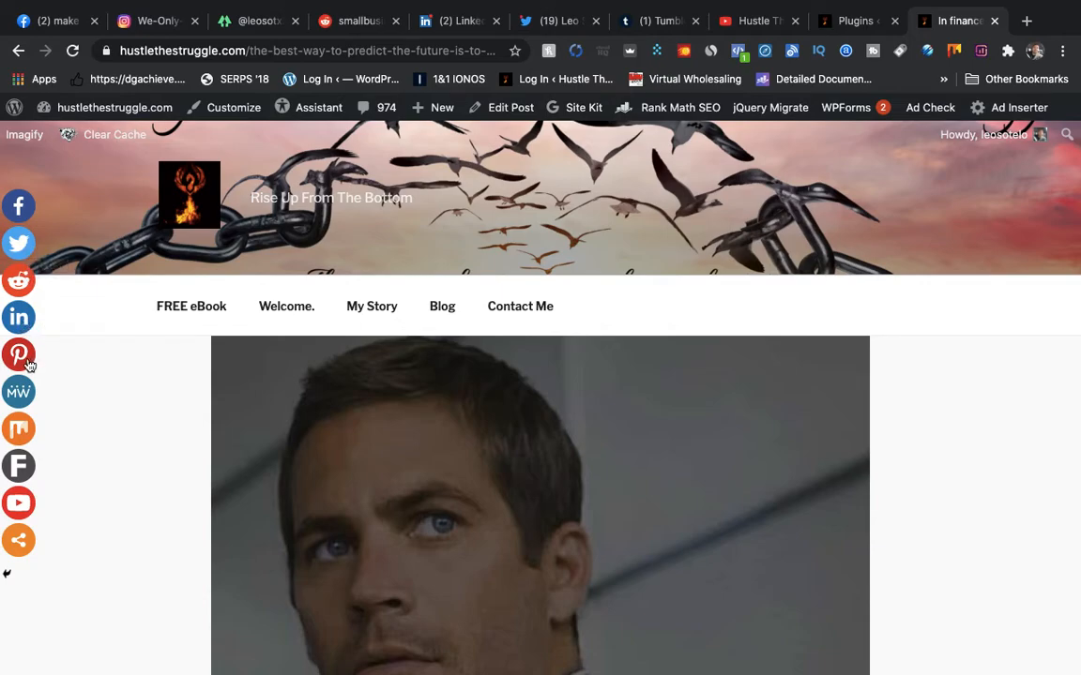
pyautogui.moveTo(47, 359)
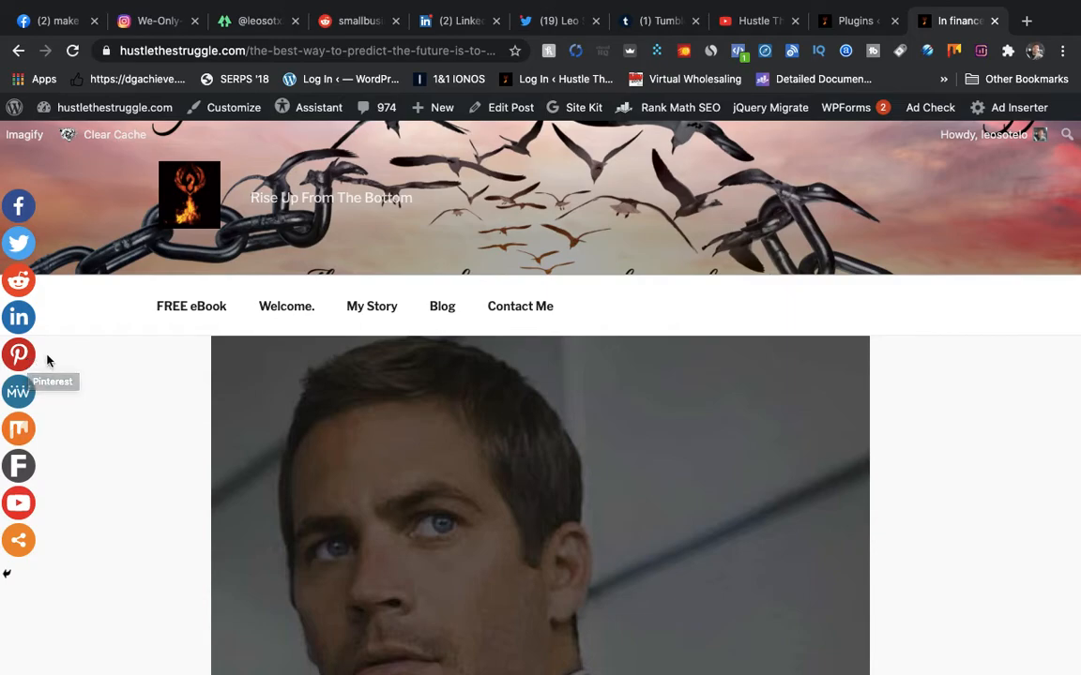
pyautogui.moveTo(91, 420)
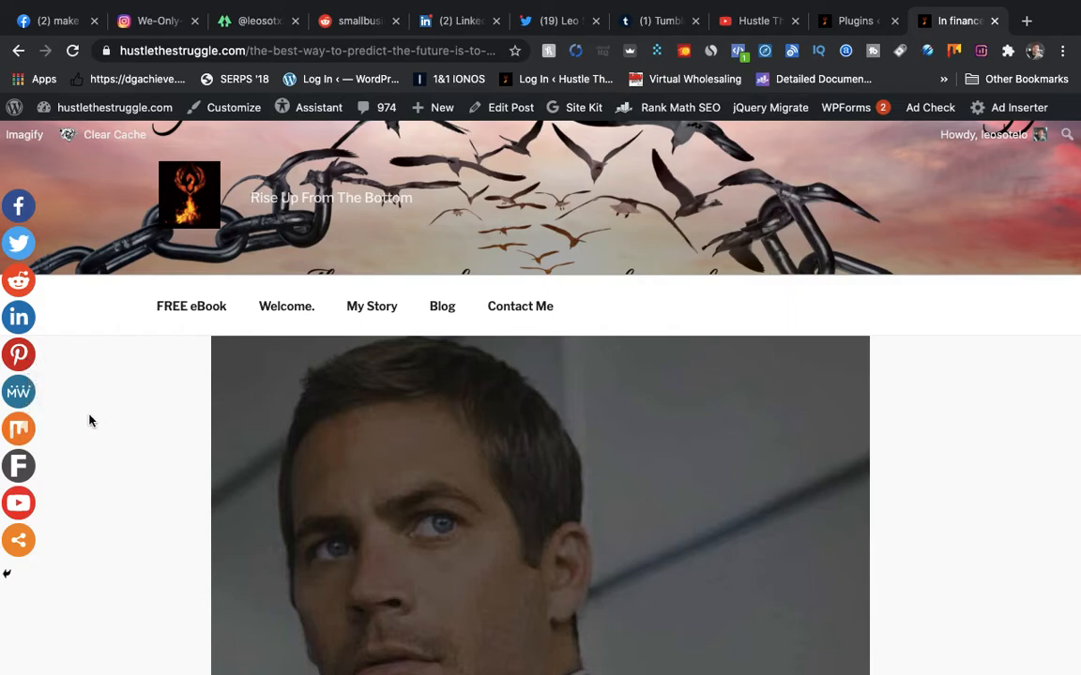
pyautogui.moveTo(45, 404)
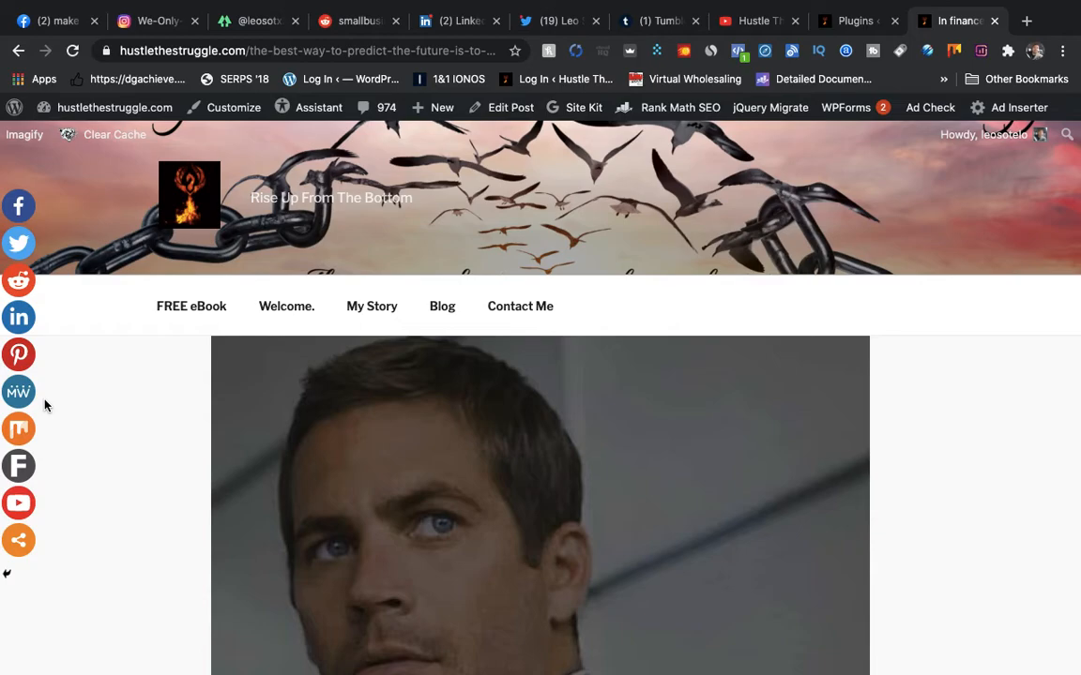
pyautogui.moveTo(19, 429)
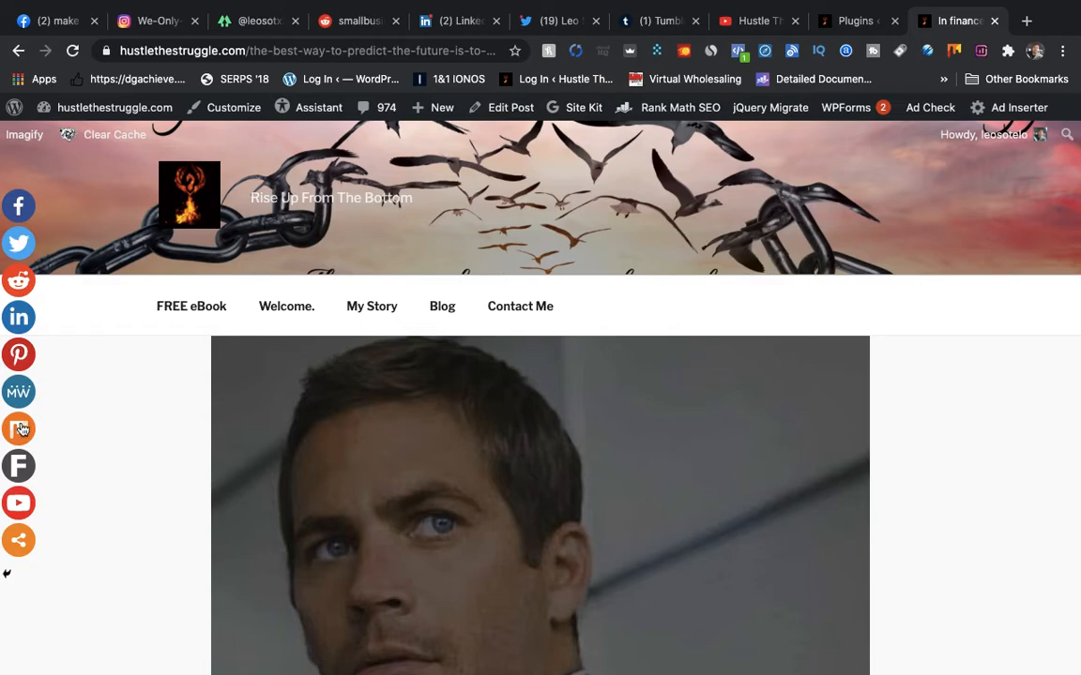
pyautogui.moveTo(18, 467)
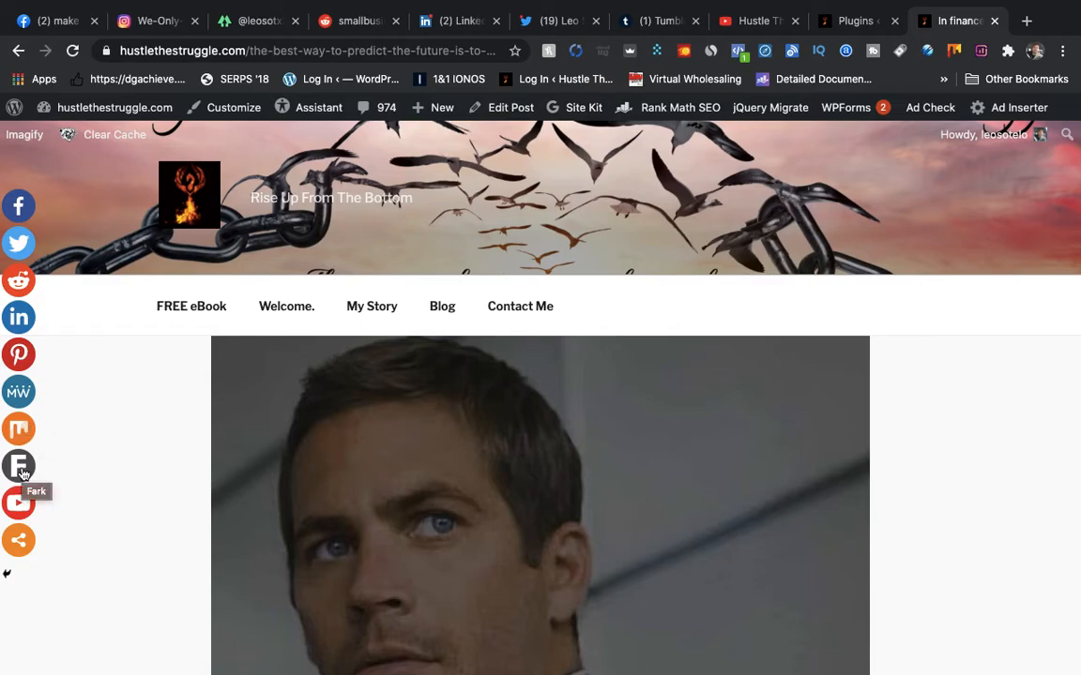
pyautogui.moveTo(18, 548)
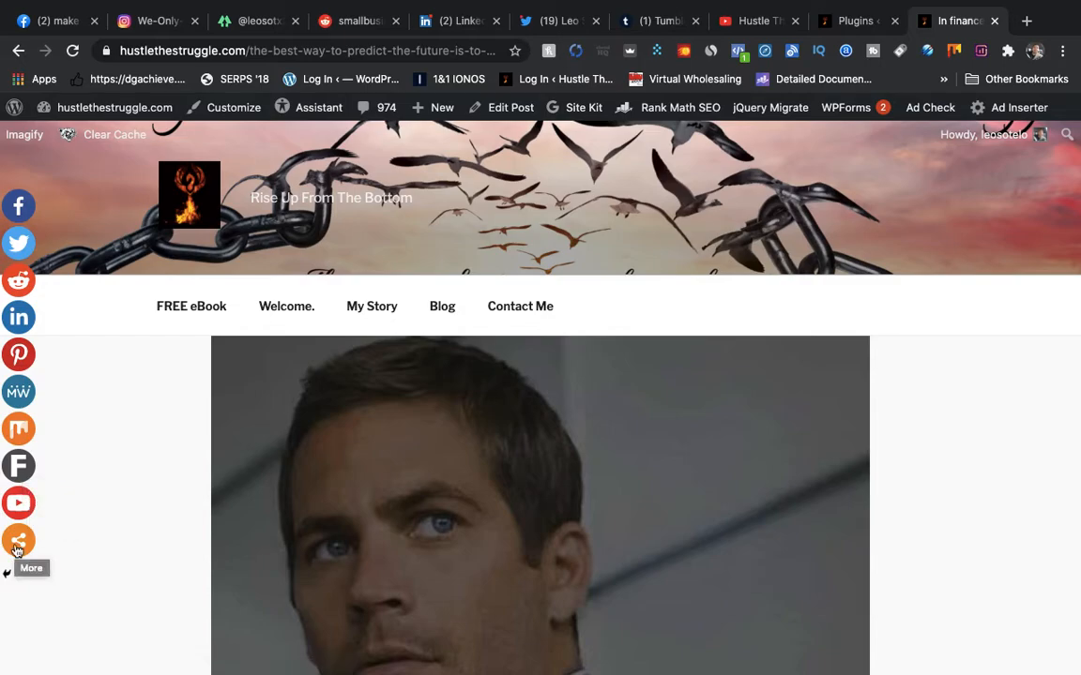
pyautogui.moveTo(539, 224)
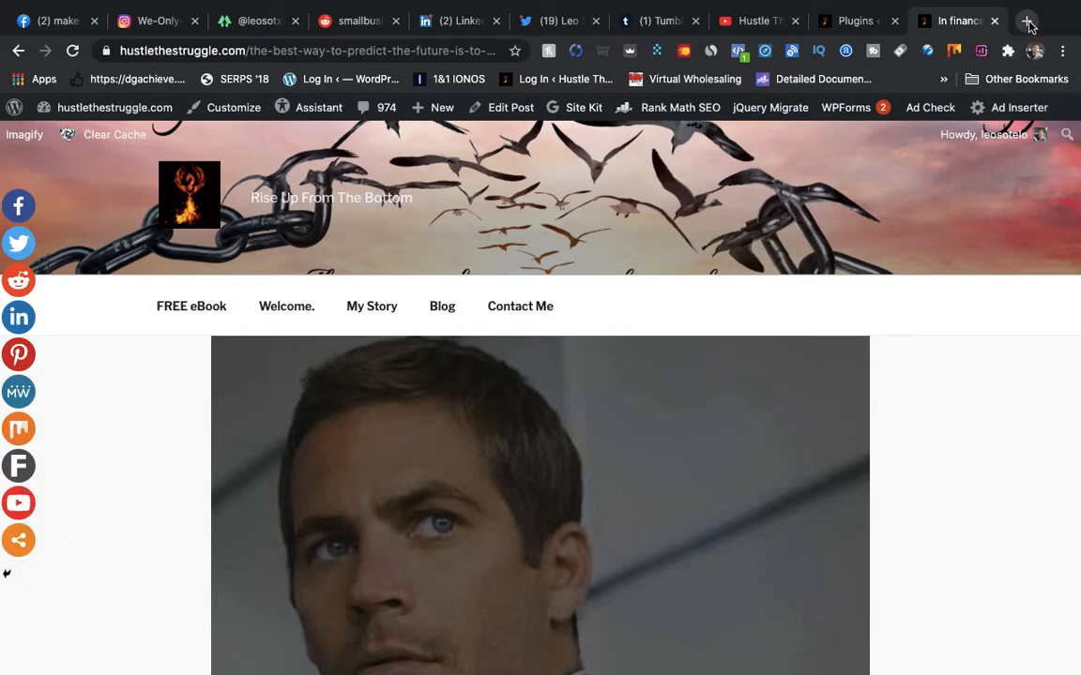
# Step: Load quora.com in a new tab, showing the affiliate marketing question feed
pyautogui.click(1028, 21)
pyautogui.write('q')
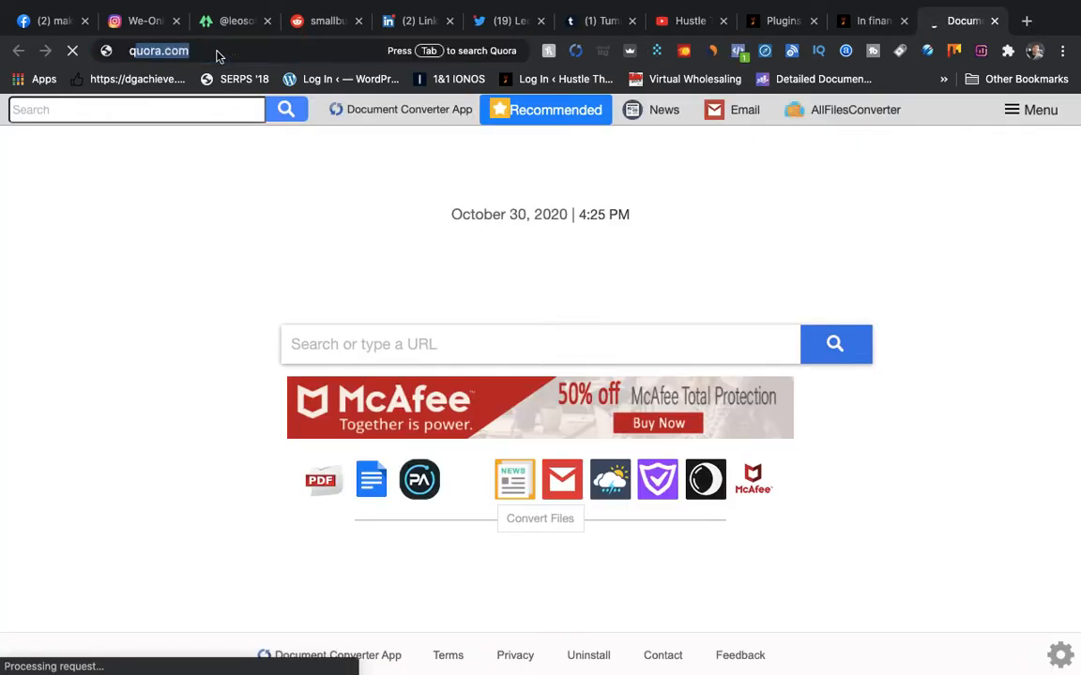
pyautogui.click(157, 50)
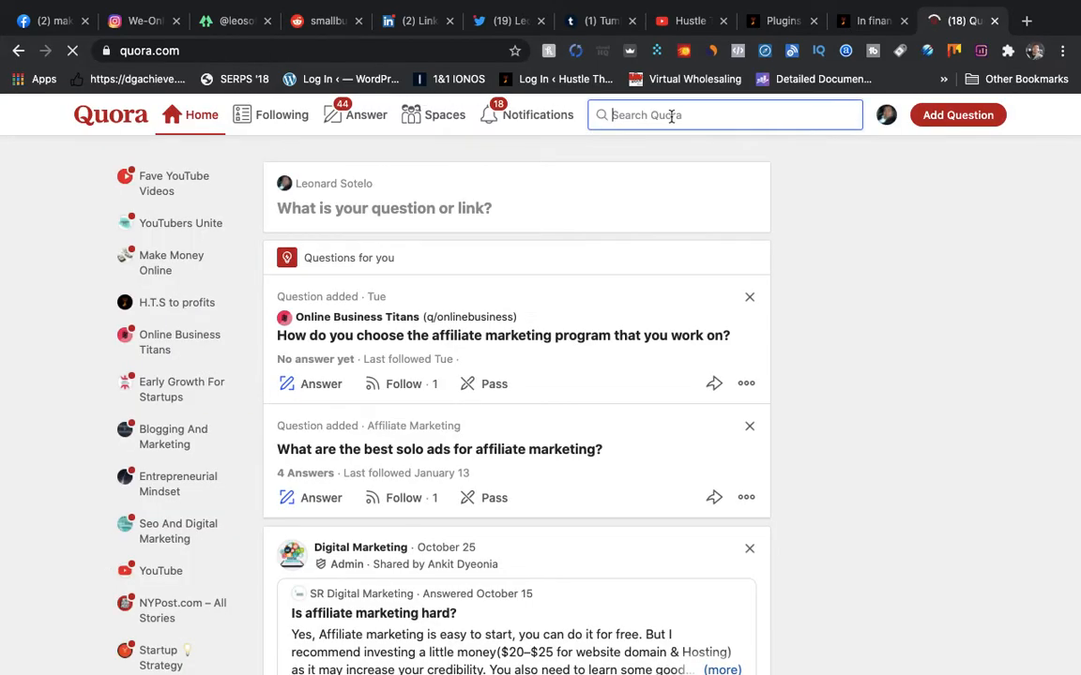
pyautogui.moveTo(713, 50)
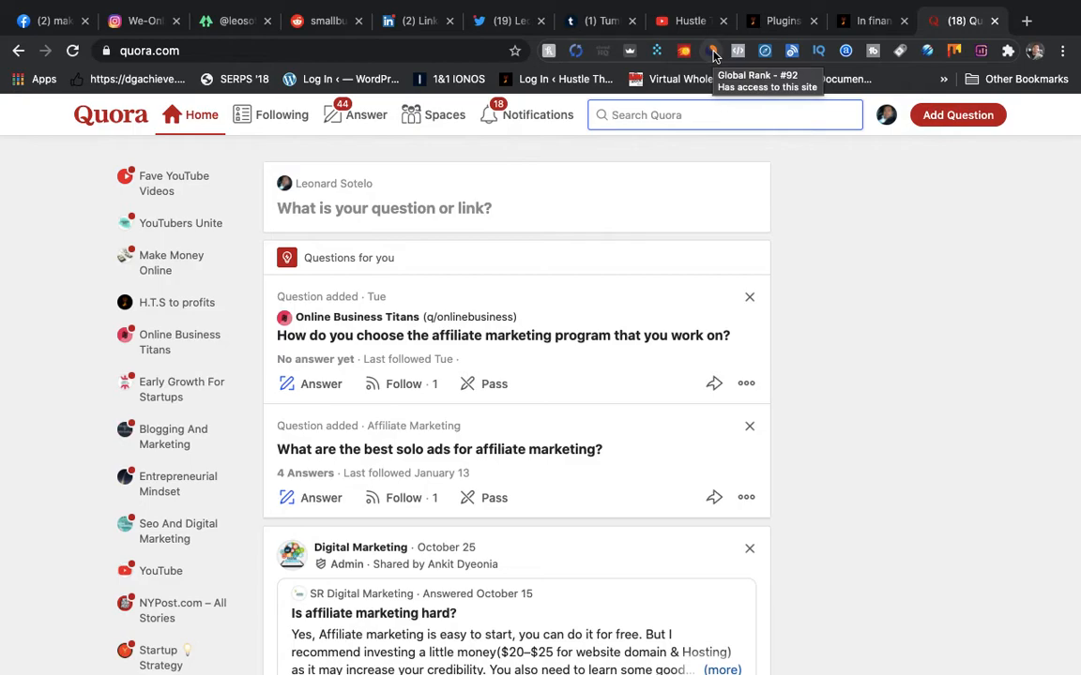
# Step: Review SimilarWeb's quora.com report and highlight the 471.80M monthly visits figure
pyautogui.click(716, 50)
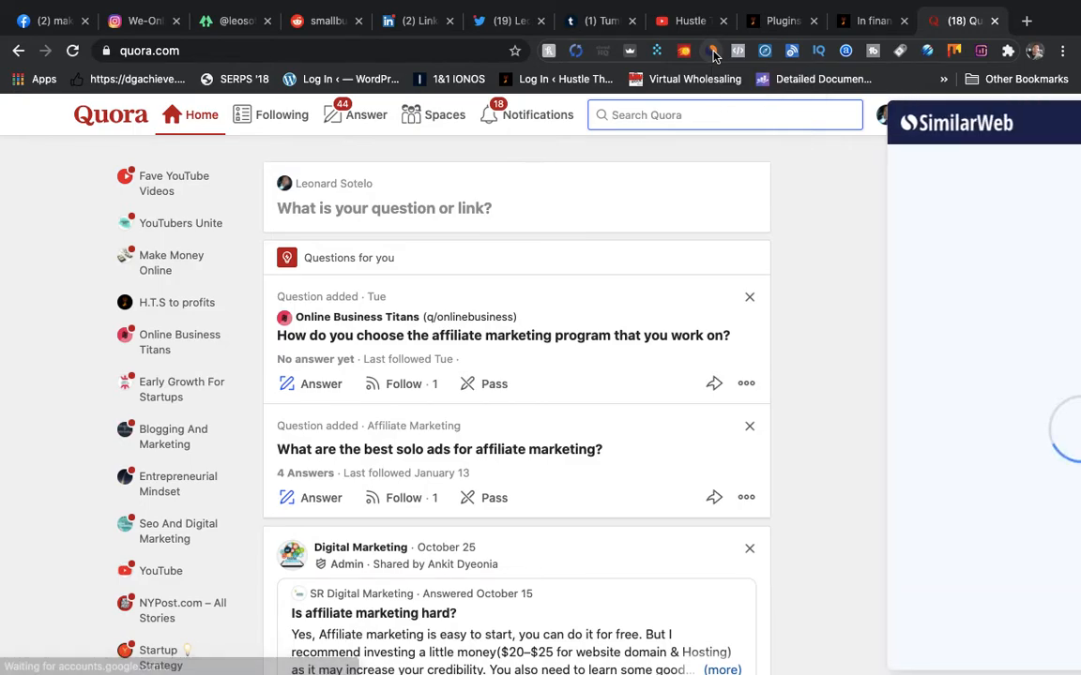
pyautogui.click(713, 51)
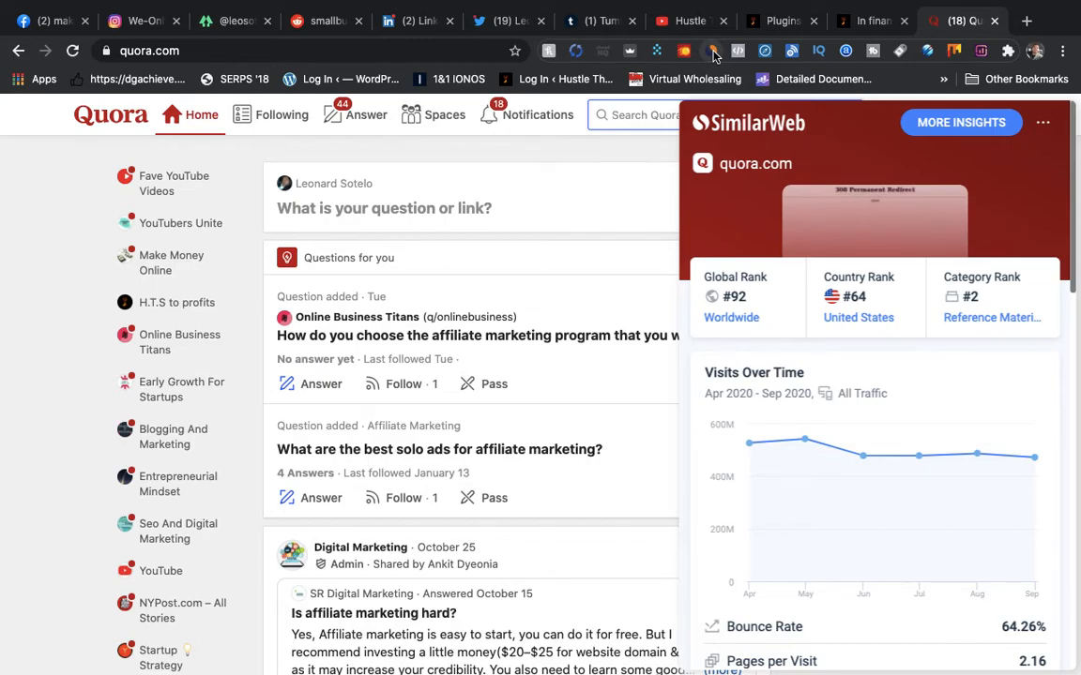
pyautogui.scroll(-3)
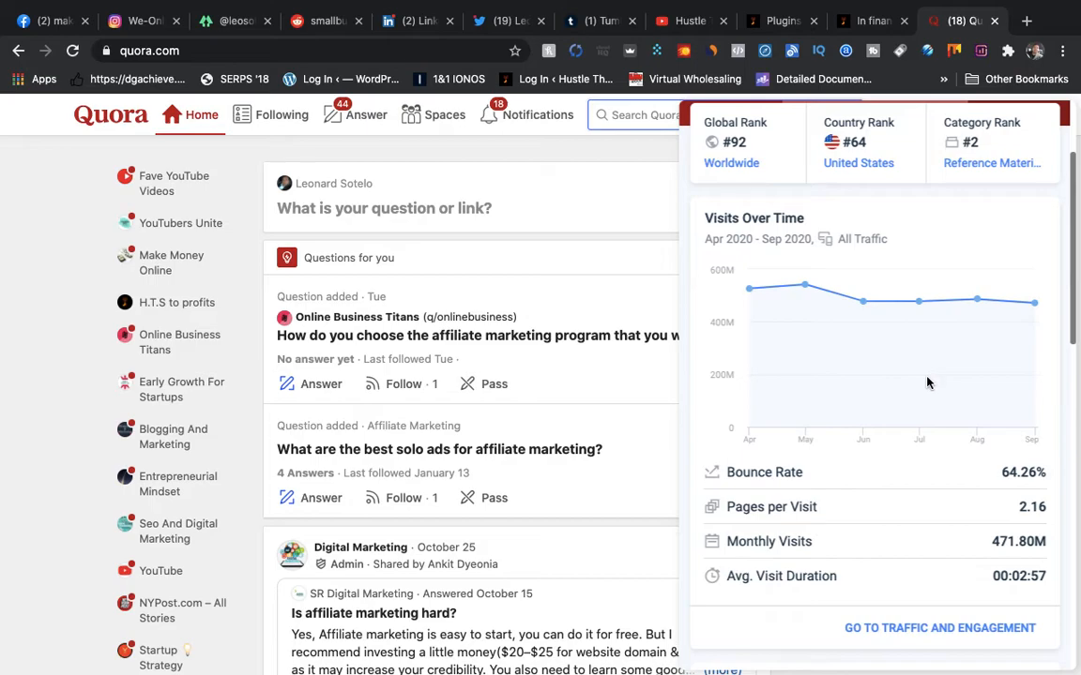
pyautogui.doubleClick(1016, 541)
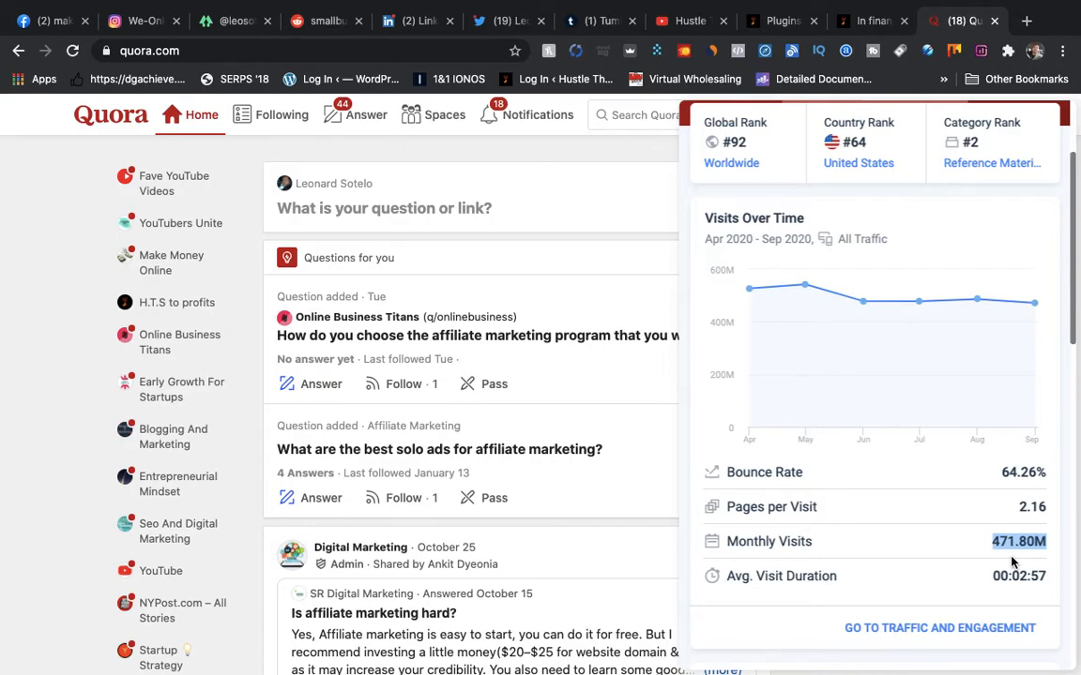
pyautogui.moveTo(906, 549)
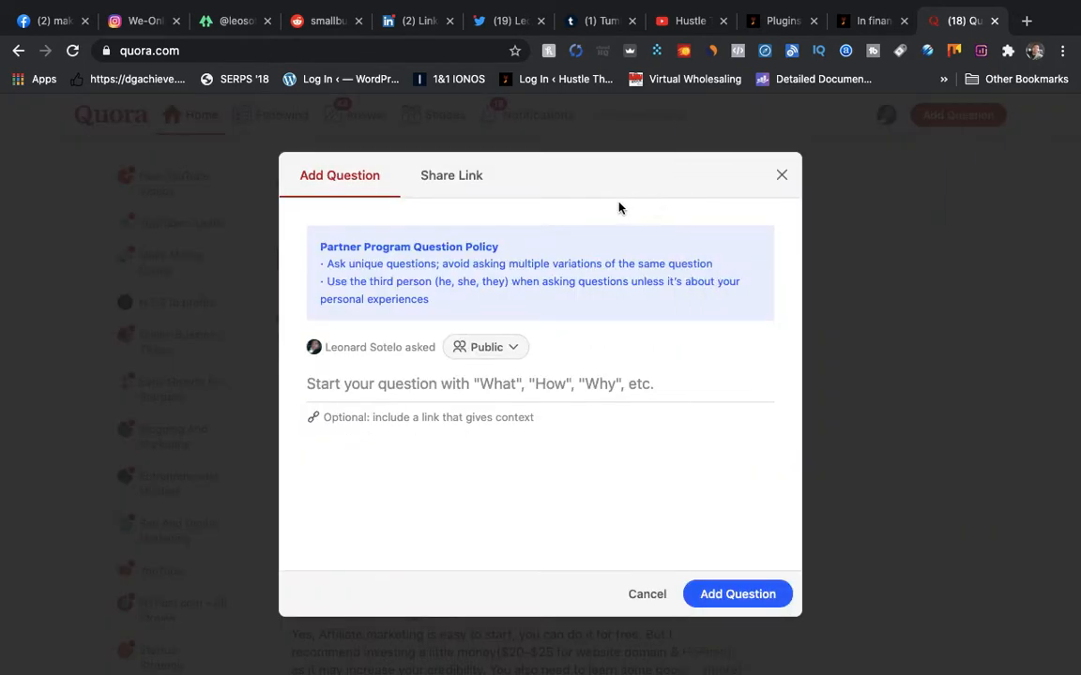
# Step: Dismiss the empty Add Question form, returning to the affiliate marketing feed
pyautogui.click(781, 175)
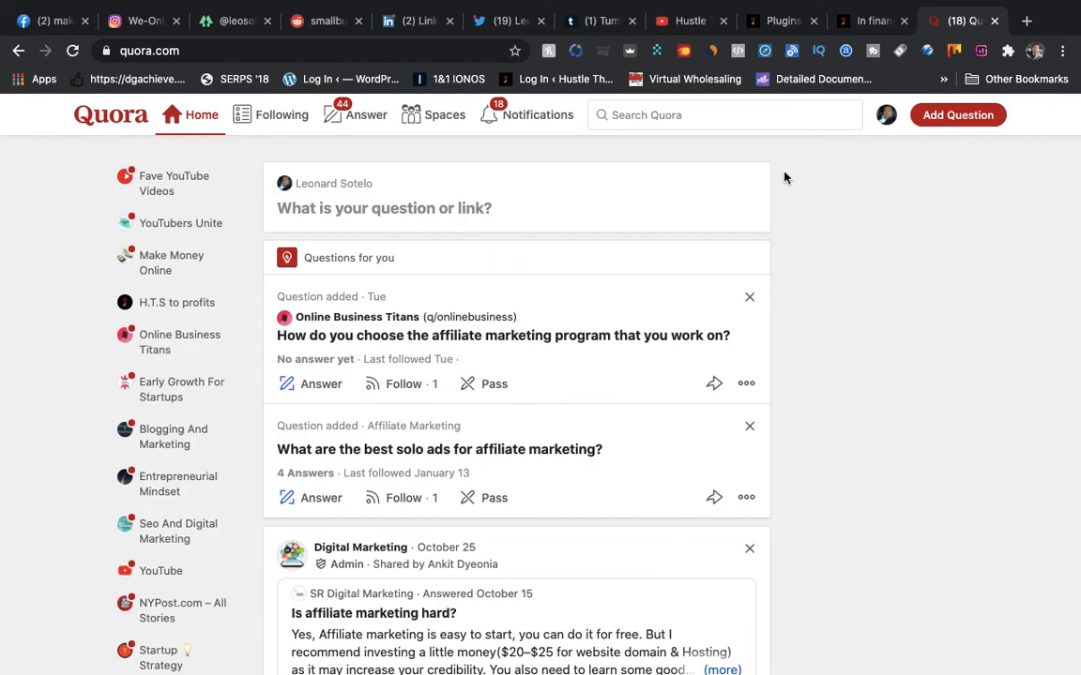
pyautogui.moveTo(598, 137)
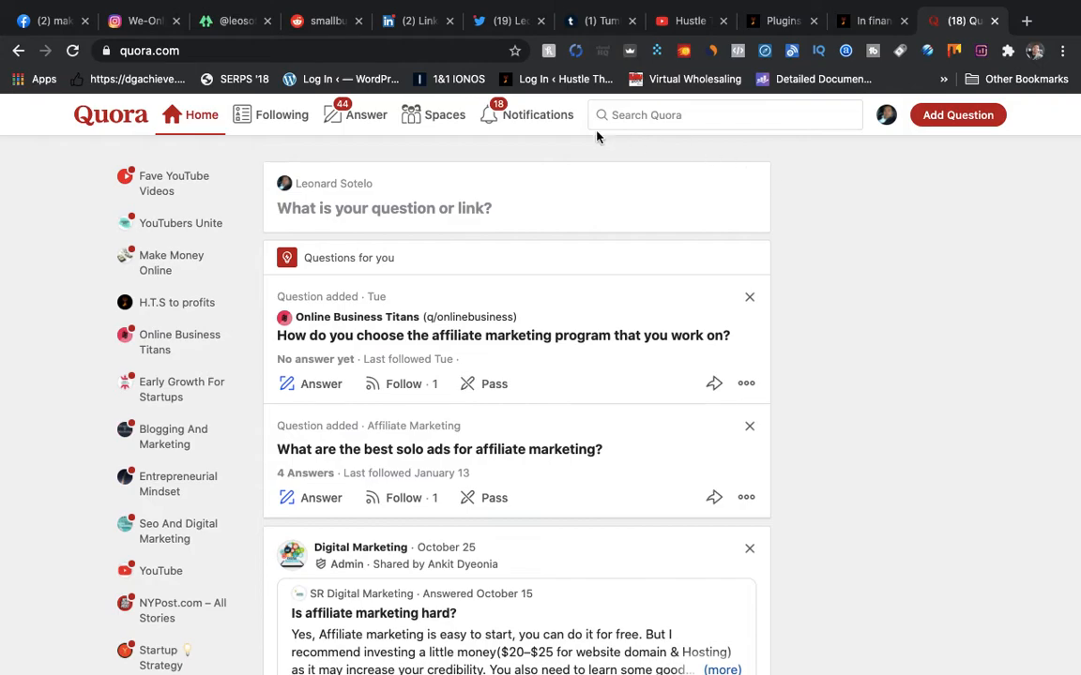